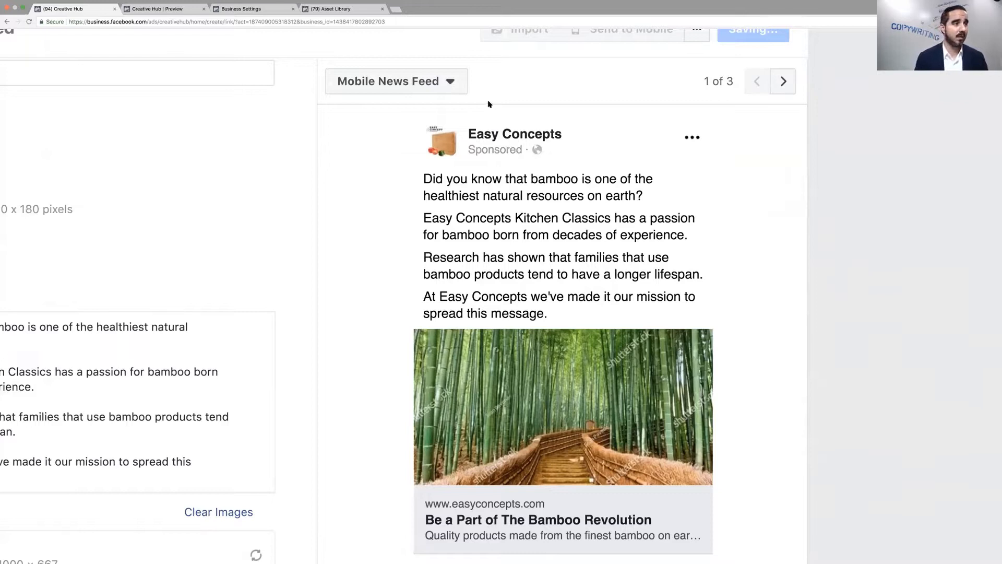
Check the preview placements, then bring up the Bamboo Revolution mockup's more-actions menu.
{"action": "left_click", "coordinate": [396, 81]}
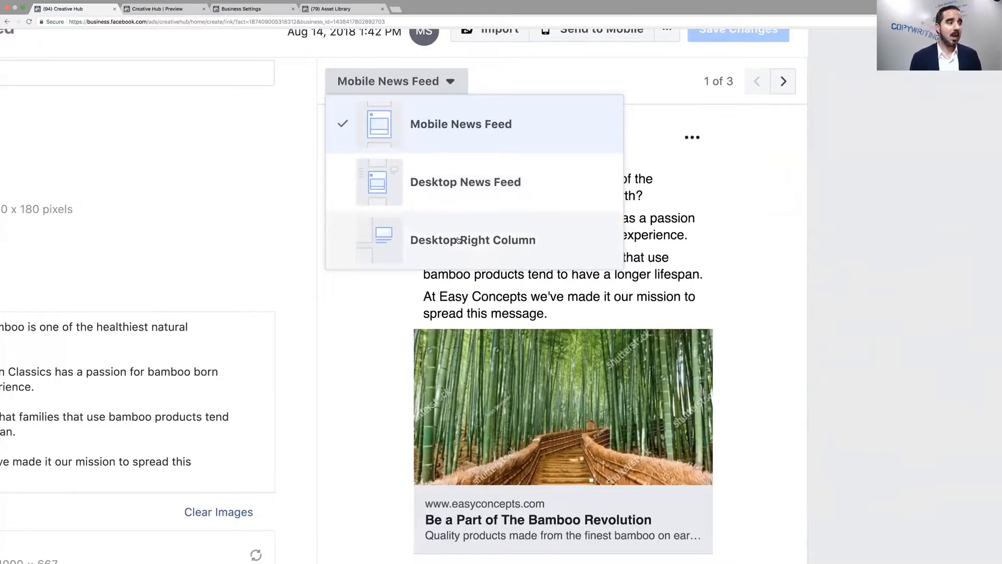
{"action": "mouse_move", "coordinate": [450, 252]}
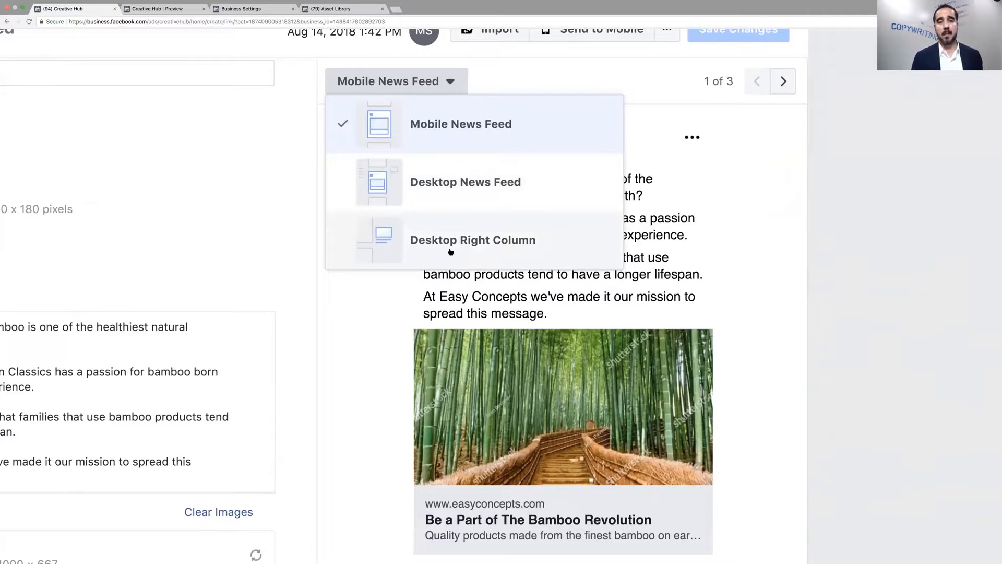
{"action": "mouse_move", "coordinate": [630, 209]}
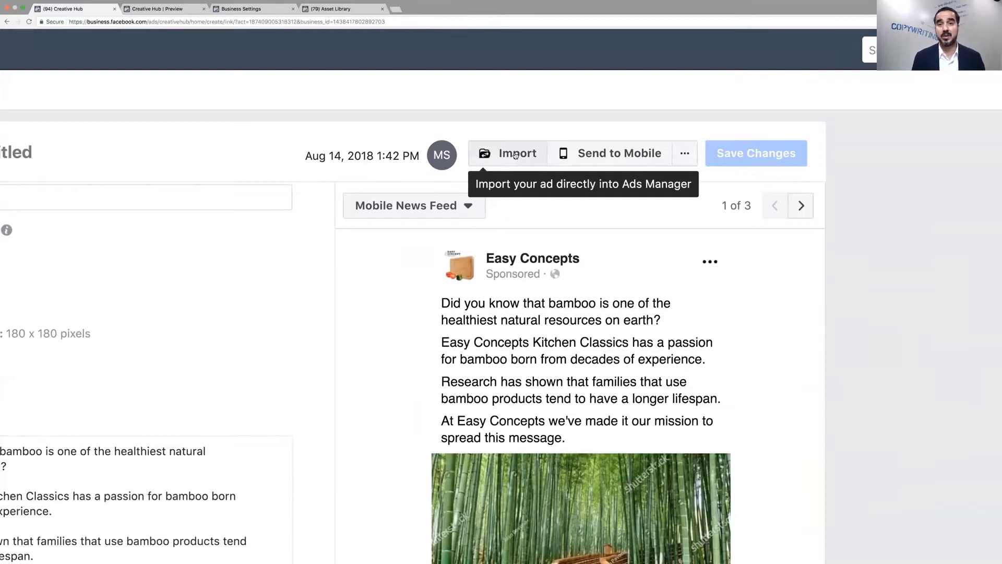
{"action": "left_click", "coordinate": [684, 153]}
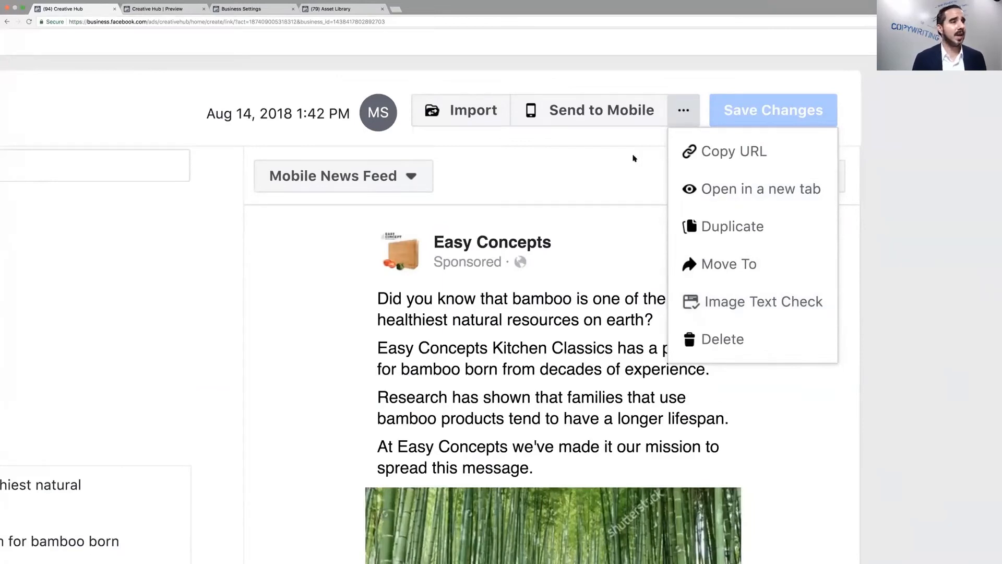
{"action": "mouse_move", "coordinate": [752, 189]}
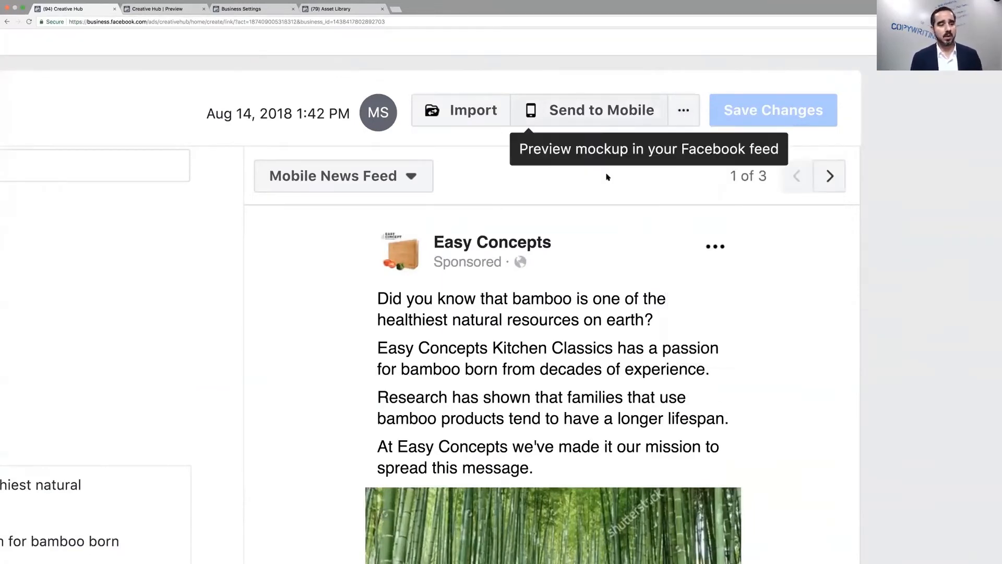
{"action": "mouse_move", "coordinate": [619, 269]}
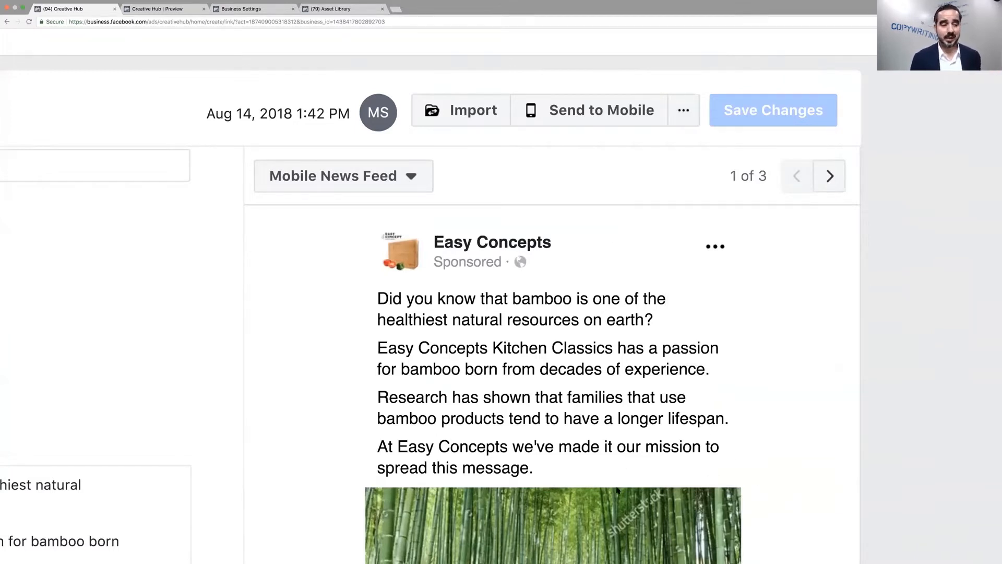
{"action": "mouse_move", "coordinate": [505, 413]}
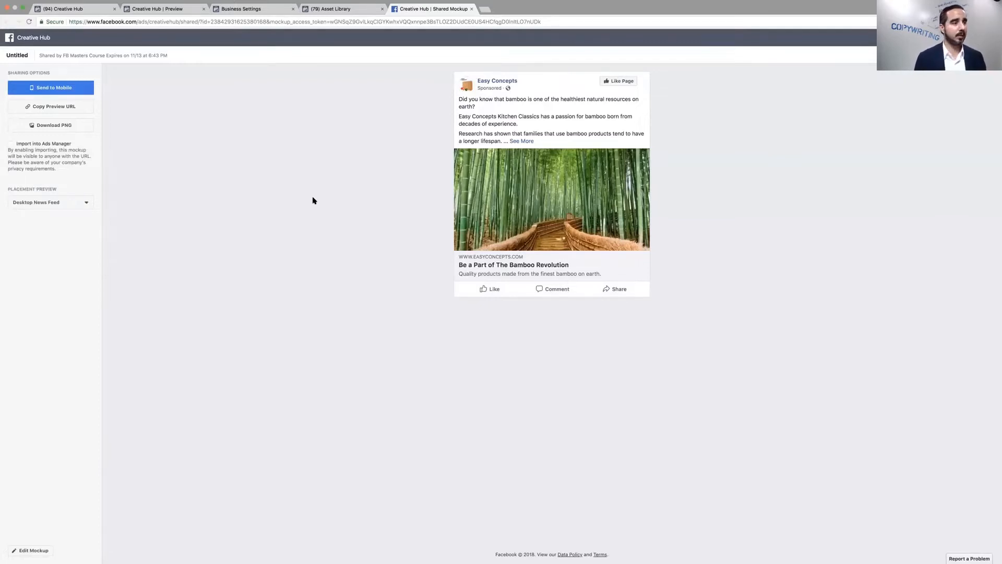
Switch to the project preview, reopen the mockup's actions, and open it in a new tab.
{"action": "left_click", "coordinate": [160, 9]}
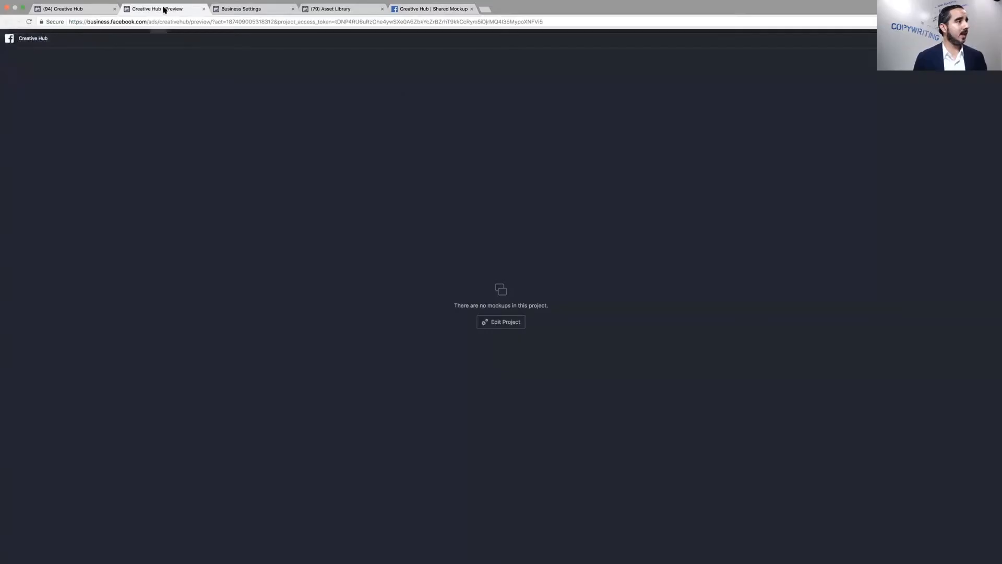
{"action": "left_click", "coordinate": [683, 110]}
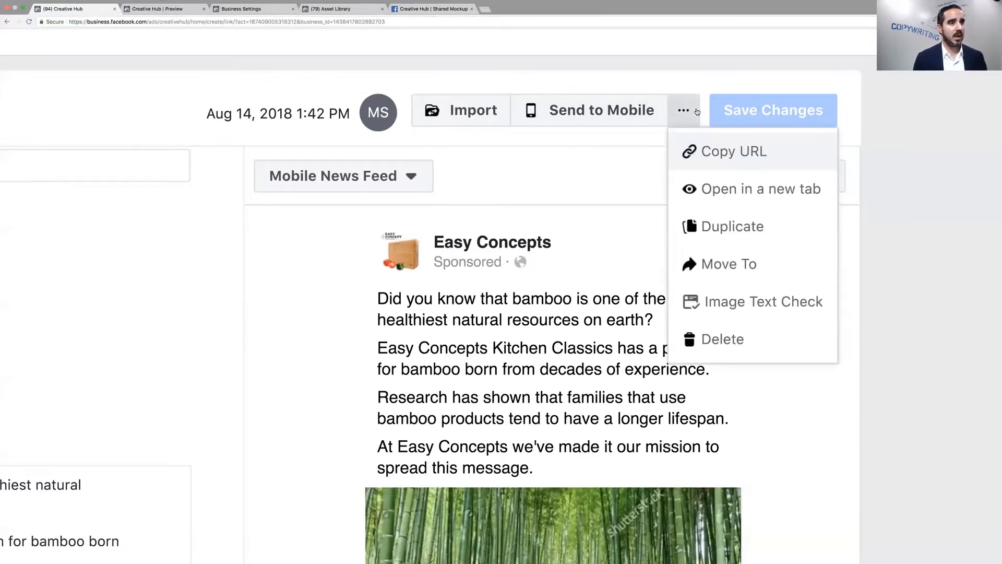
{"action": "mouse_move", "coordinate": [753, 189]}
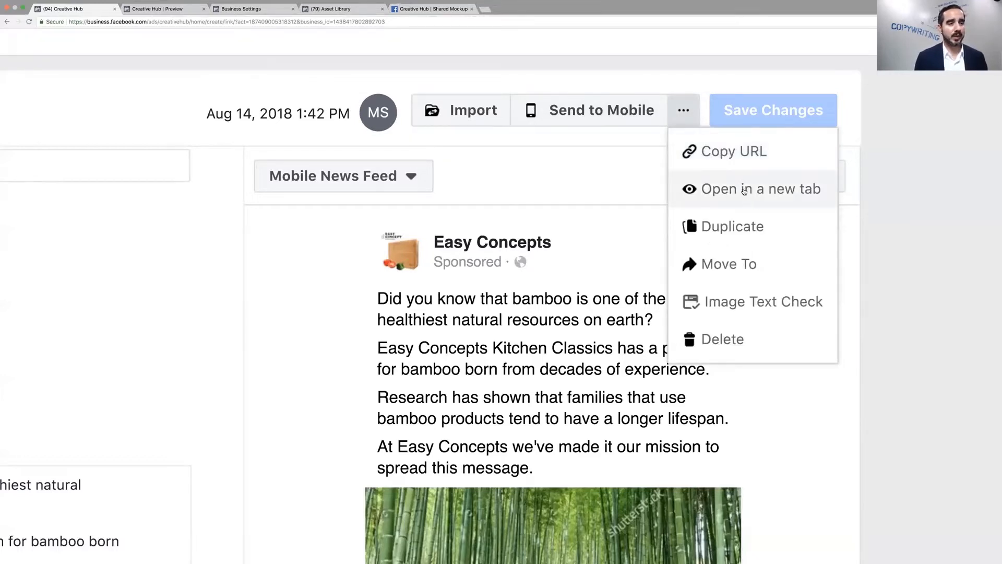
{"action": "left_click", "coordinate": [760, 188]}
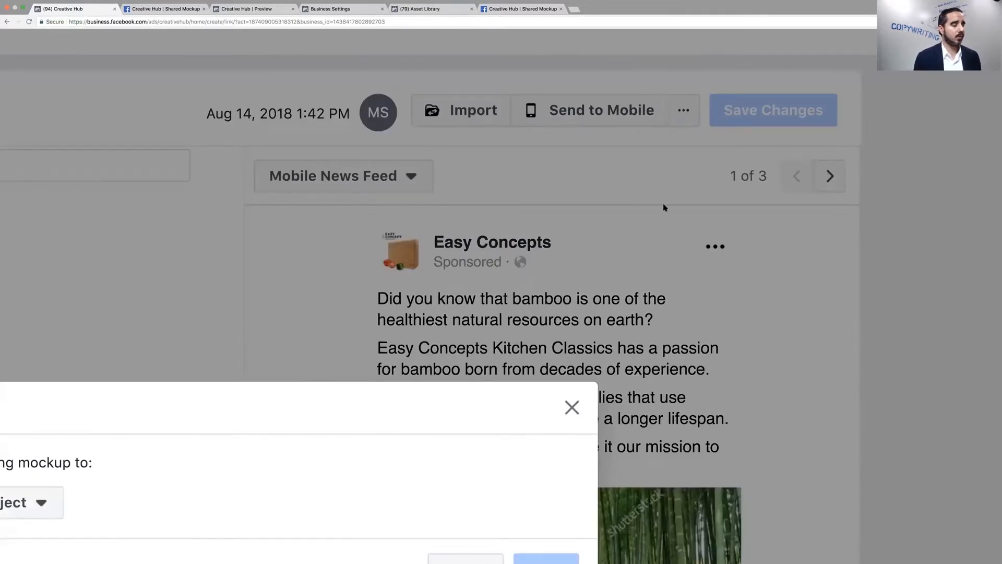
Dismiss the Move dialog, enable link importing for the mockup, and copy its import URL.
{"action": "left_click", "coordinate": [572, 408]}
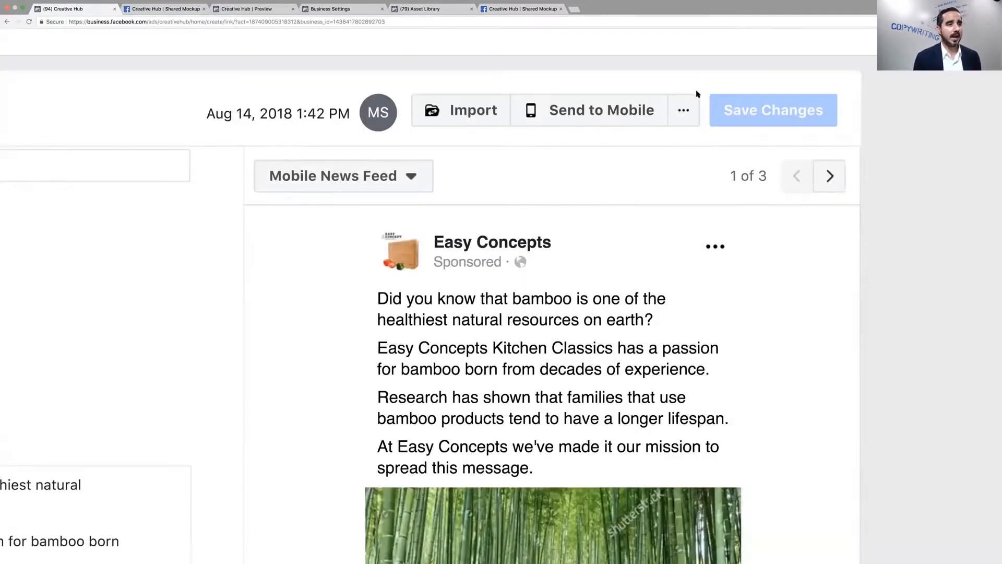
{"action": "left_click", "coordinate": [683, 110]}
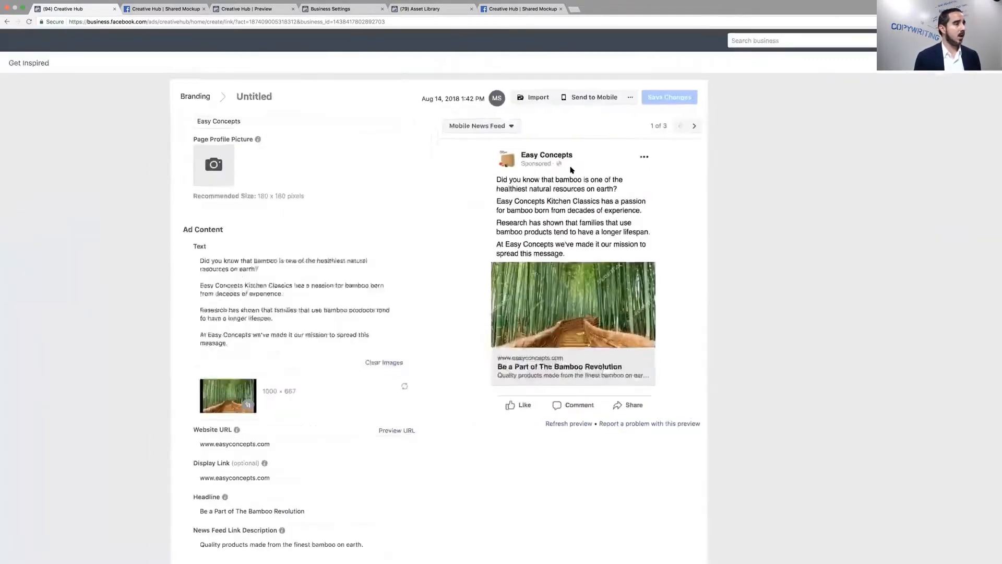
{"action": "scroll", "scroll_direction": "down", "scroll_amount": 3}
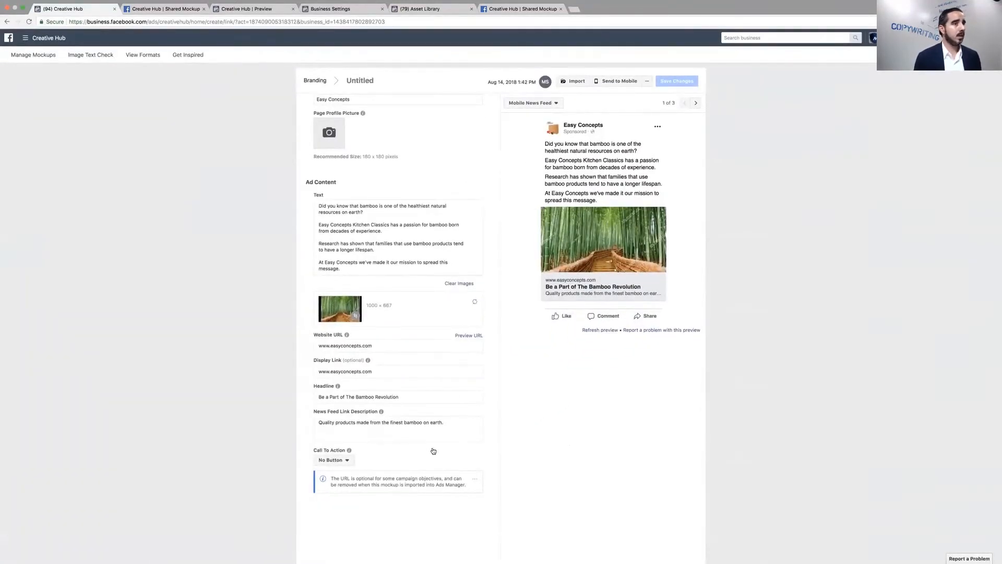
{"action": "left_click", "coordinate": [573, 80]}
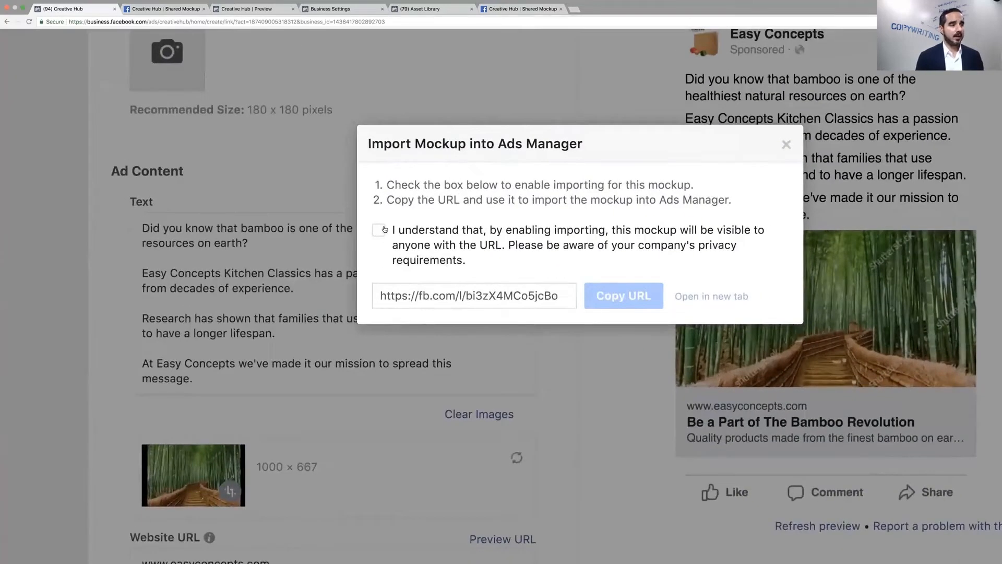
{"action": "left_click", "coordinate": [378, 230]}
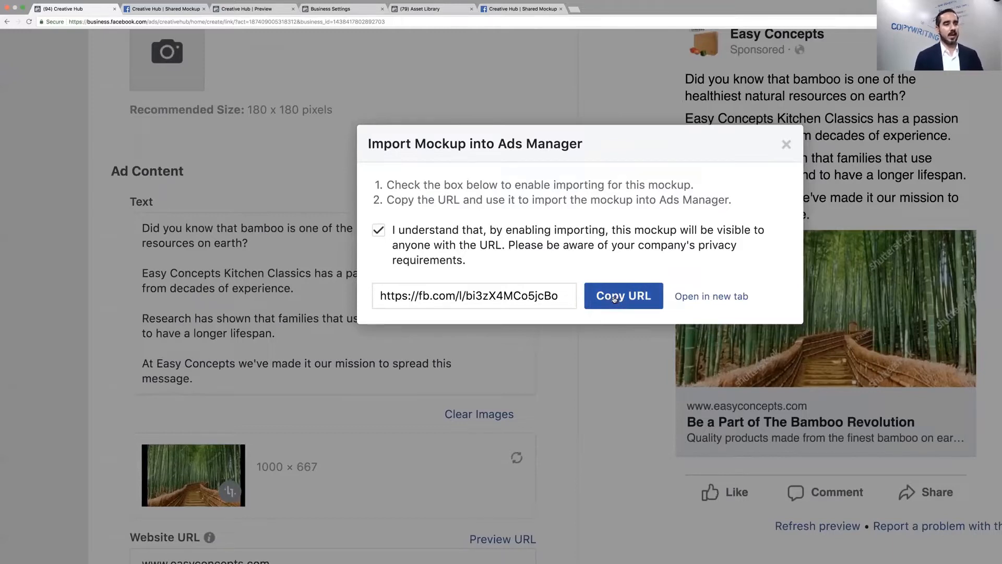
{"action": "left_click", "coordinate": [711, 296]}
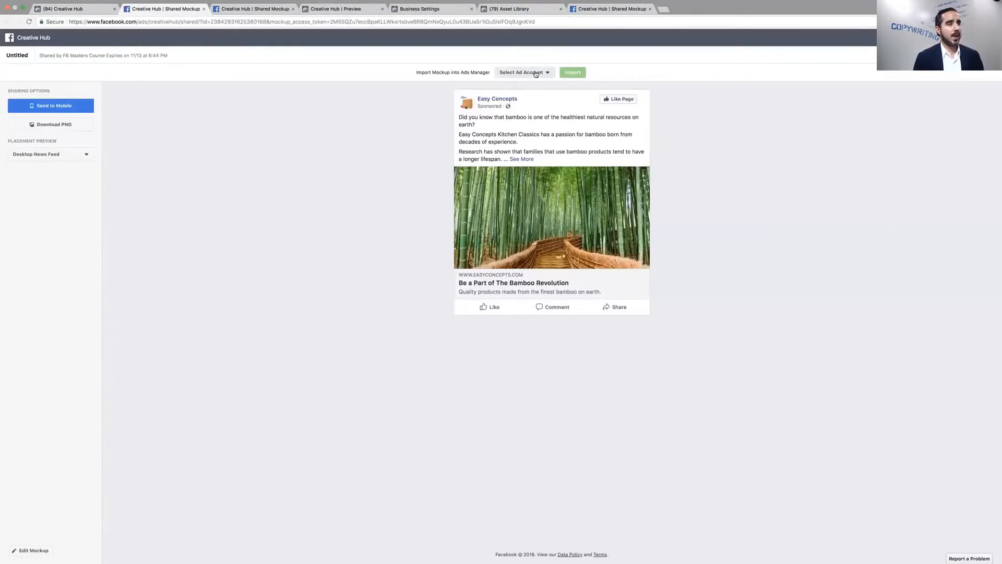
Import the mockup into the ad account found by searching 'eas', then open Ads Manager.
{"action": "left_click", "coordinate": [523, 71]}
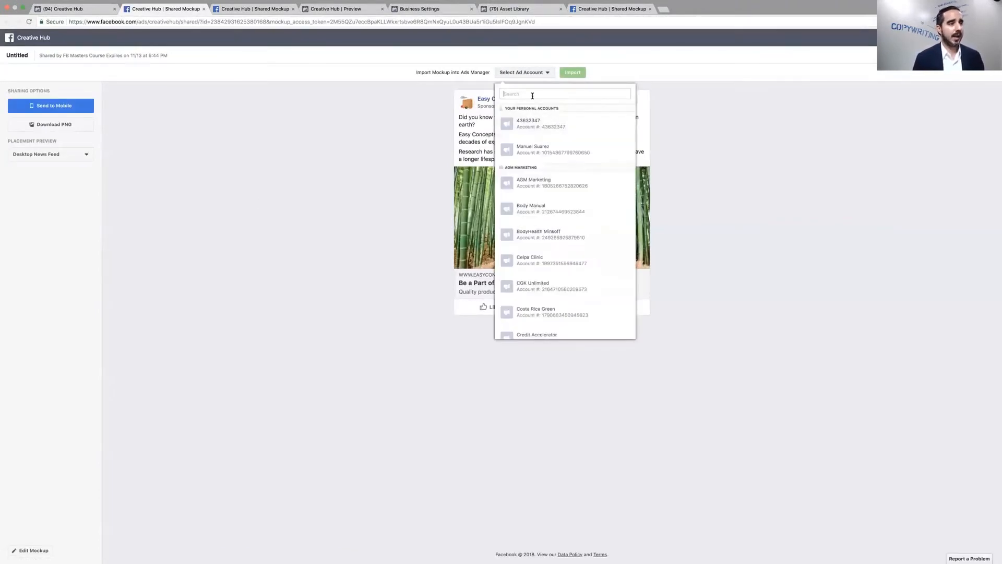
{"action": "type", "text": "eas"}
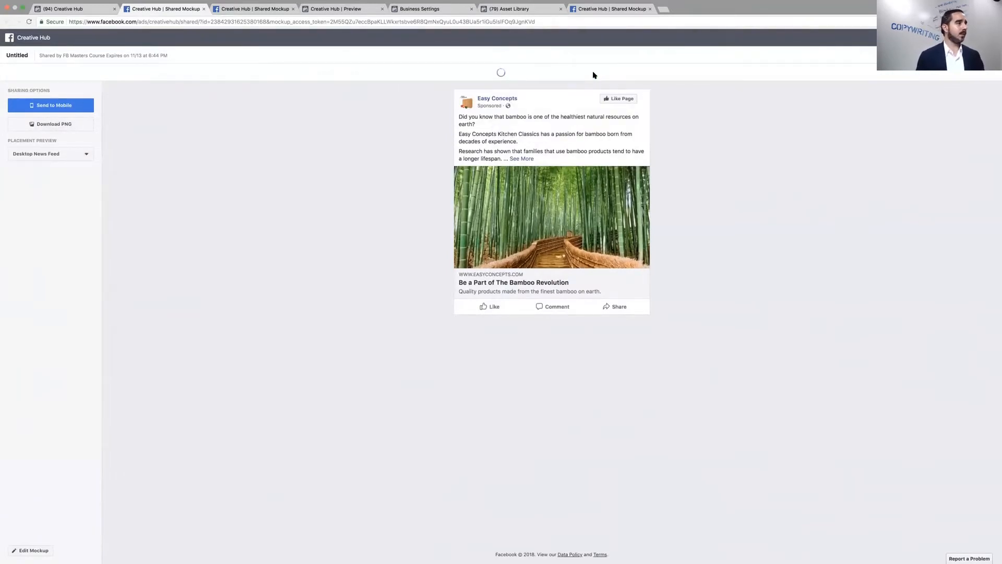
{"action": "left_click", "coordinate": [50, 153]}
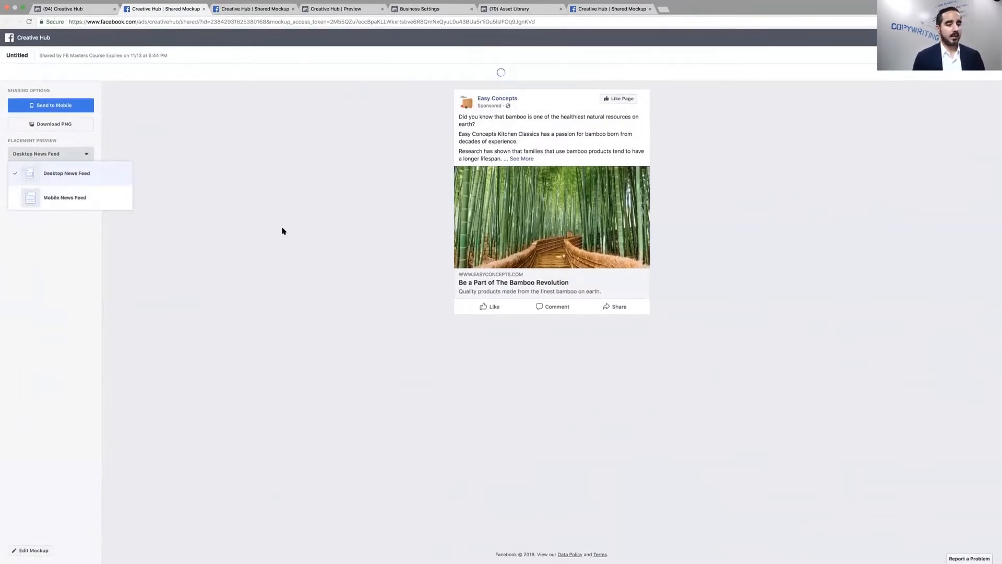
{"action": "mouse_move", "coordinate": [224, 296]}
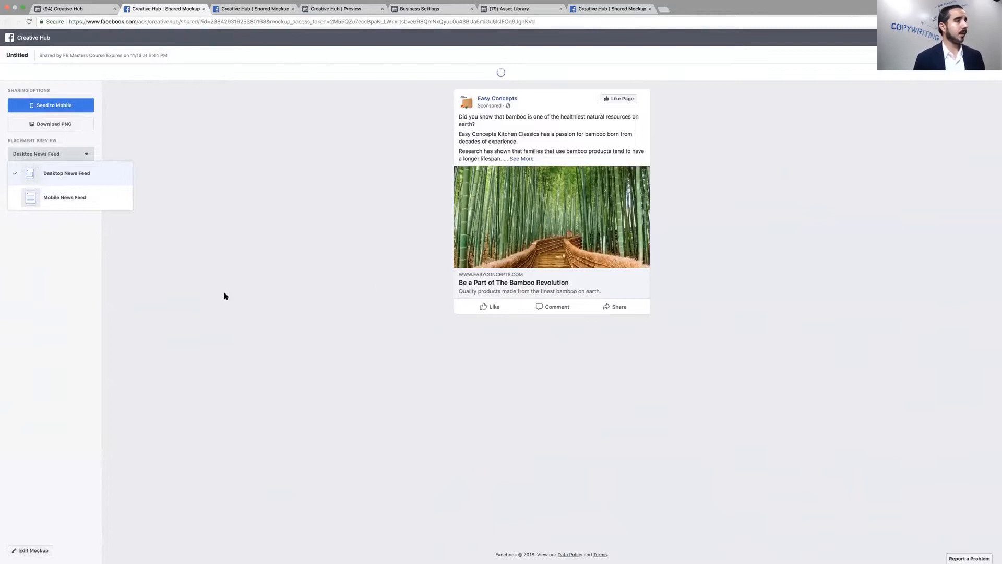
{"action": "mouse_move", "coordinate": [444, 207]}
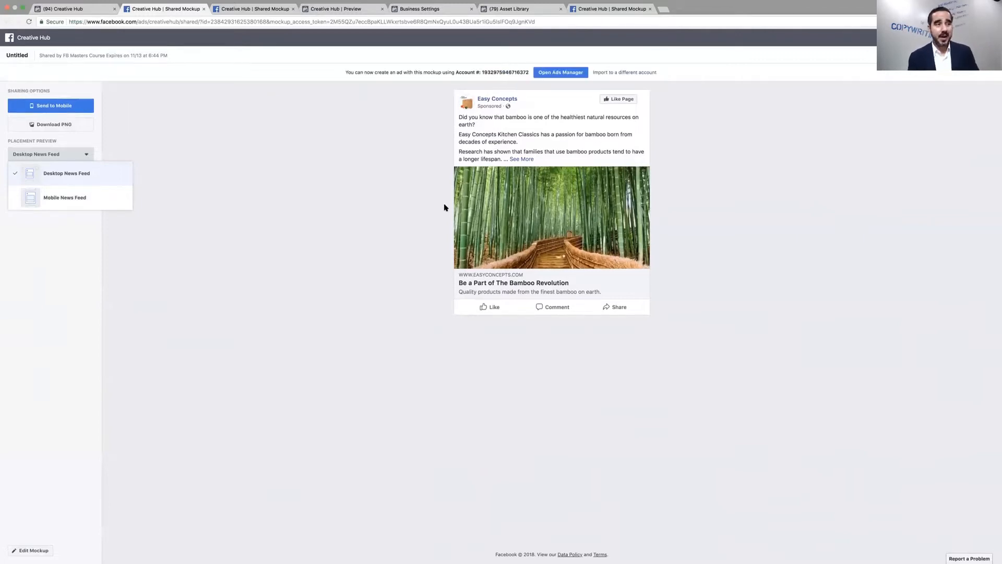
{"action": "mouse_move", "coordinate": [441, 206]}
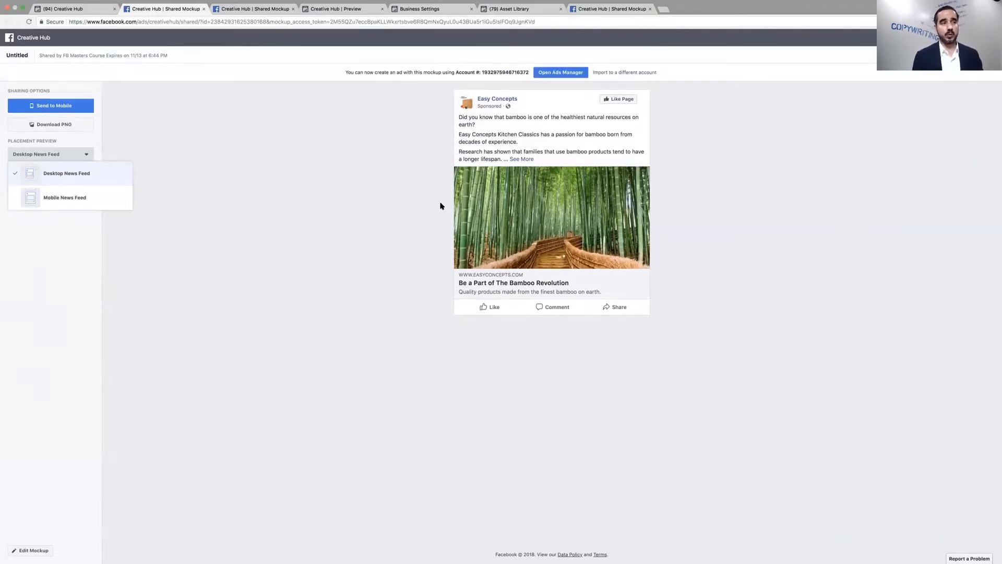
{"action": "left_click", "coordinate": [560, 71]}
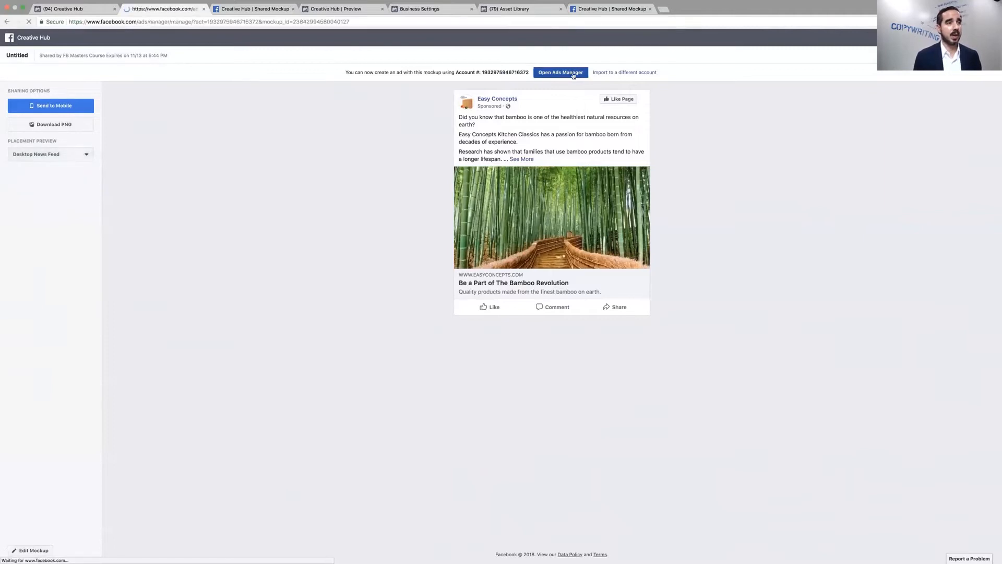
Name the mockup's ad 'Branding Easy Concepts Bamboo Revolution' in the quick creation form.
{"action": "left_click", "coordinate": [560, 71]}
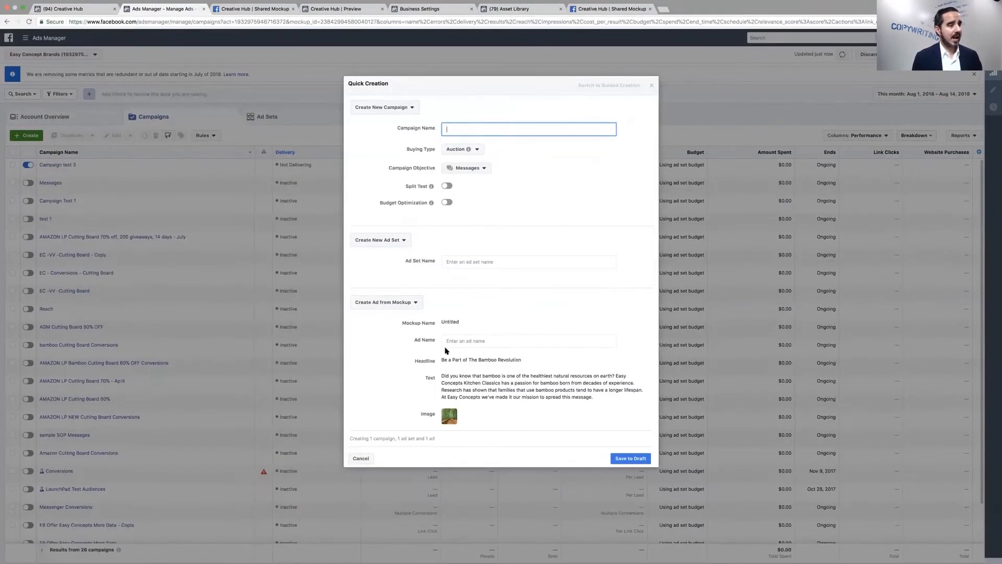
{"action": "left_click", "coordinate": [528, 340]}
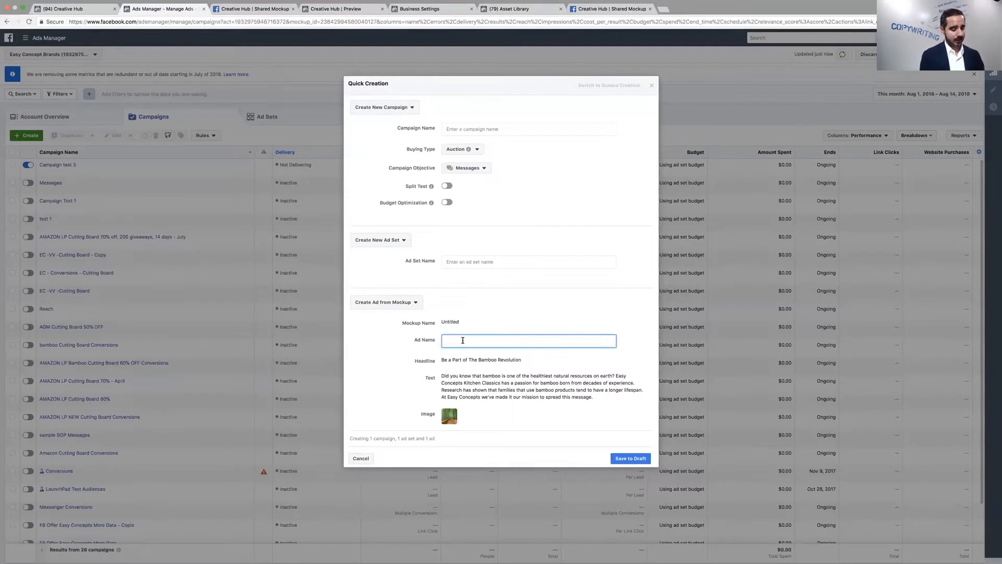
{"action": "type", "text": "Branding Easy"}
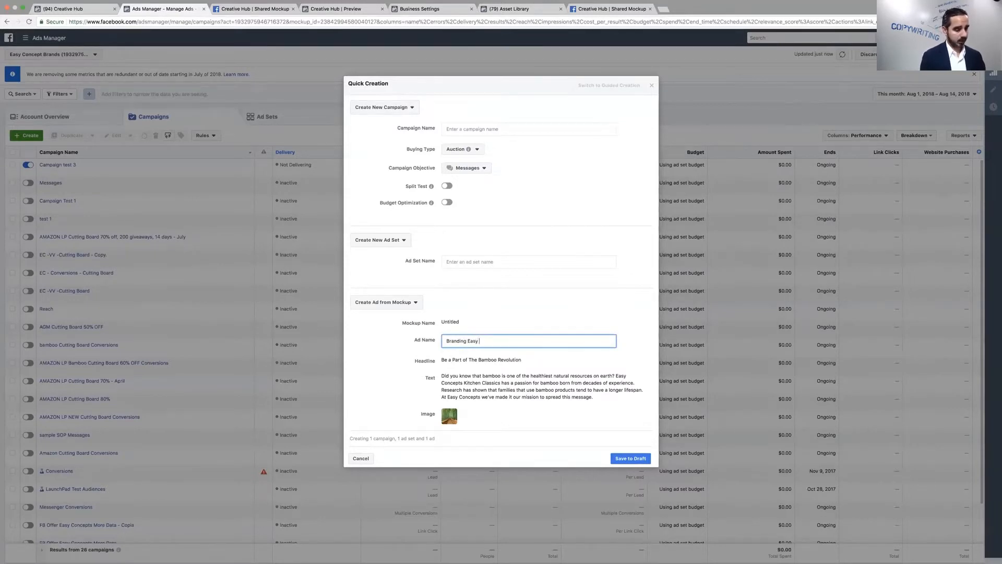
{"action": "type", "text": "Concepts Bamboo Re"}
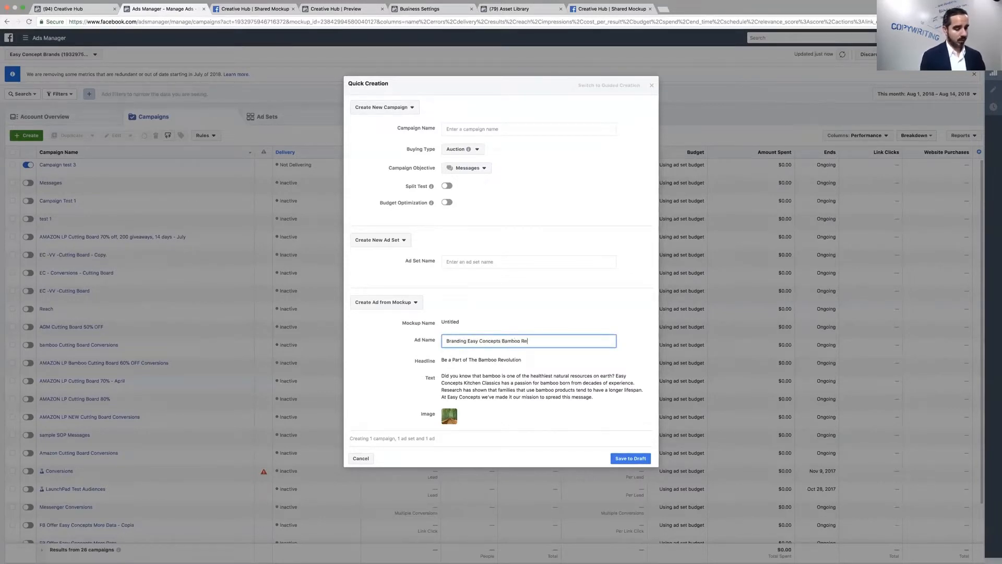
{"action": "type", "text": "volution"}
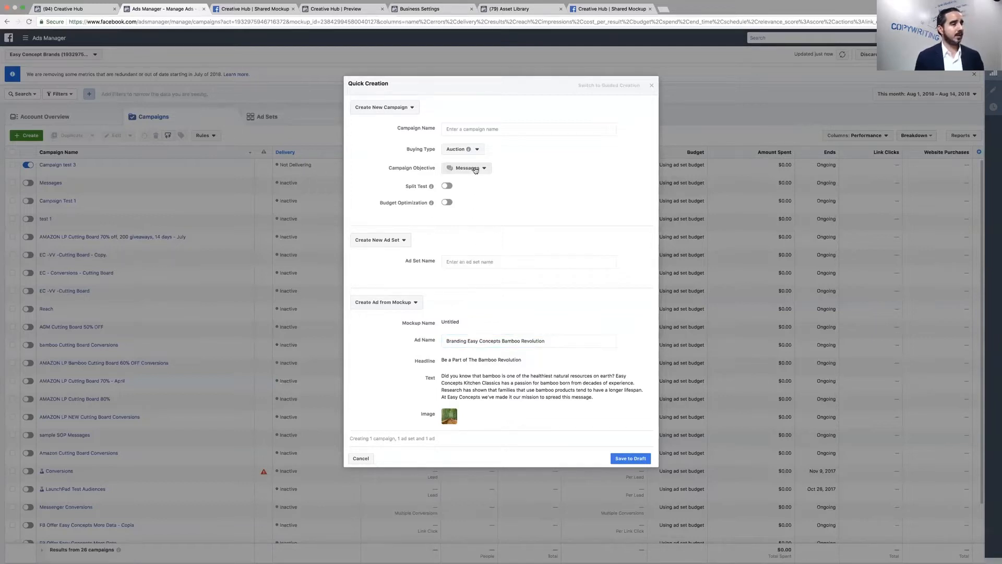
Set the campaign objective to Brand awareness and enter the campaign name.
{"action": "left_click", "coordinate": [466, 167]}
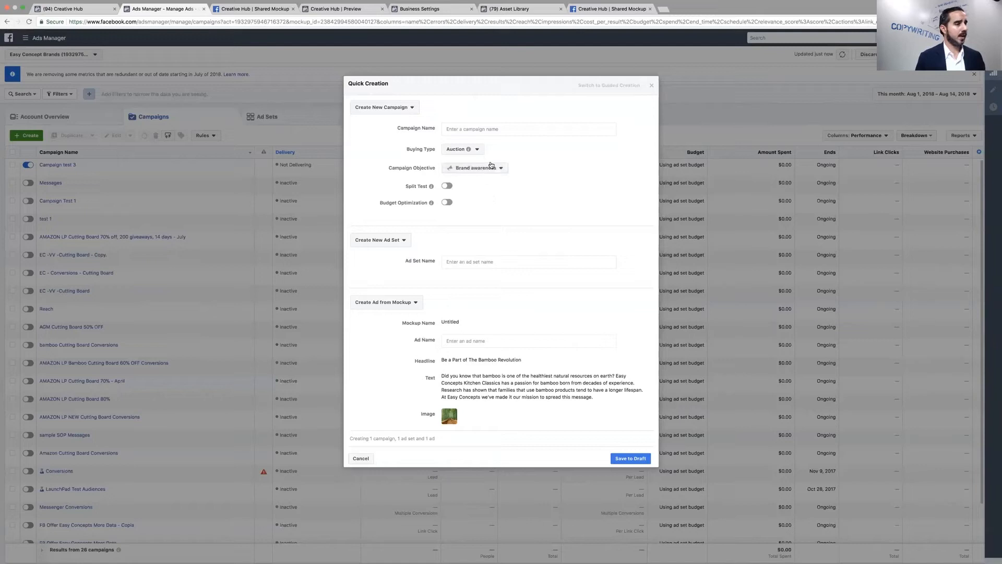
{"action": "left_click", "coordinate": [529, 129]}
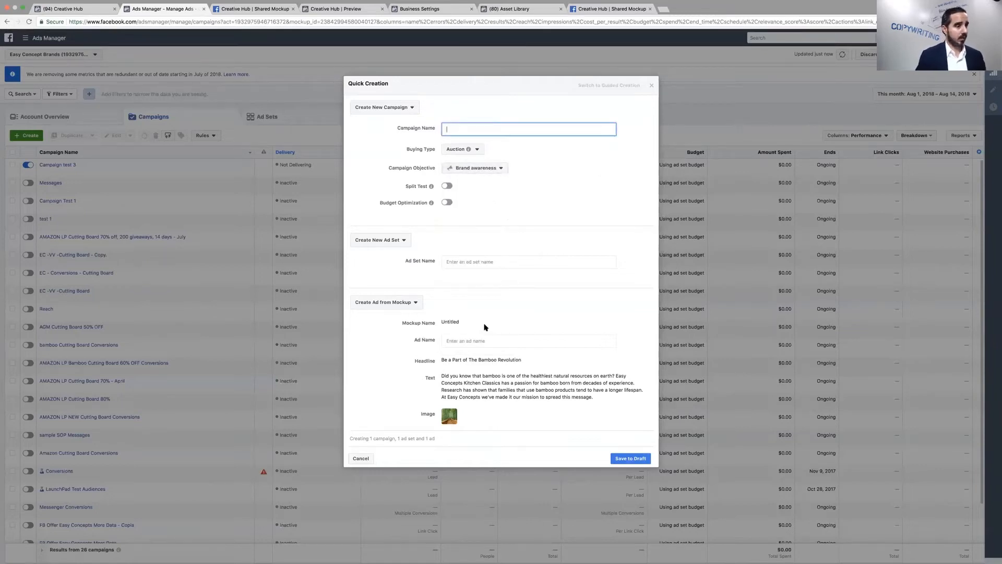
{"action": "type", "text": "Branding Bmboo Revolutui"}
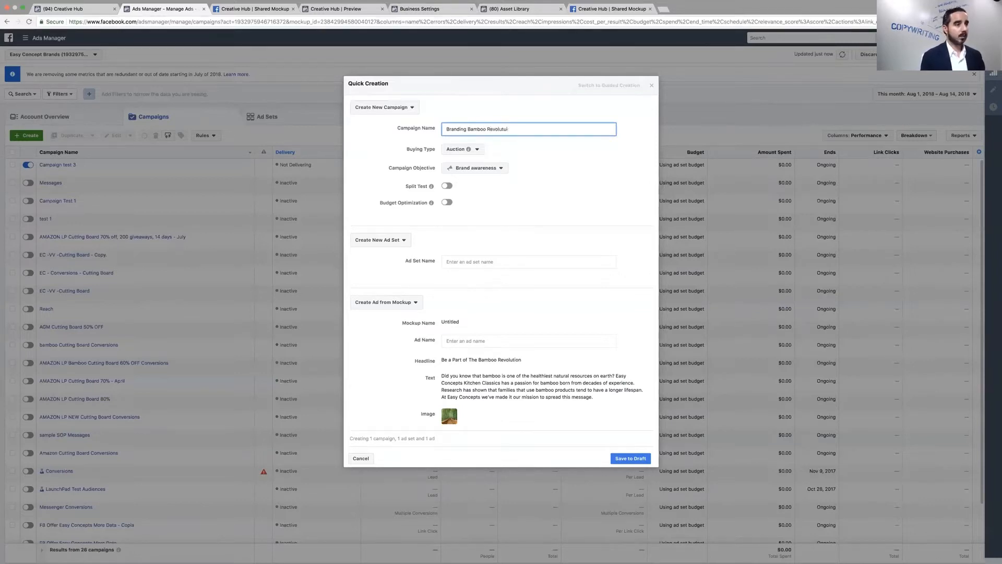
{"action": "type", "text": "on"}
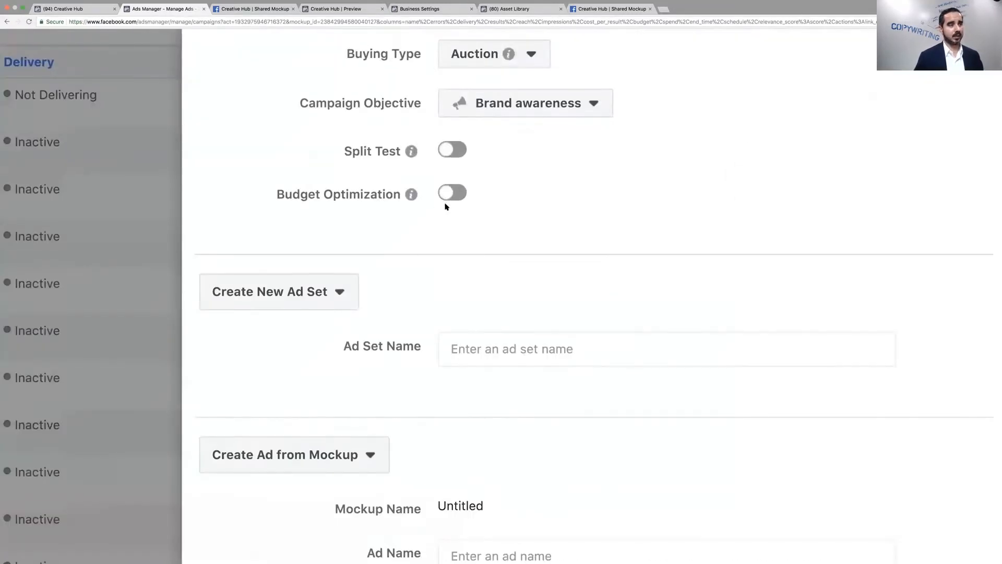
Turn campaign budget optimization on and then back off.
{"action": "left_click", "coordinate": [452, 193]}
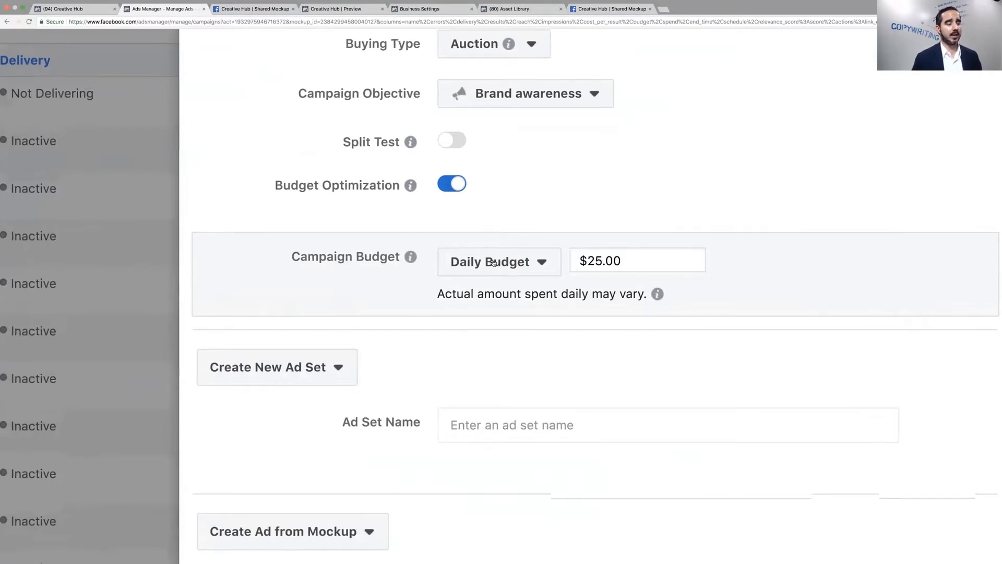
{"action": "scroll", "scroll_direction": "up", "scroll_amount": 3}
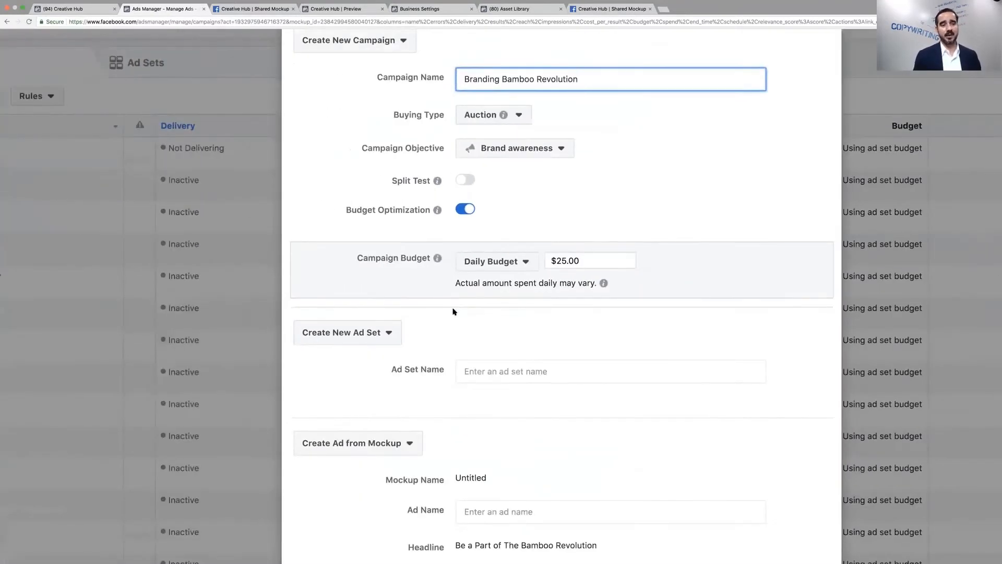
{"action": "scroll", "scroll_direction": "down", "scroll_amount": 3}
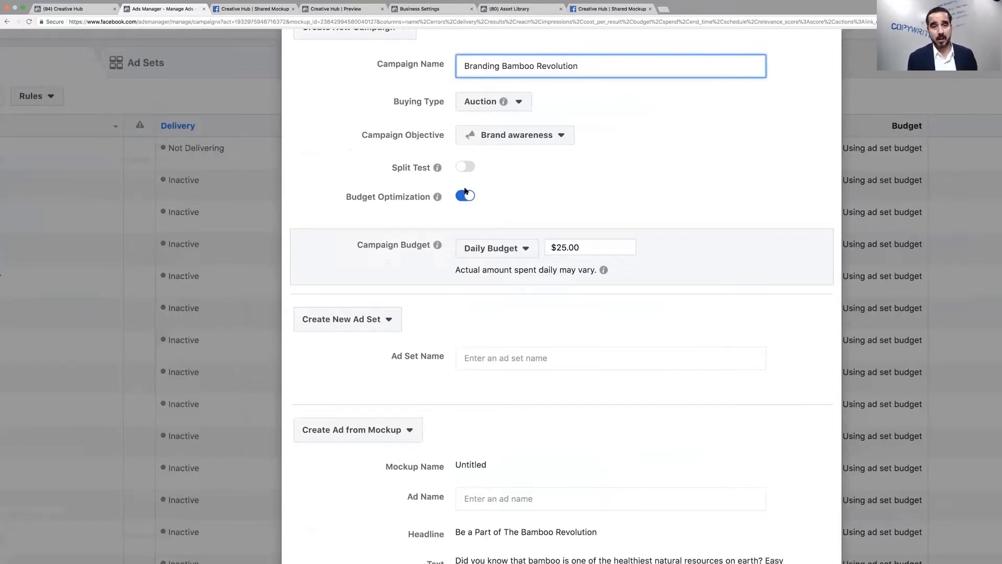
{"action": "left_click", "coordinate": [465, 195]}
{"action": "type", "text": "B"}
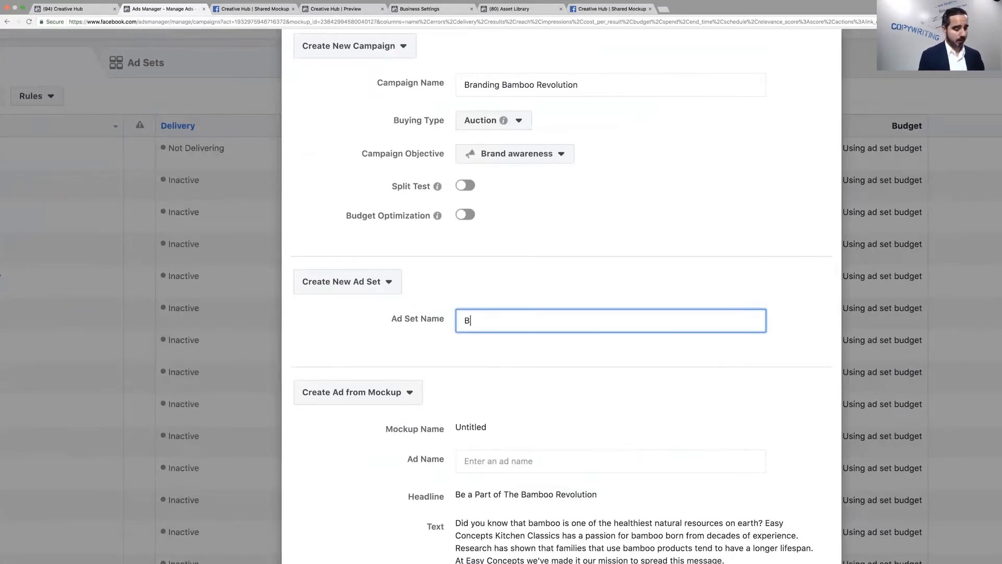
Name the ad set Bamboo Lovers and save the campaign, ad set and ad as a draft.
{"action": "type", "text": "amboo"}
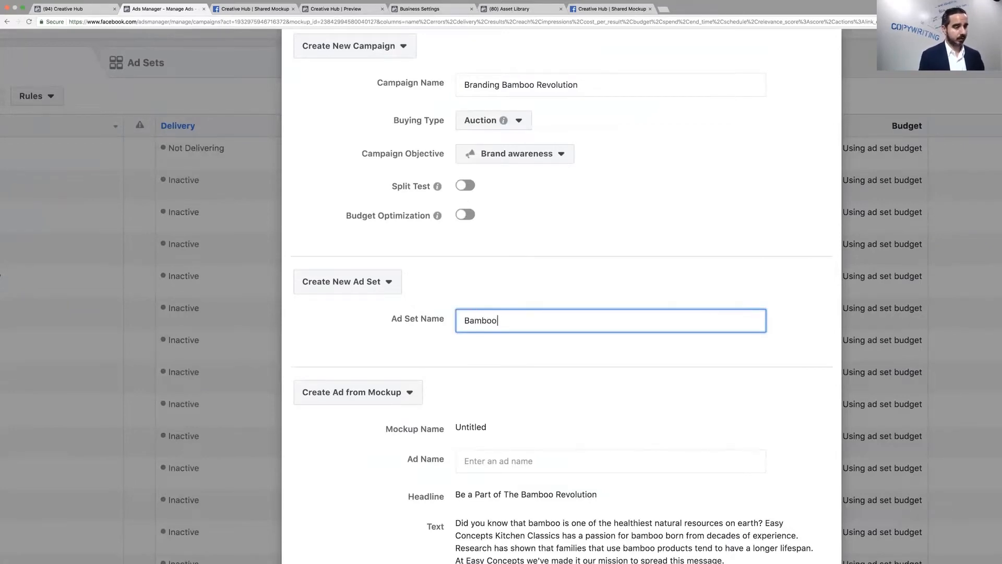
{"action": "type", "text": "Lovers"}
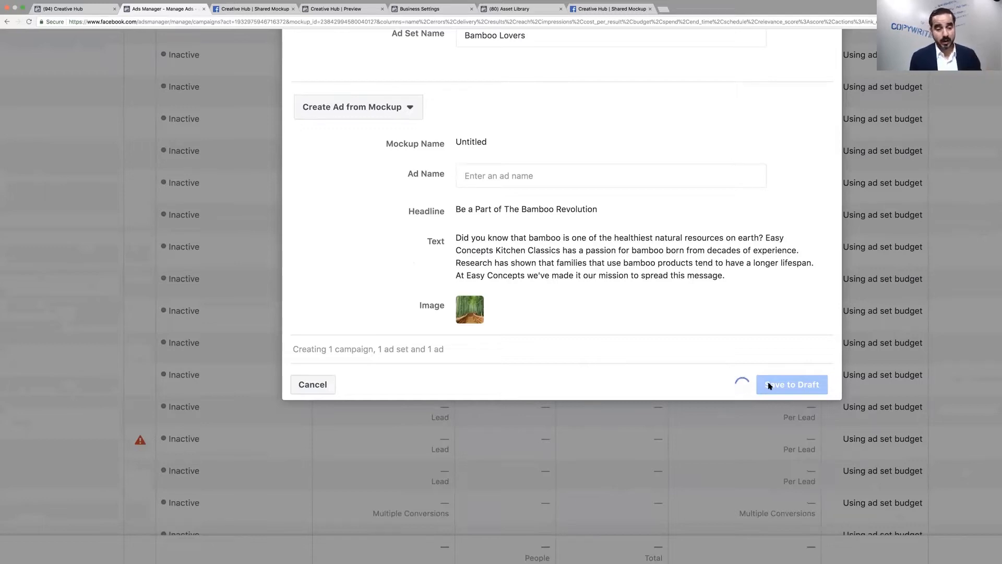
{"action": "left_click", "coordinate": [791, 384]}
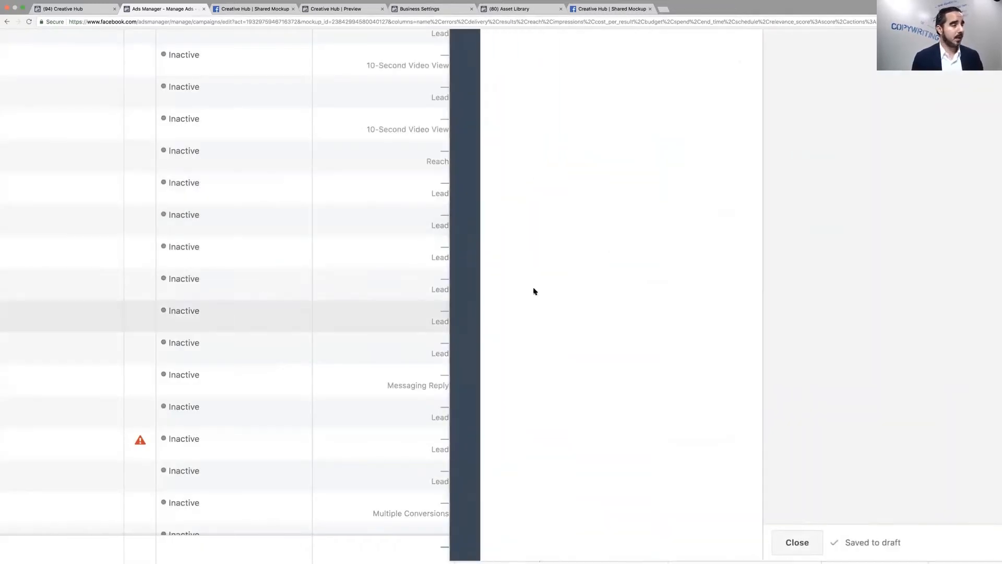
{"action": "mouse_move", "coordinate": [719, 310]}
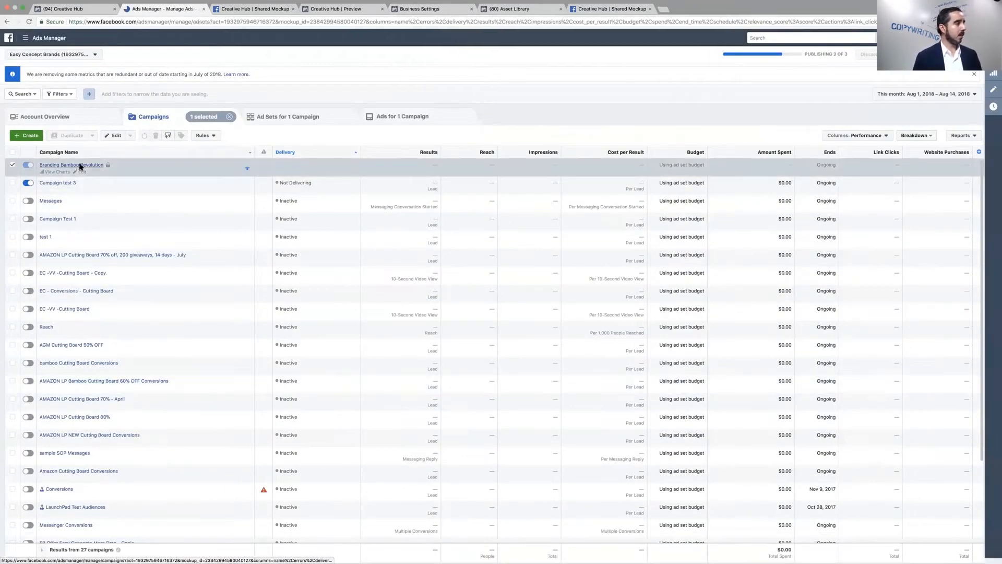
Open the Bamboo Lovers ad set settings from the Branding Bamboo Revolution campaign row.
{"action": "left_click", "coordinate": [288, 117]}
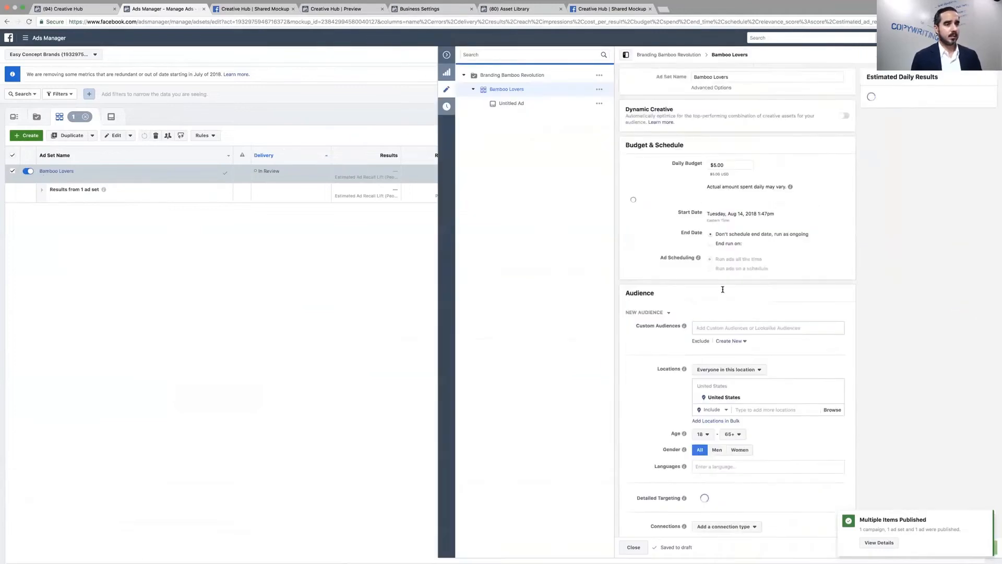
Set the audience's maximum age to 64.
{"action": "scroll", "scroll_direction": "down", "scroll_amount": 3}
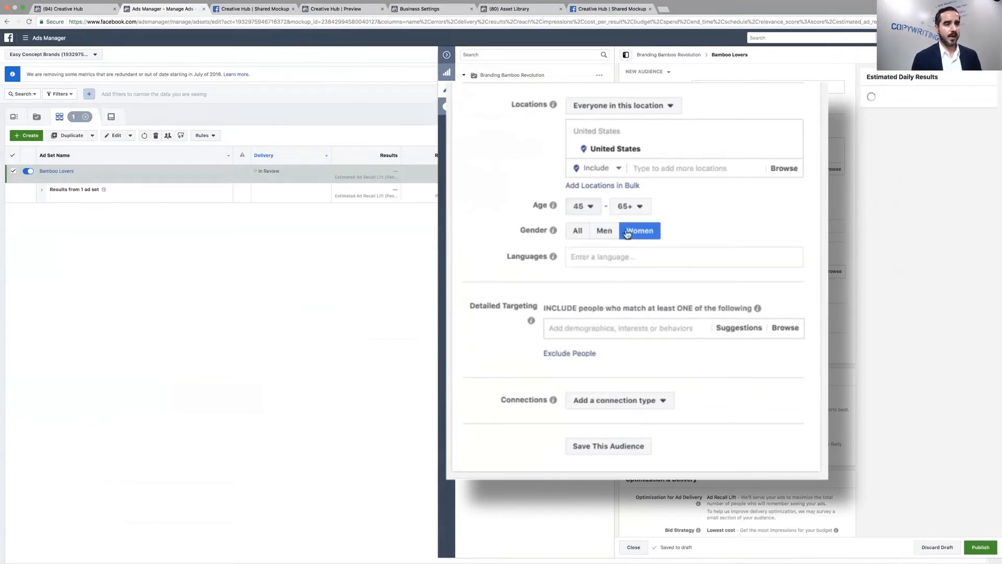
{"action": "left_click", "coordinate": [630, 206]}
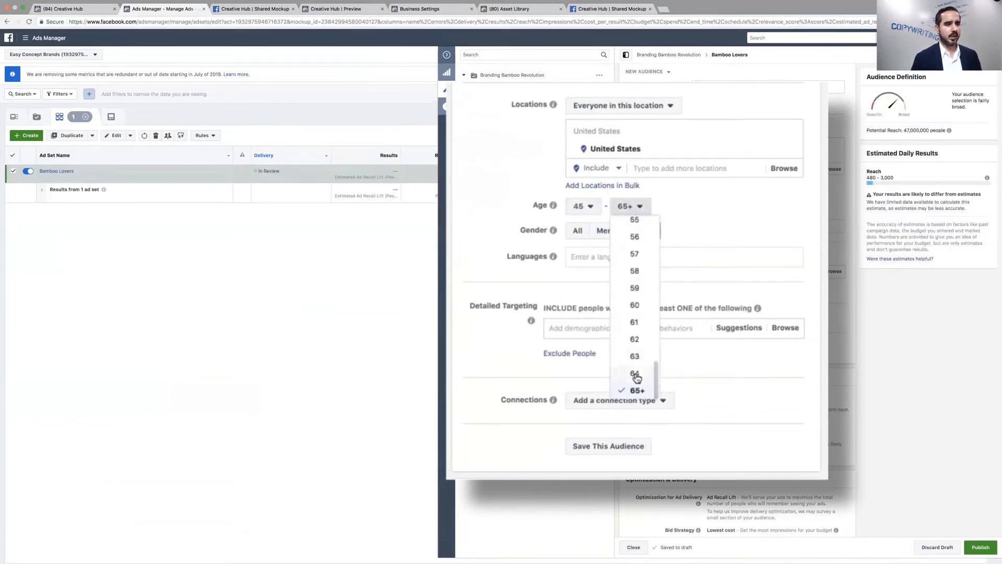
{"action": "left_click", "coordinate": [634, 373]}
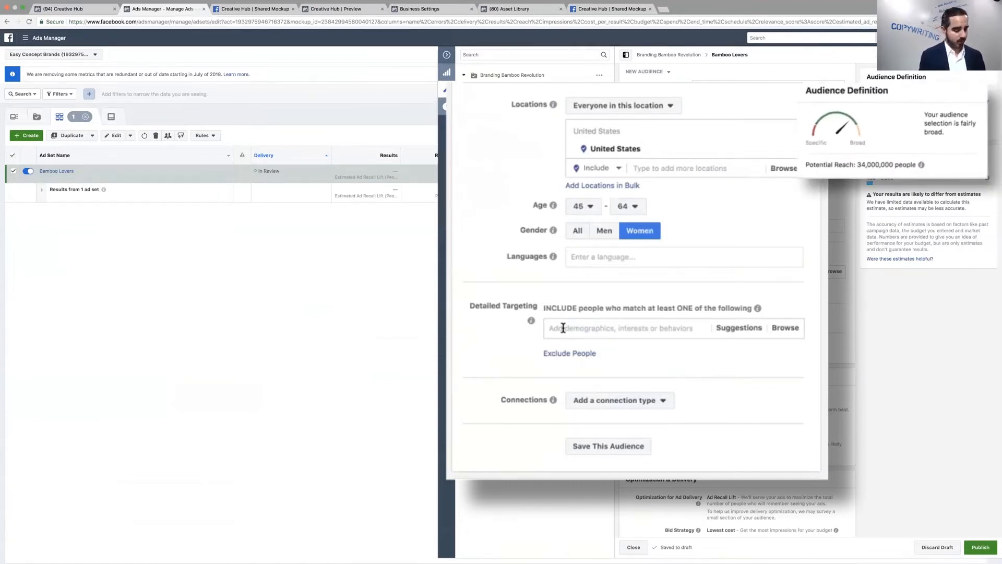
Add Bamboo, Bamboo textiles, Bamboo massage and Natural and organics as detailed targeting interests.
{"action": "type", "text": "bamboo"}
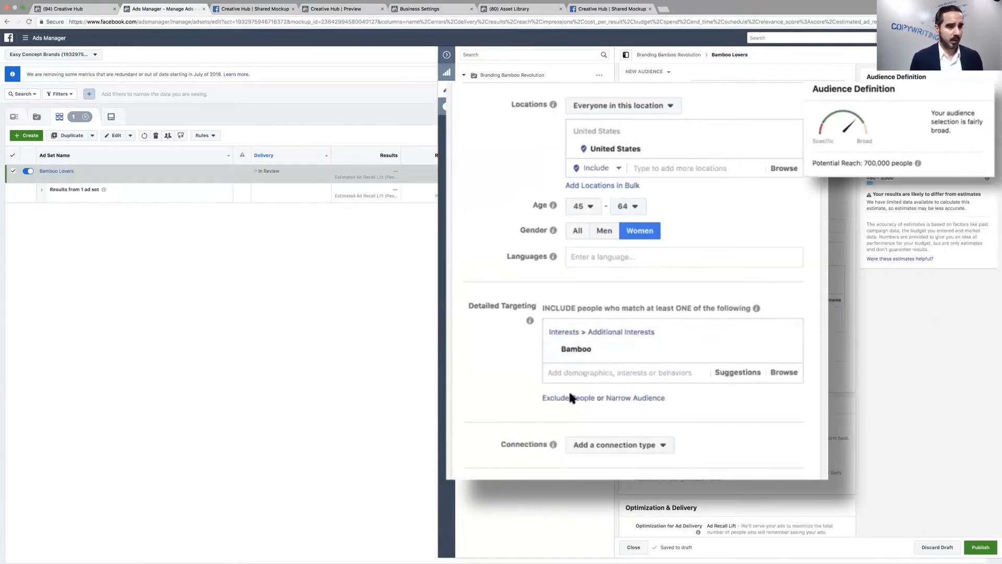
{"action": "left_click", "coordinate": [617, 372]}
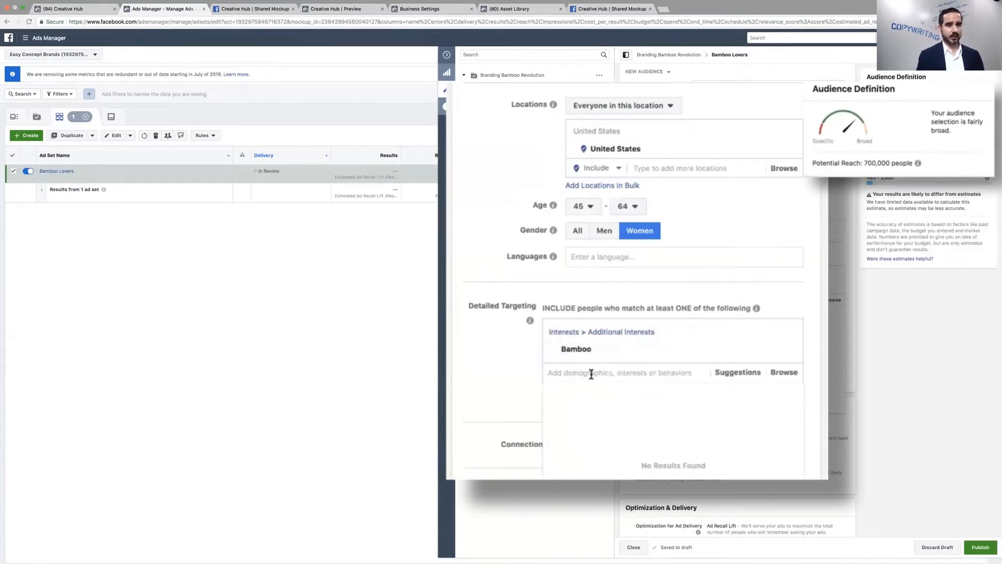
{"action": "type", "text": "bamboo"}
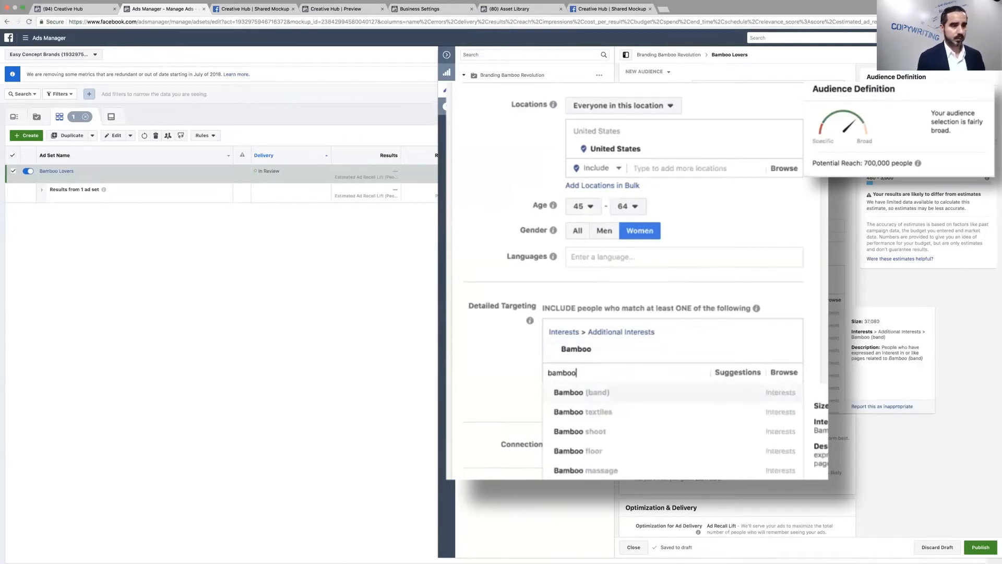
{"action": "left_click", "coordinate": [583, 412]}
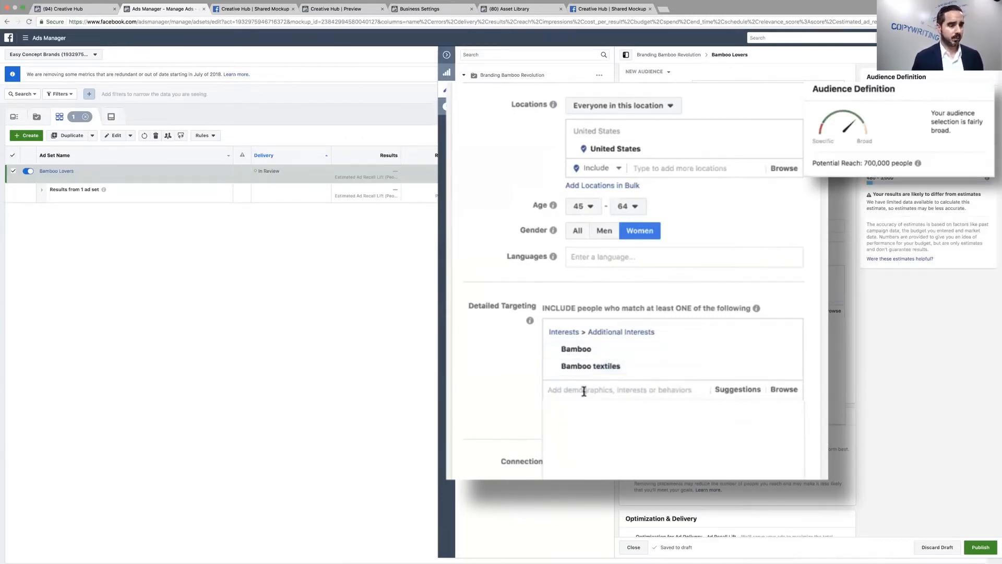
{"action": "type", "text": "bamboo"}
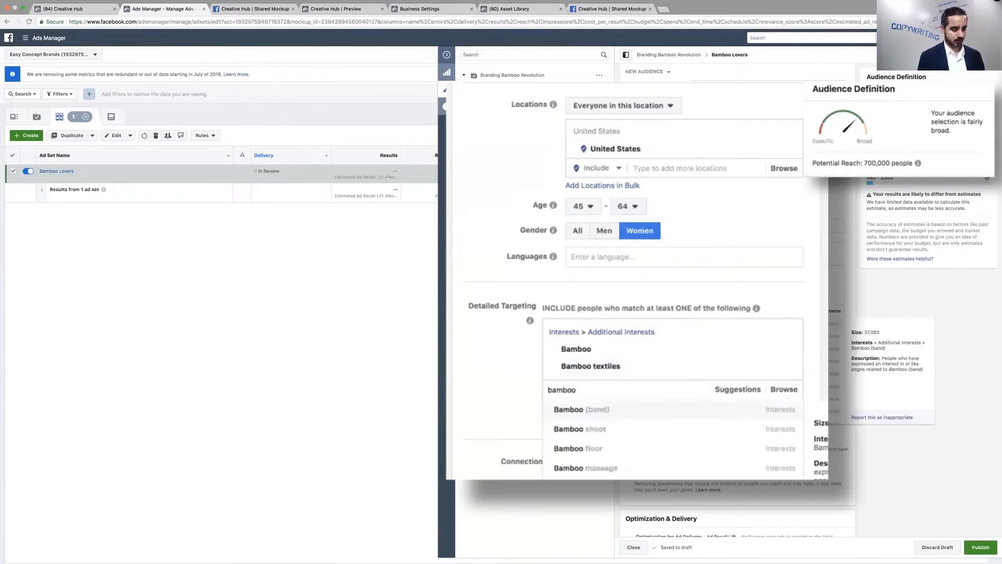
{"action": "left_click", "coordinate": [585, 467]}
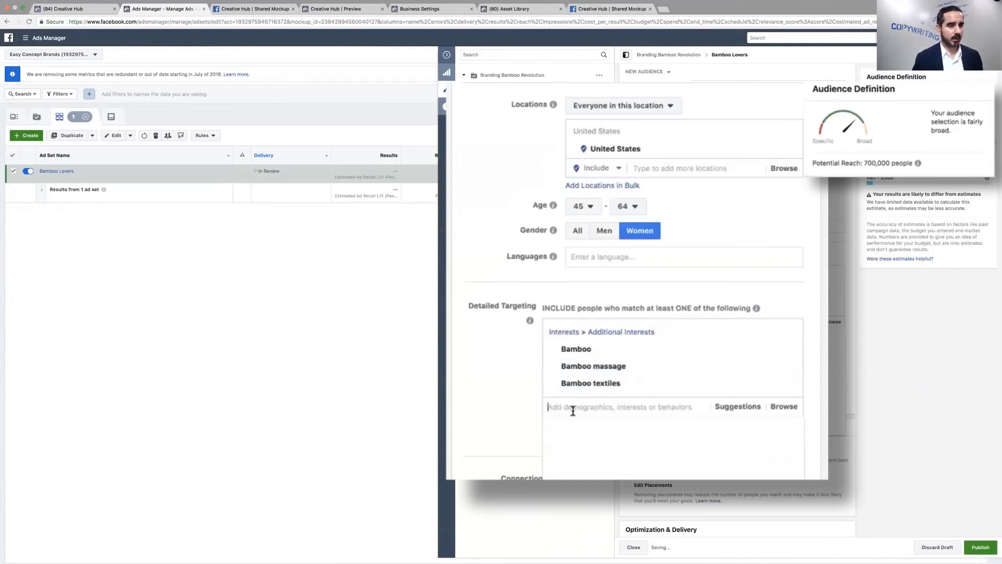
{"action": "type", "text": "or"}
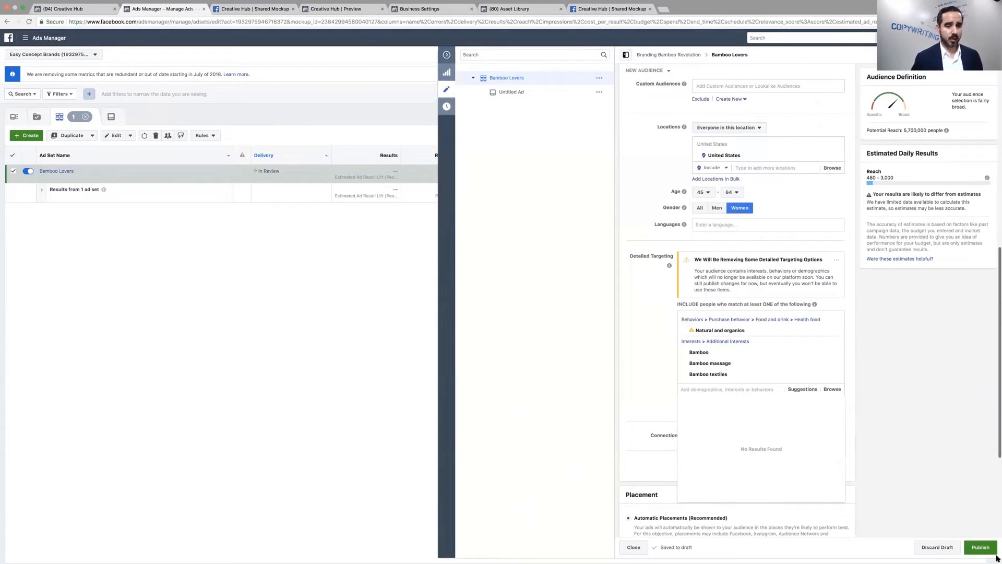
{"action": "mouse_move", "coordinate": [446, 55]}
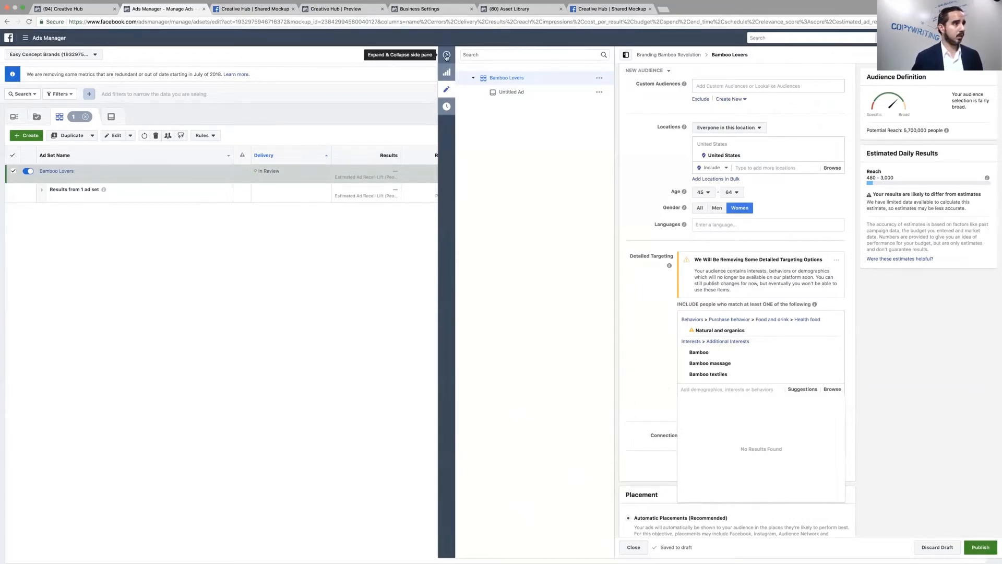
Edit the ad from the Ads tab and choose Easy Concept Kitchen Classics as its Facebook Page.
{"action": "left_click", "coordinate": [632, 547]}
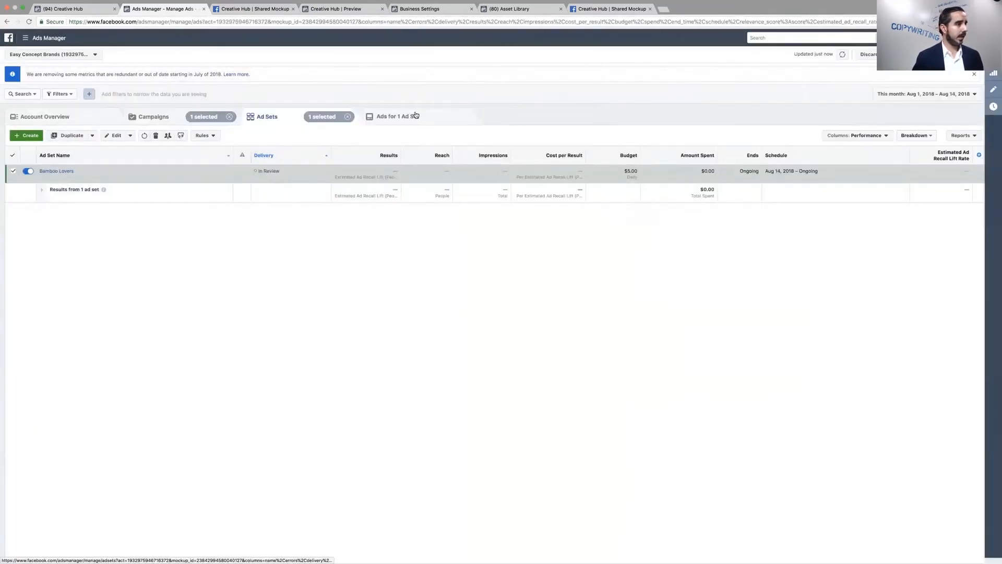
{"action": "left_click", "coordinate": [396, 116]}
{"action": "type", "text": "Bamboo Revolution"}
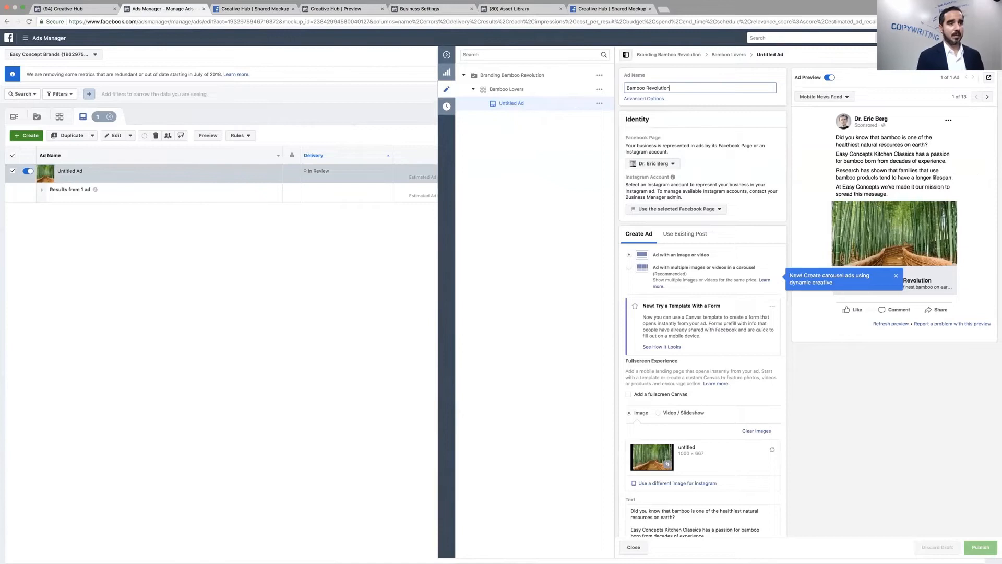
{"action": "mouse_move", "coordinate": [997, 162]}
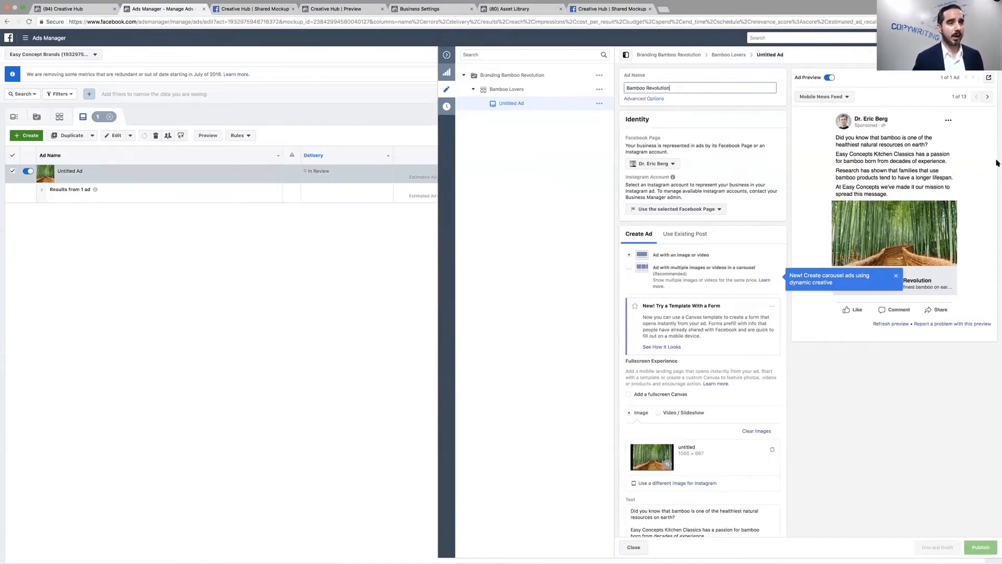
{"action": "left_click", "coordinate": [652, 164]}
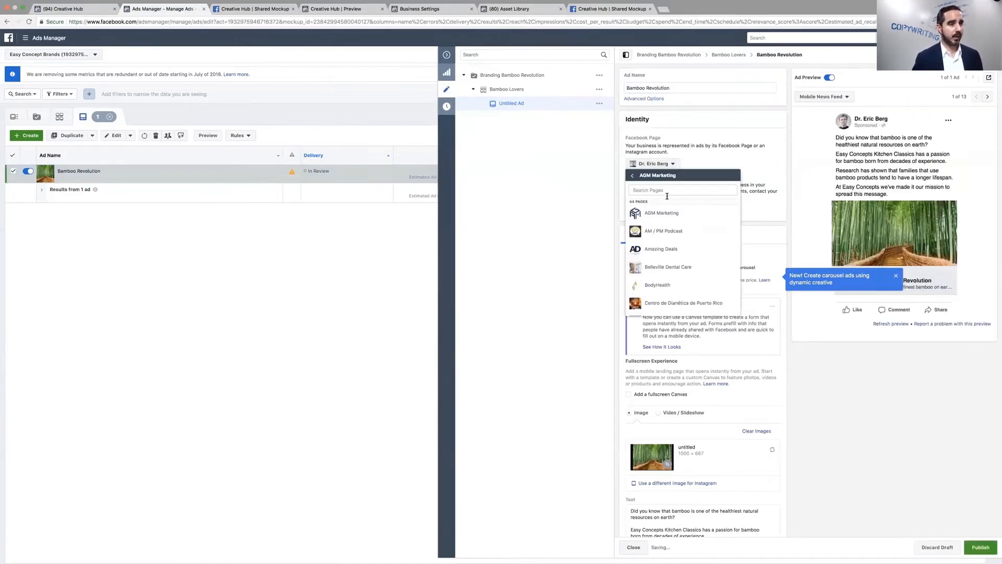
{"action": "type", "text": "easy"}
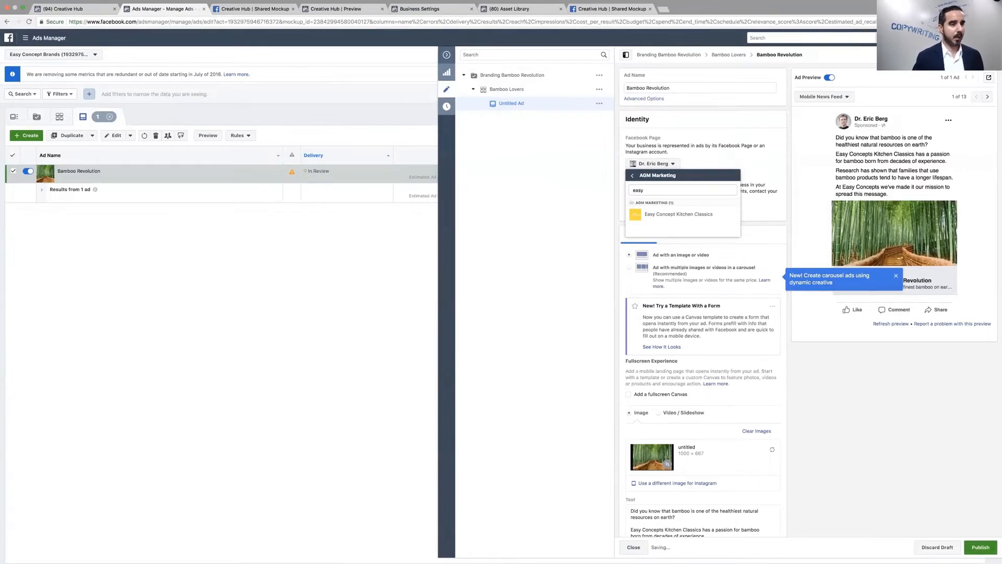
{"action": "left_click", "coordinate": [678, 214]}
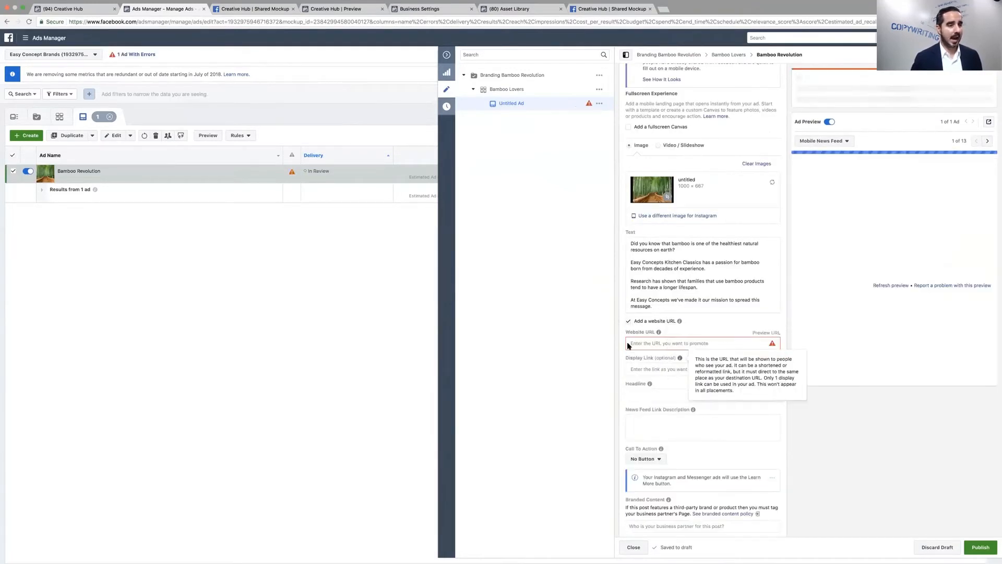
{"action": "type", "text": "easyconcepts.com"}
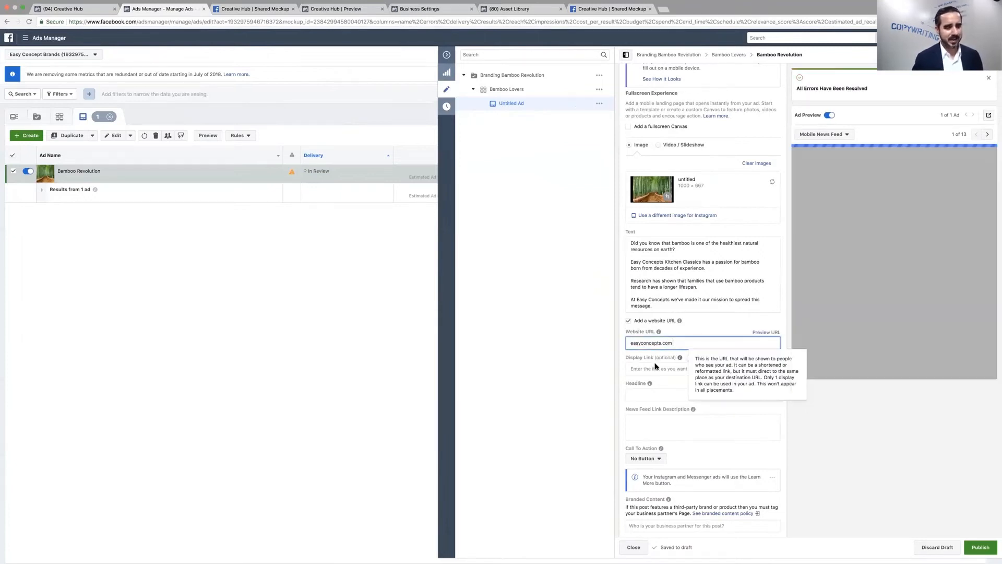
{"action": "left_click", "coordinate": [702, 369]}
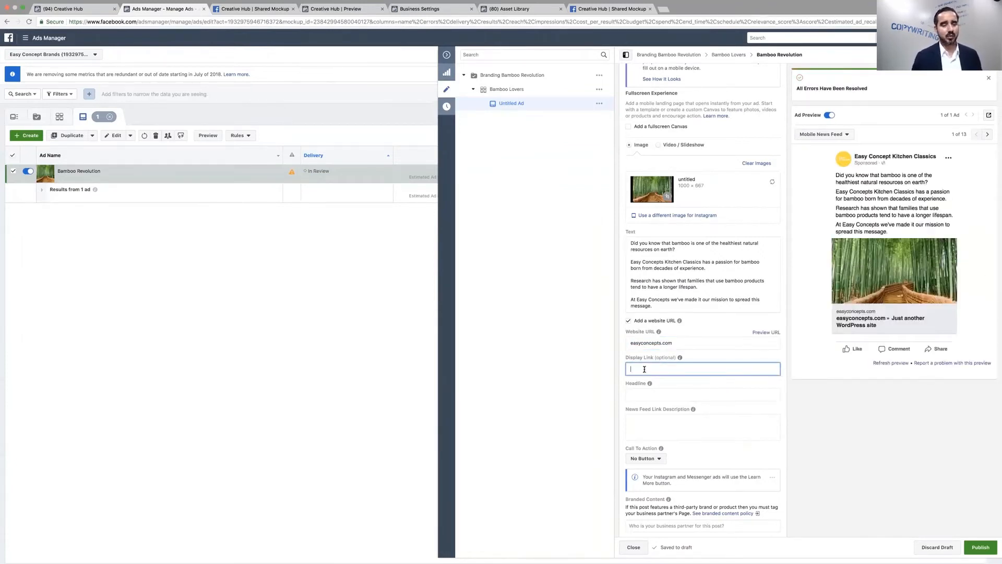
{"action": "left_click", "coordinate": [989, 77]}
{"action": "type", "text": "www."}
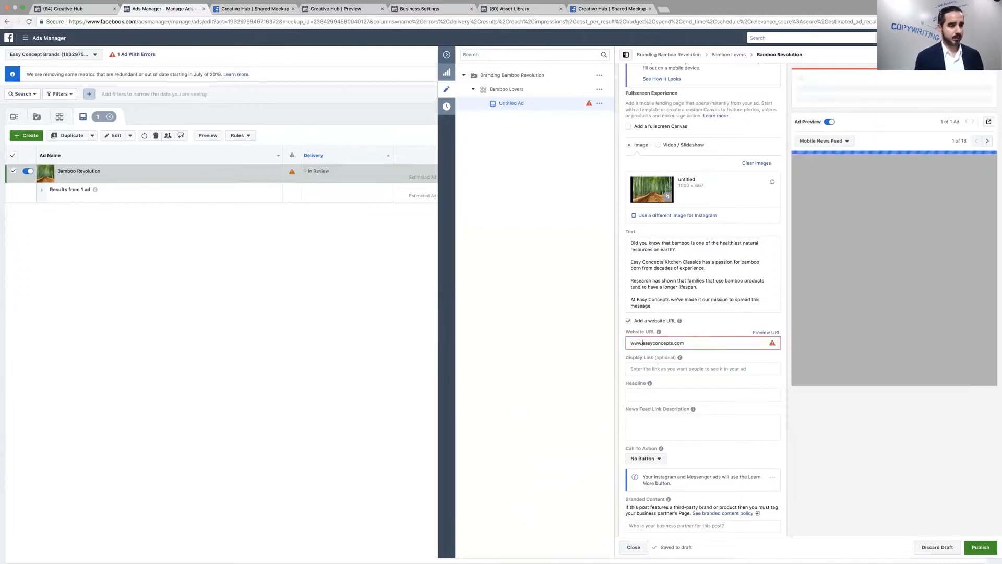
{"action": "left_click", "coordinate": [701, 342]}
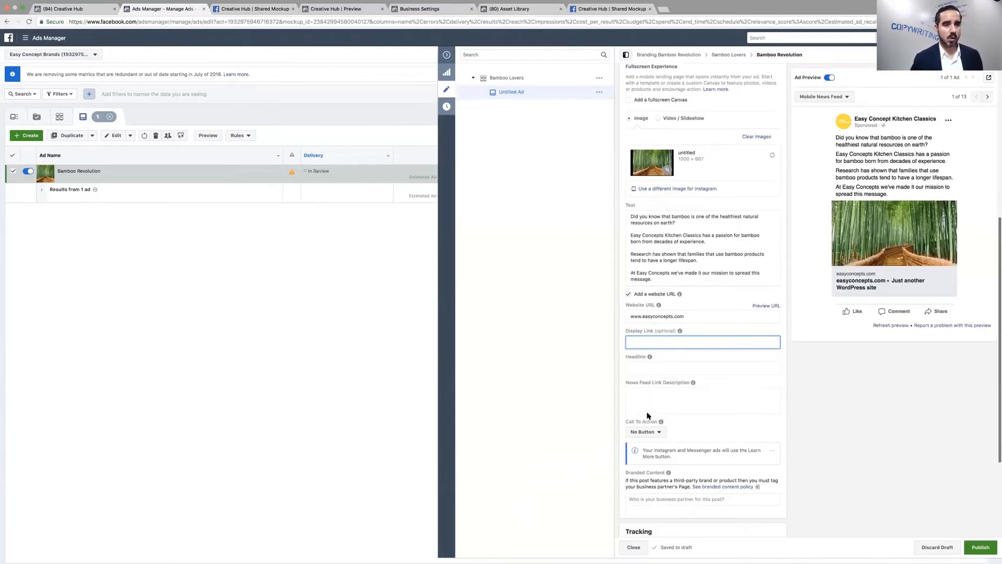
{"action": "scroll", "scroll_direction": "down", "scroll_amount": 3}
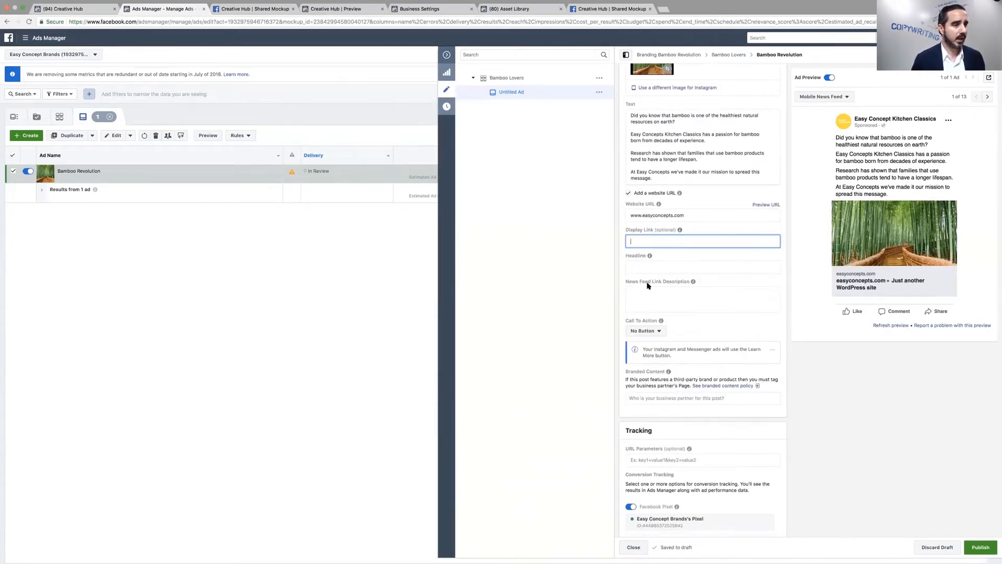
{"action": "scroll", "scroll_direction": "up", "scroll_amount": 3}
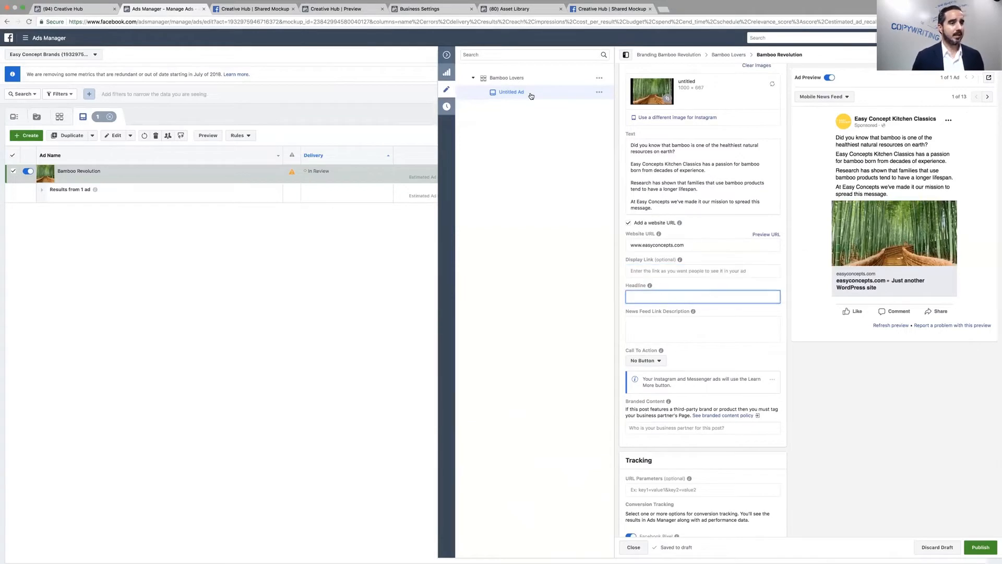
{"action": "scroll", "scroll_direction": "up", "scroll_amount": 3}
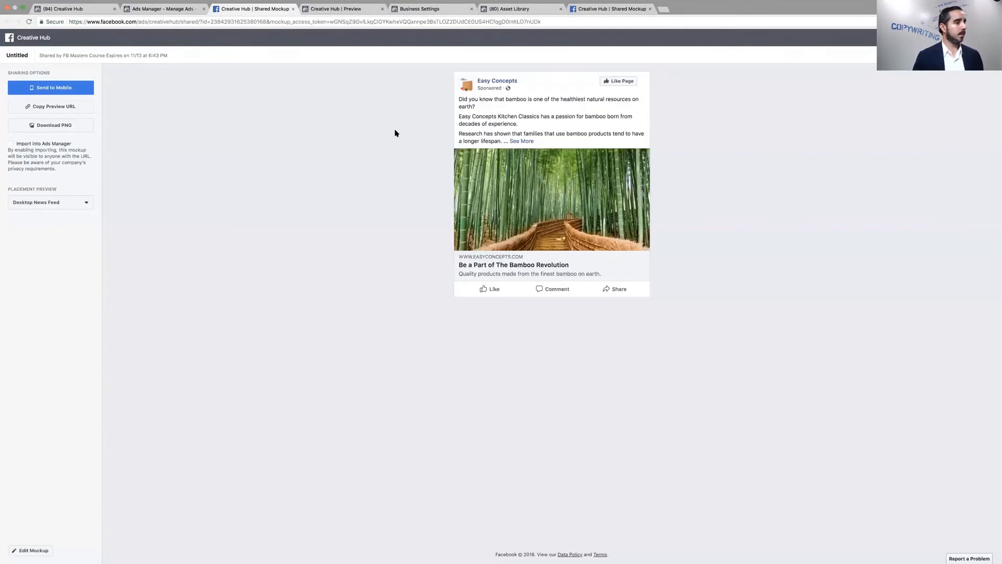
{"action": "mouse_move", "coordinate": [472, 264]}
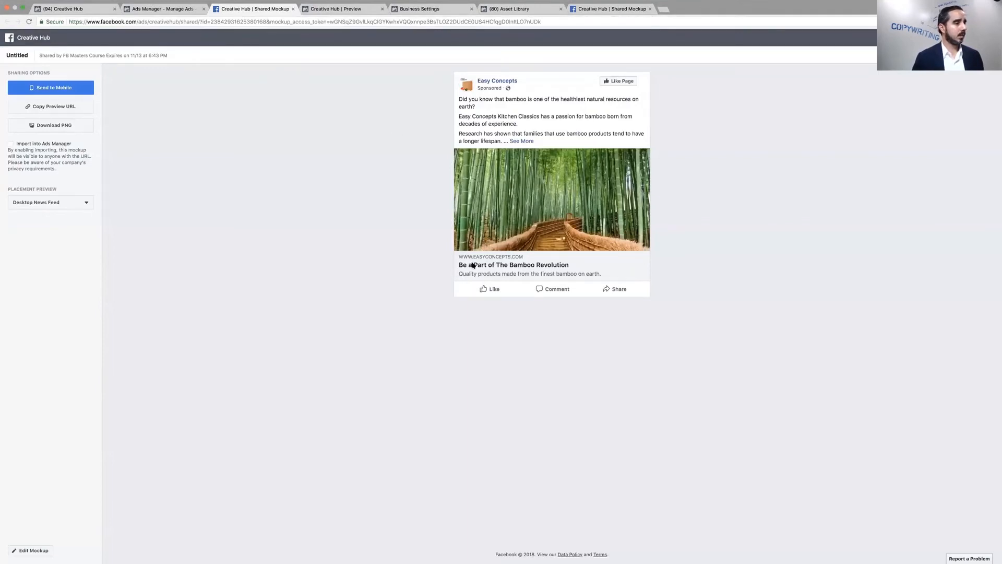
{"action": "mouse_move", "coordinate": [54, 106]}
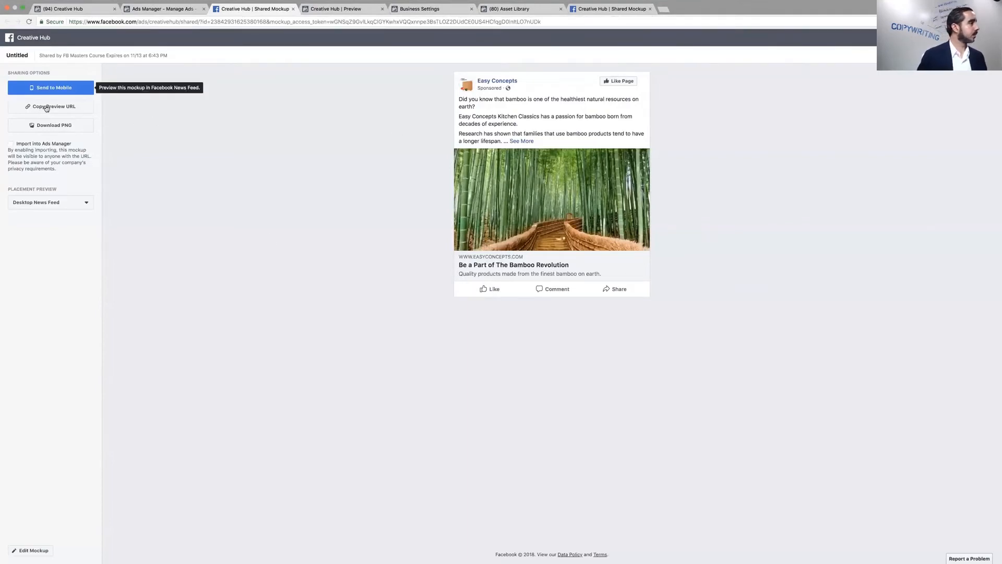
{"action": "mouse_move", "coordinate": [53, 106]}
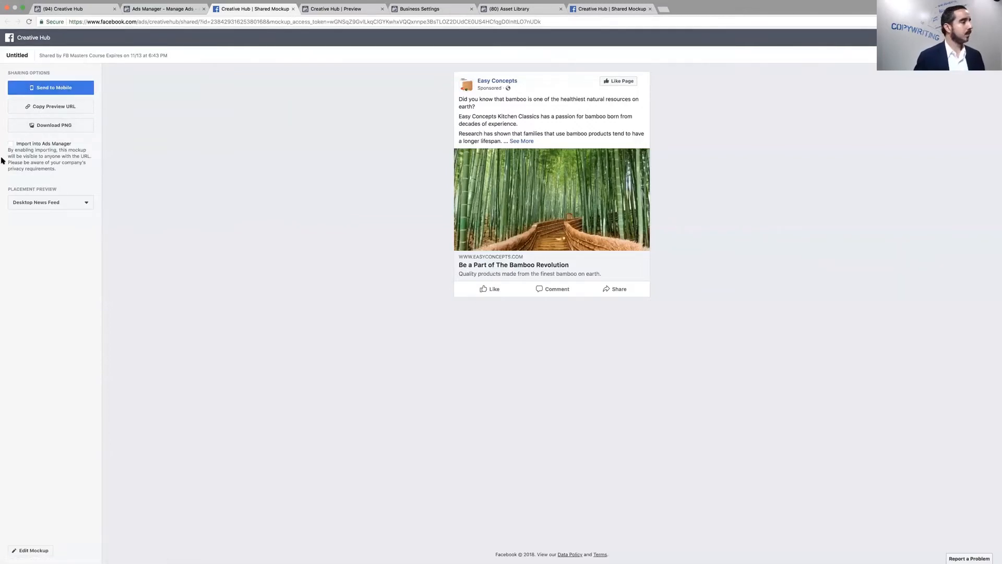
Enable importing for the bamboo mockup, copy its link, and import it into the ad account.
{"action": "left_click", "coordinate": [54, 124]}
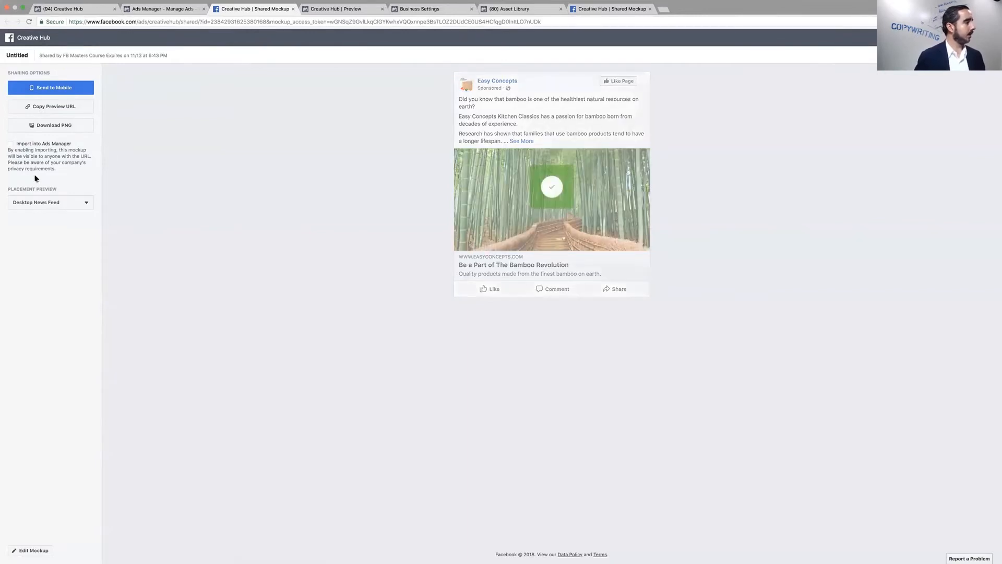
{"action": "left_click", "coordinate": [10, 143]}
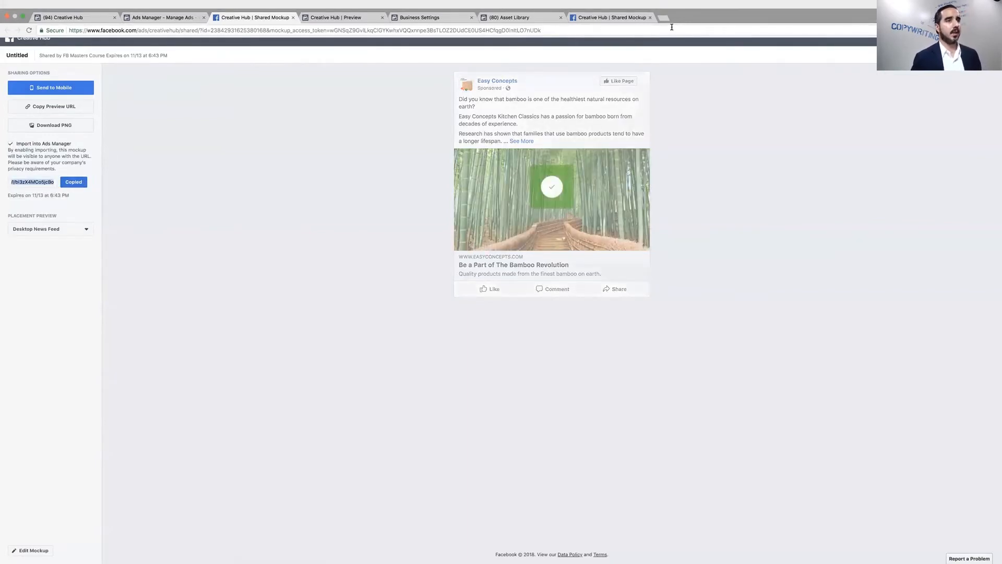
{"action": "left_click", "coordinate": [697, 17]}
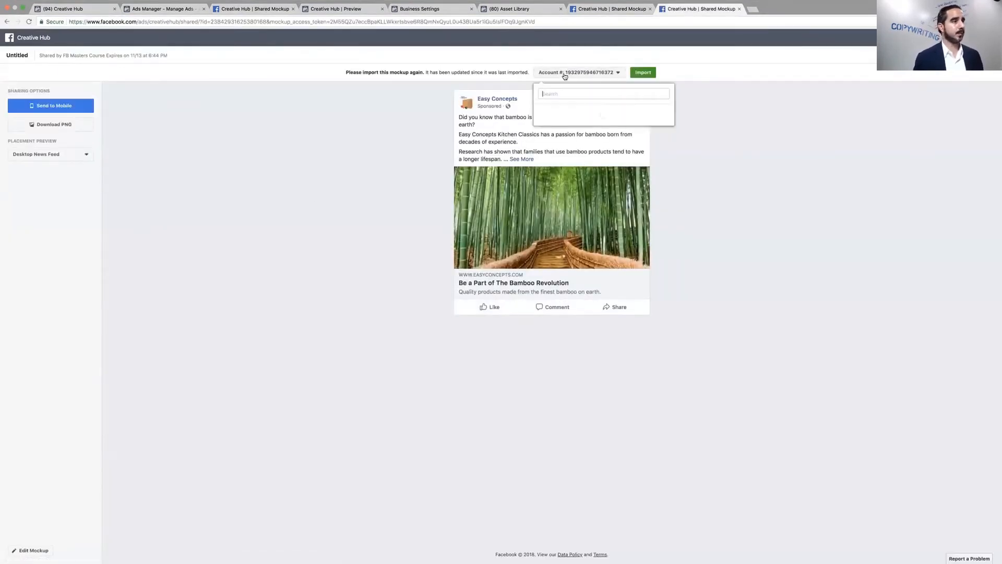
{"action": "left_click", "coordinate": [643, 72]}
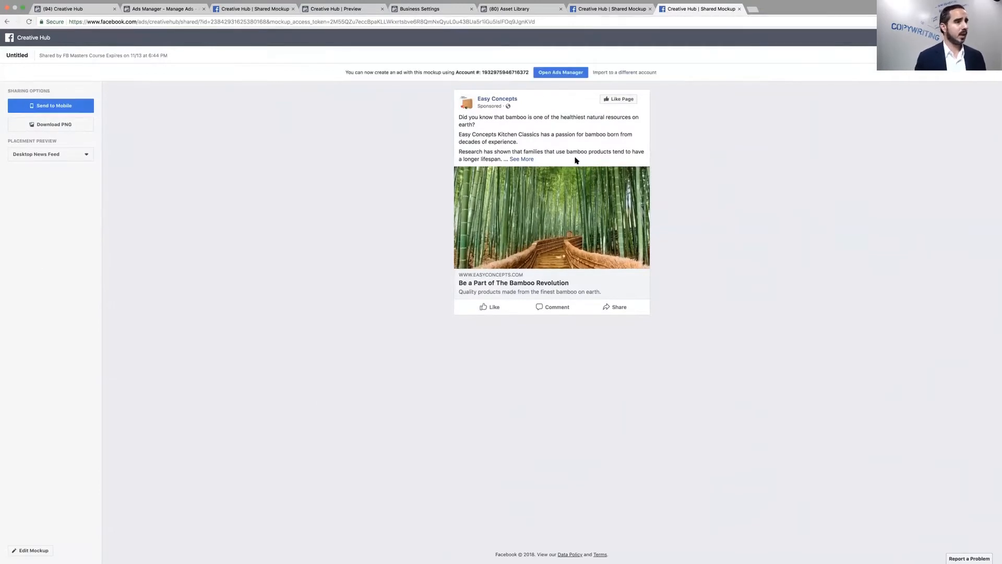
{"action": "left_click", "coordinate": [560, 72]}
{"action": "type", "text": "Sec"}
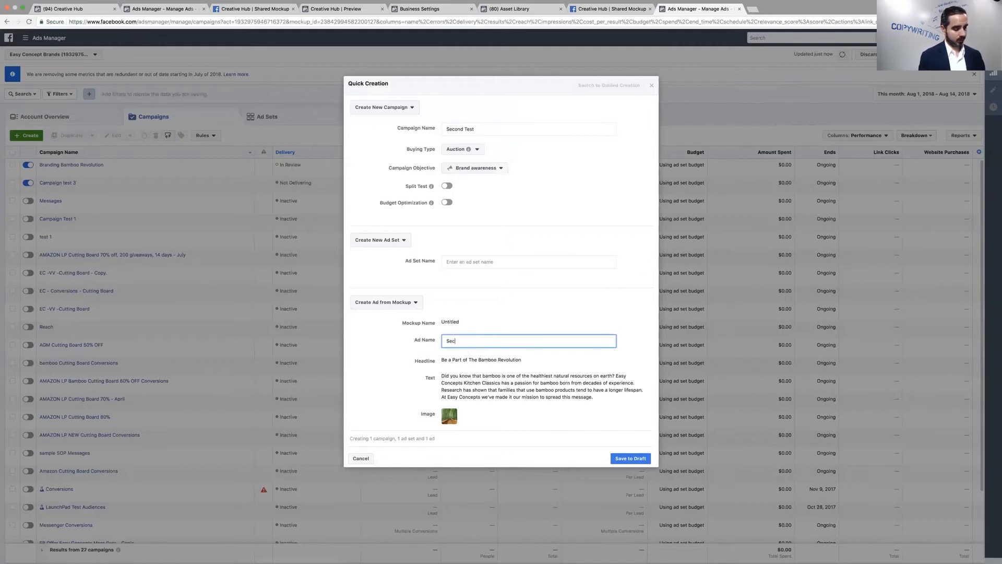
Name the campaign, ad set and ad 'Second Test', save as draft, and open the ad.
{"action": "type", "text": "ond Test"}
{"action": "left_click", "coordinate": [529, 262]}
{"action": "type", "text": "Se"}
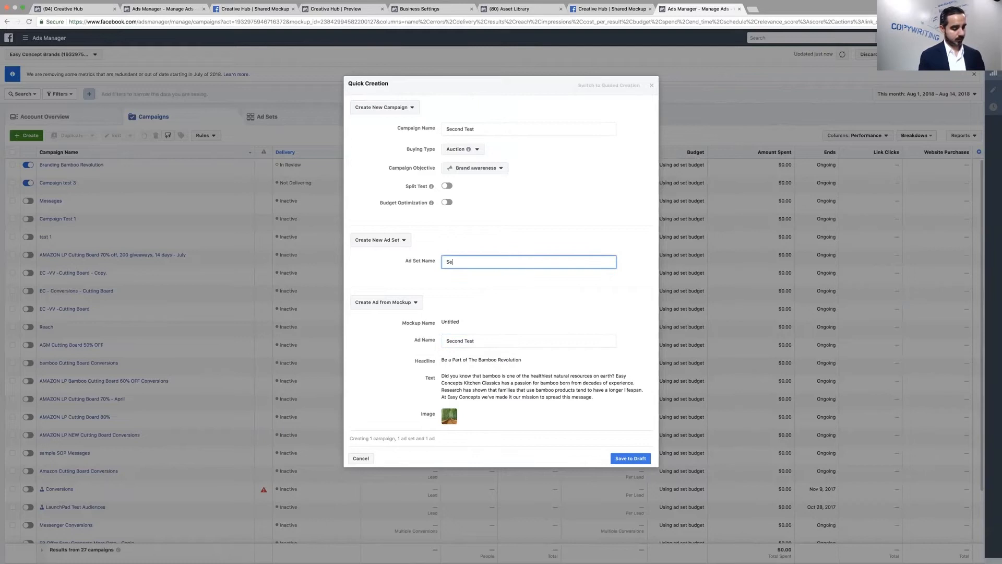
{"action": "type", "text": "cond test"}
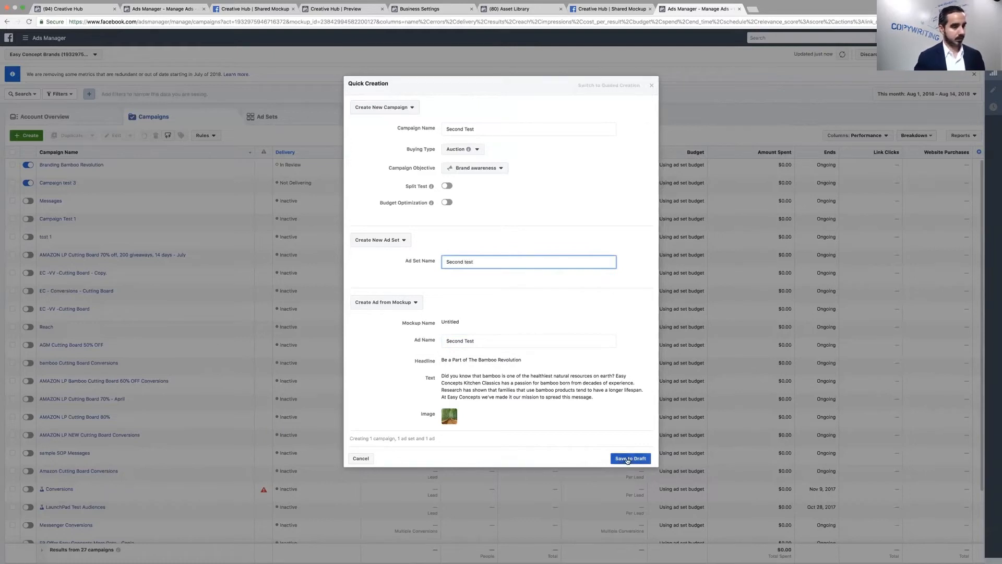
{"action": "left_click", "coordinate": [630, 458]}
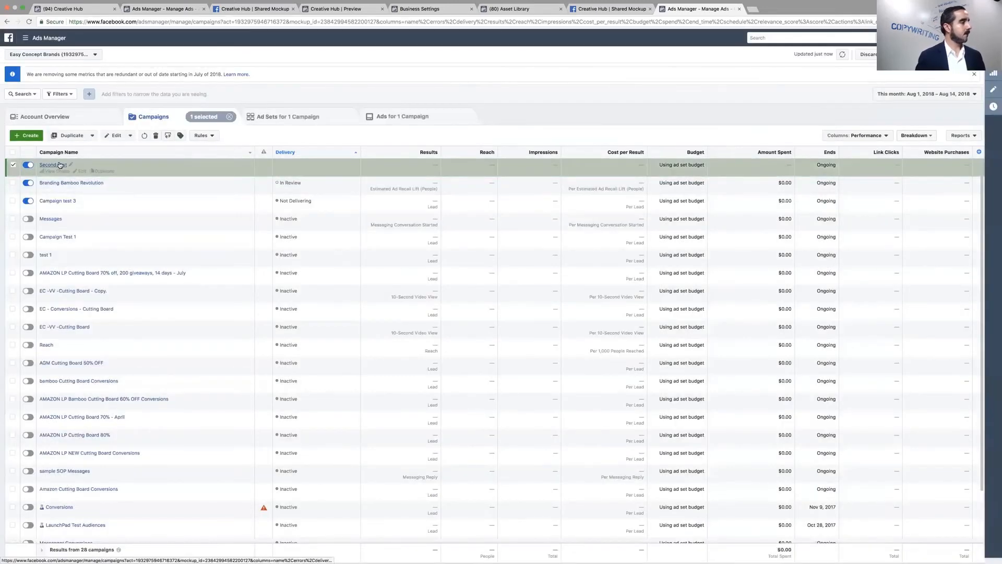
{"action": "left_click", "coordinate": [400, 117]}
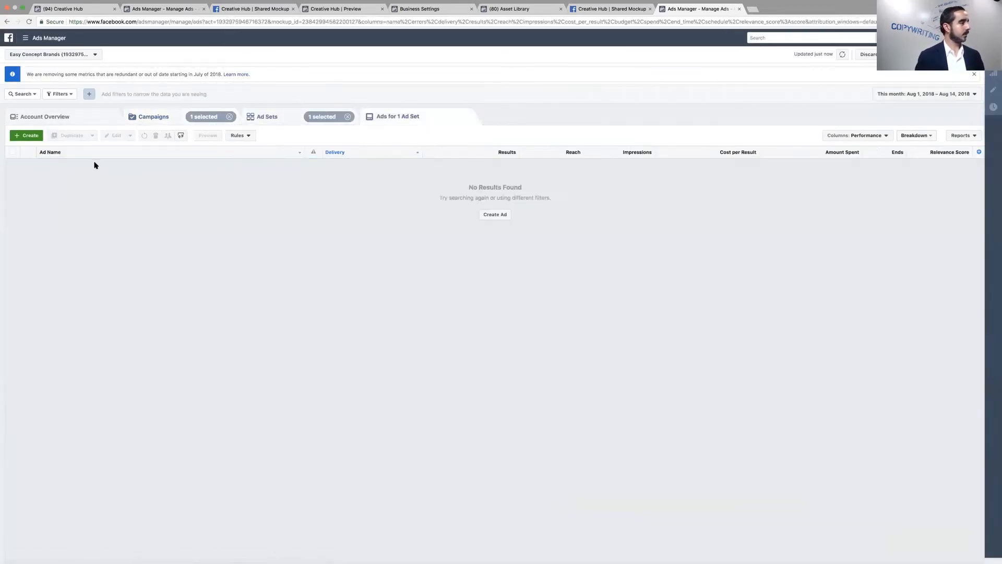
{"action": "left_click", "coordinate": [382, 116]}
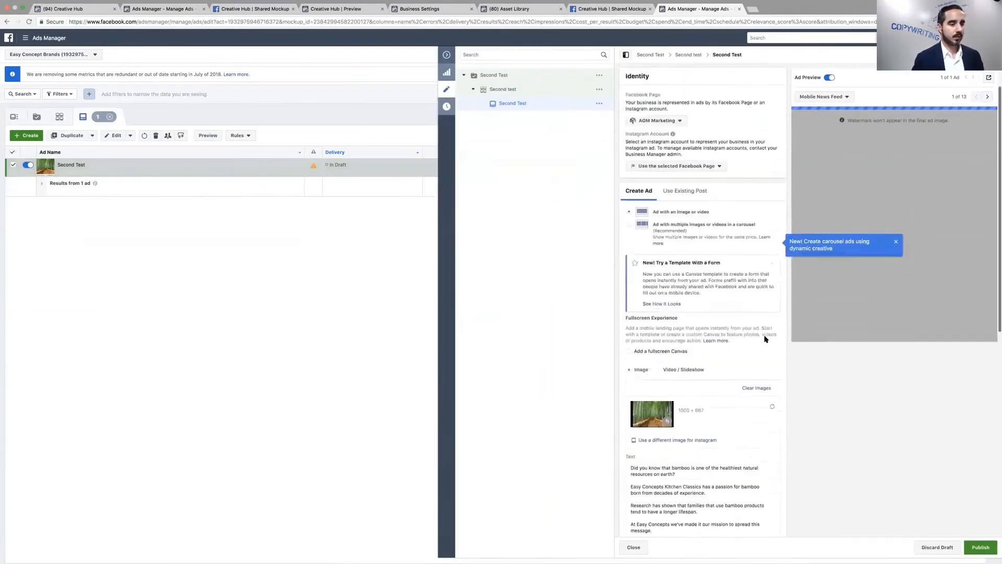
Choose Easy Concept Kitchen Classics as the Second Test ad's Facebook Page.
{"action": "scroll", "scroll_direction": "down", "scroll_amount": 3}
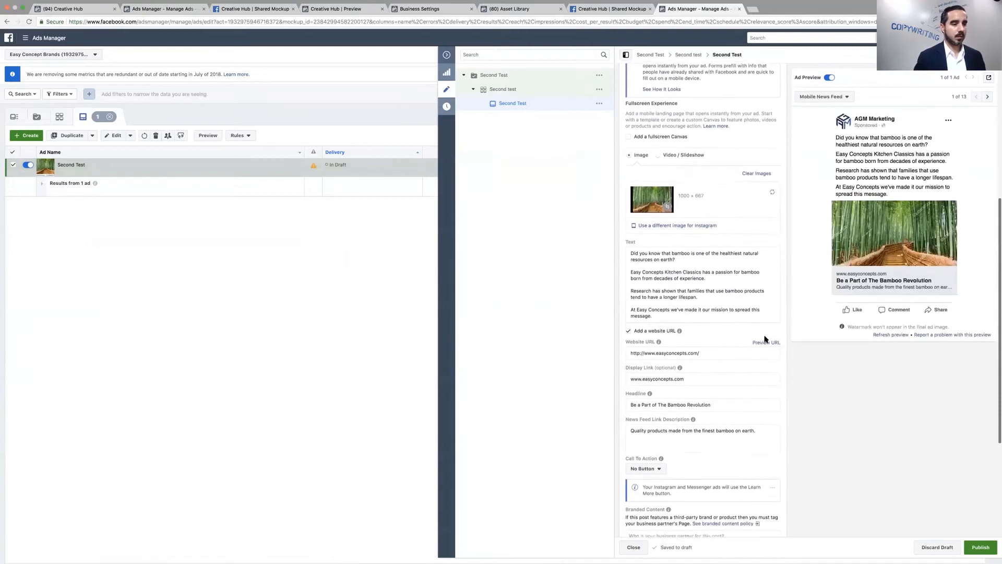
{"action": "scroll", "scroll_direction": "down", "scroll_amount": 3}
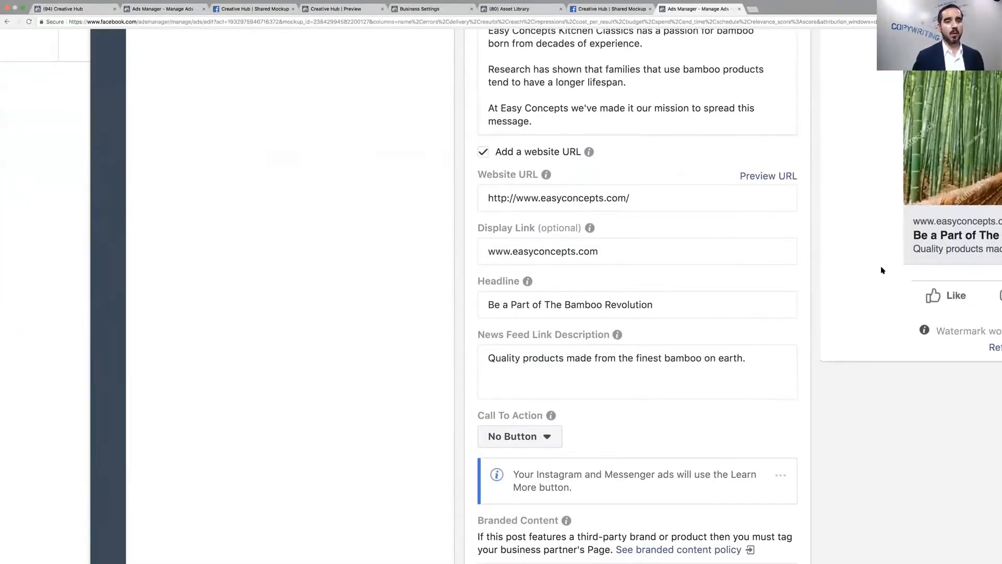
{"action": "scroll", "scroll_direction": "up", "scroll_amount": 3}
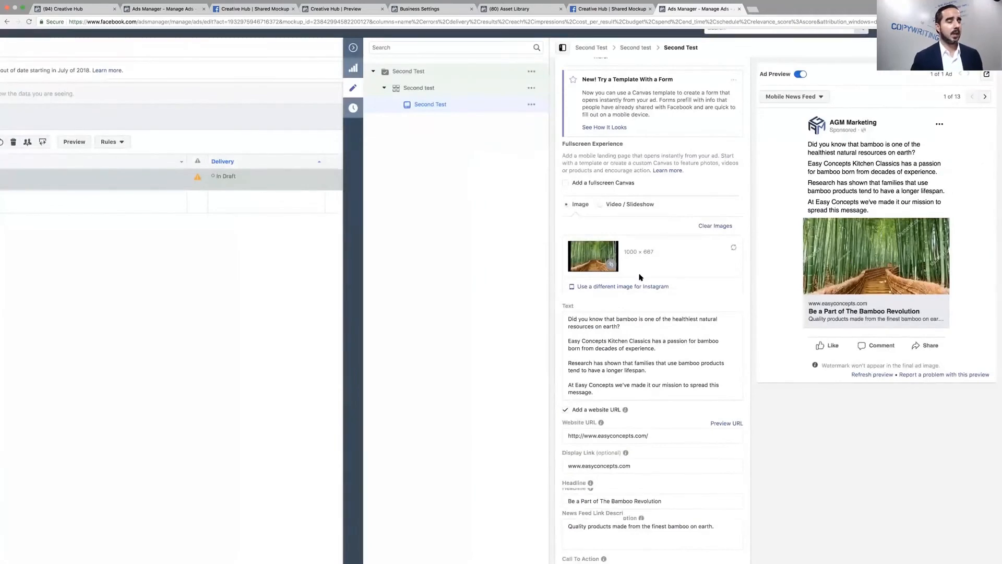
{"action": "scroll", "scroll_direction": "up", "scroll_amount": 3}
{"action": "type", "text": "easy"}
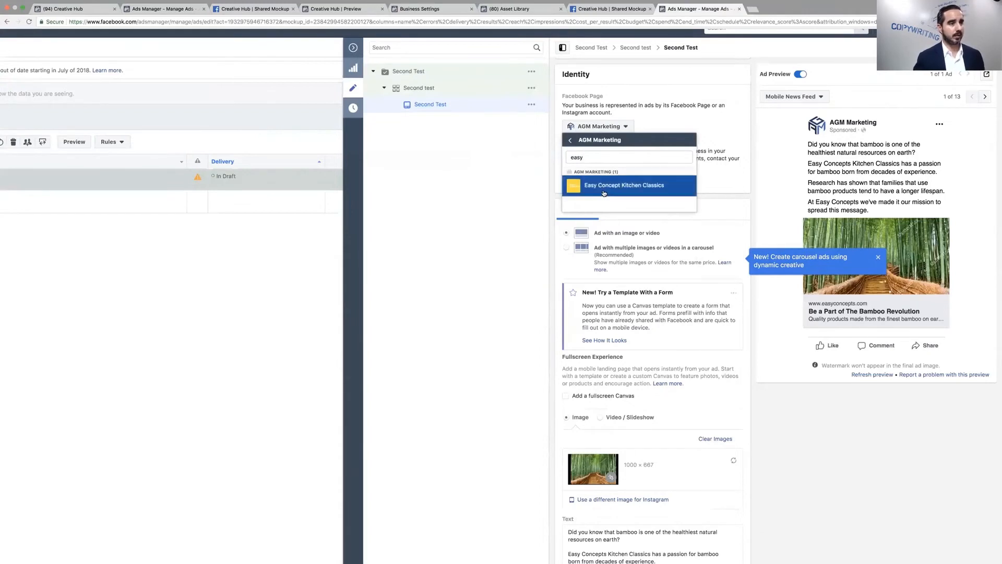
{"action": "left_click", "coordinate": [623, 185]}
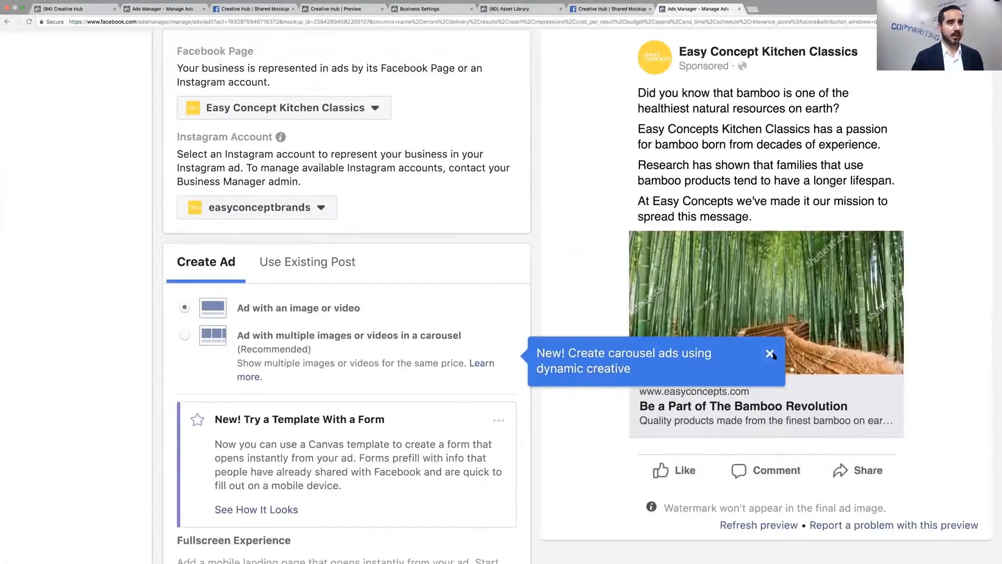
Dismiss the 'create carousel ads' popup and review the ad form.
{"action": "left_click", "coordinate": [772, 354]}
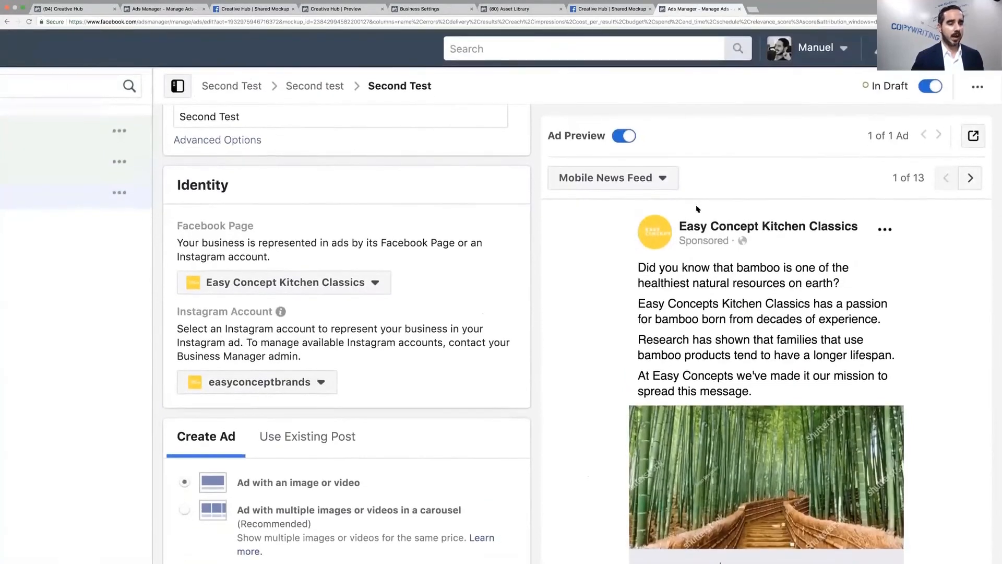
{"action": "scroll", "scroll_direction": "down", "scroll_amount": 3}
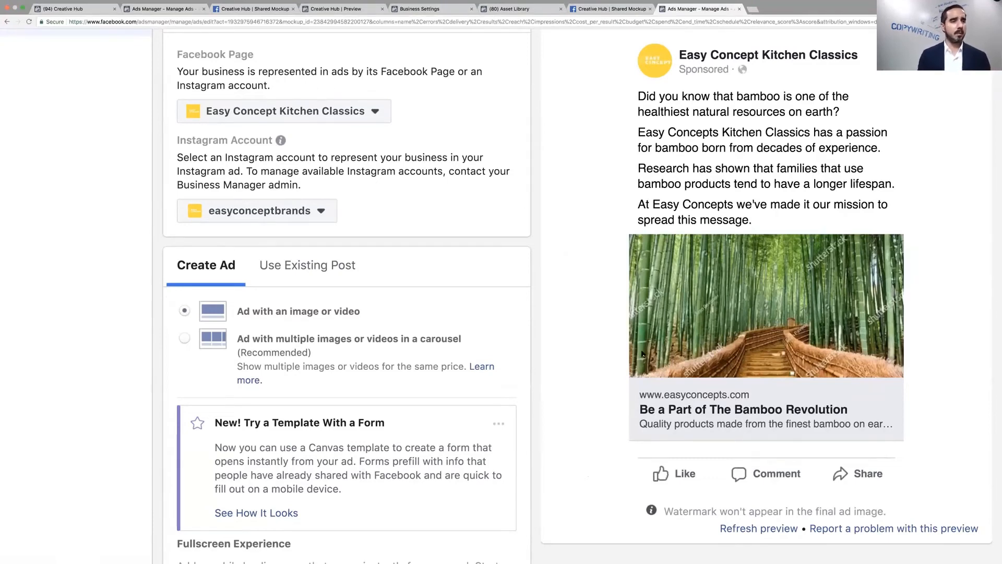
{"action": "mouse_move", "coordinate": [608, 406]}
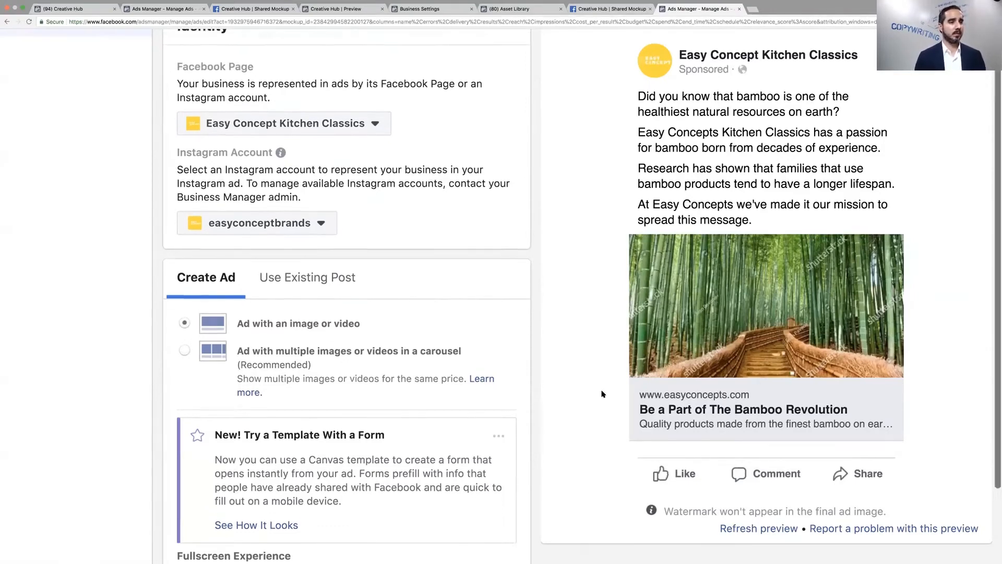
{"action": "scroll", "scroll_direction": "up", "scroll_amount": 3}
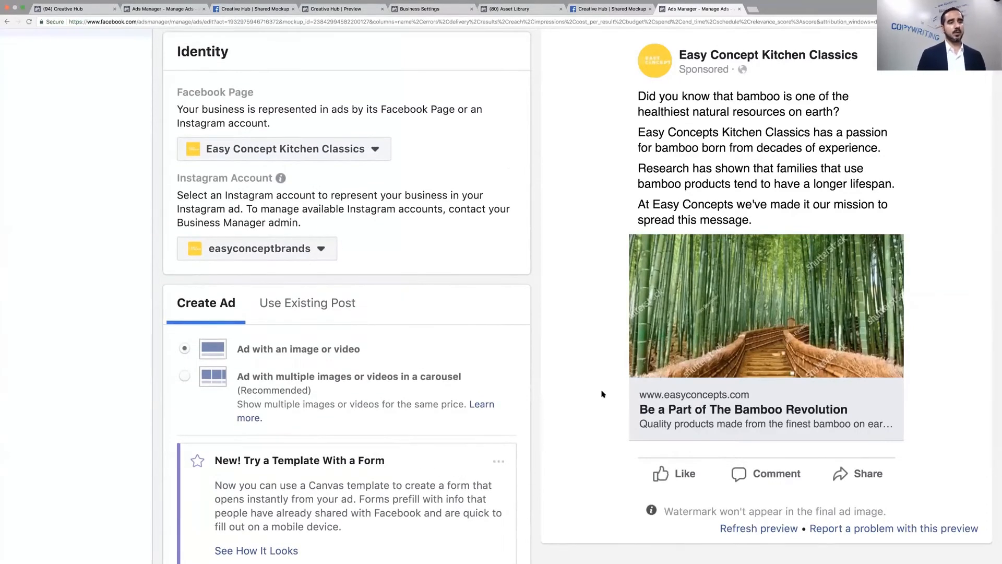
{"action": "mouse_move", "coordinate": [453, 64]}
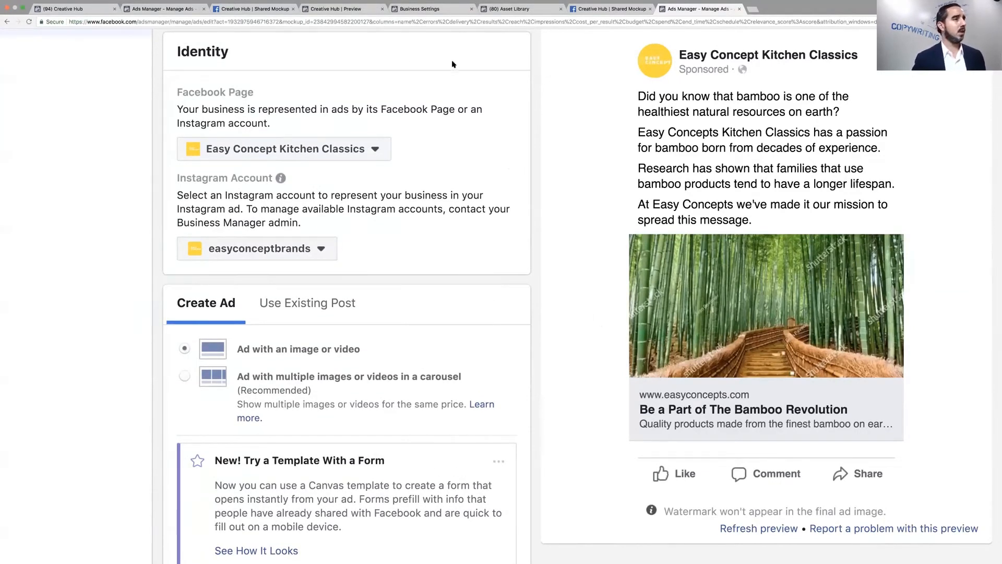
Leave the Second Test ad editor for the ad set list showing Second test.
{"action": "scroll", "scroll_direction": "down", "scroll_amount": 3}
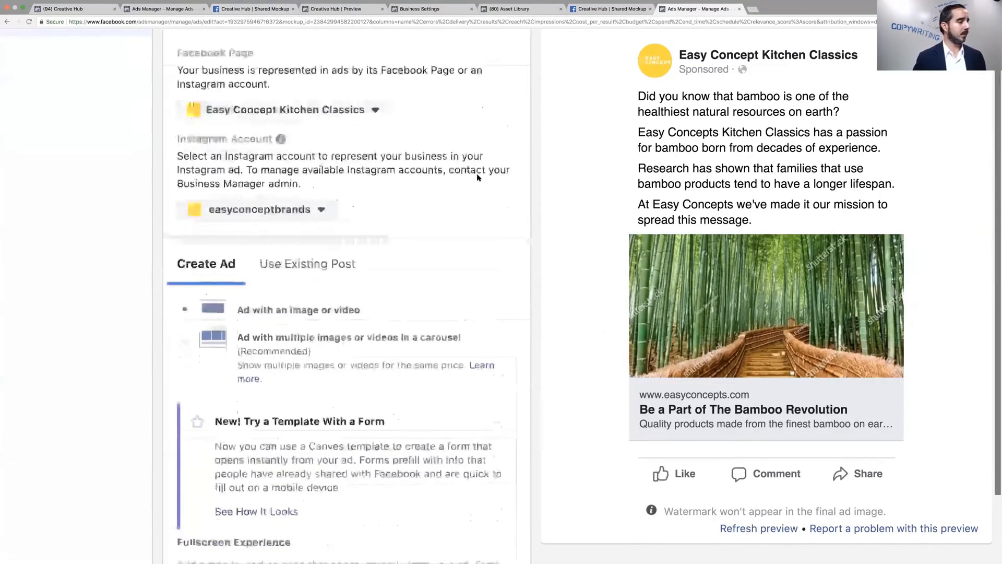
{"action": "scroll", "scroll_direction": "up", "scroll_amount": 3}
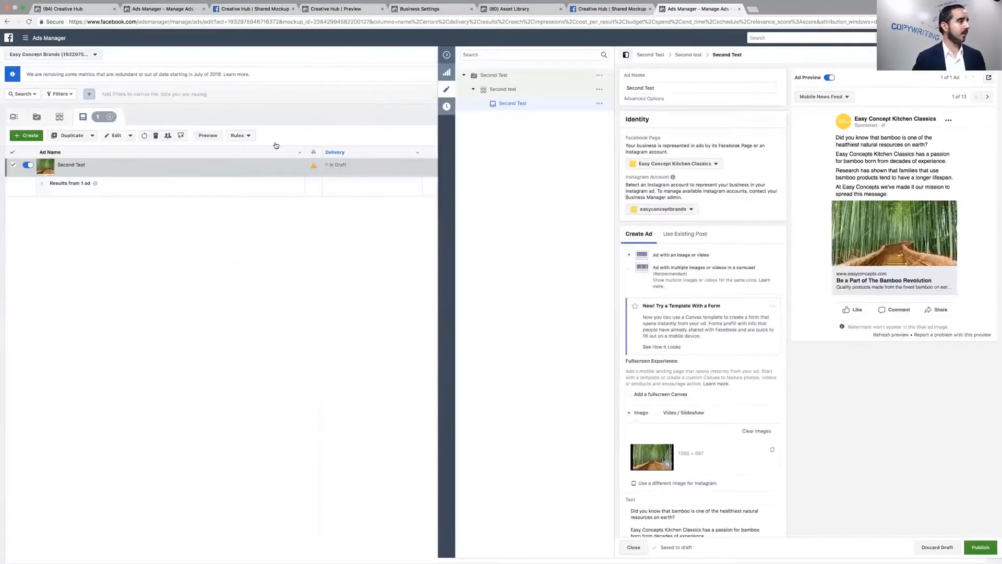
{"action": "left_click", "coordinate": [980, 547]}
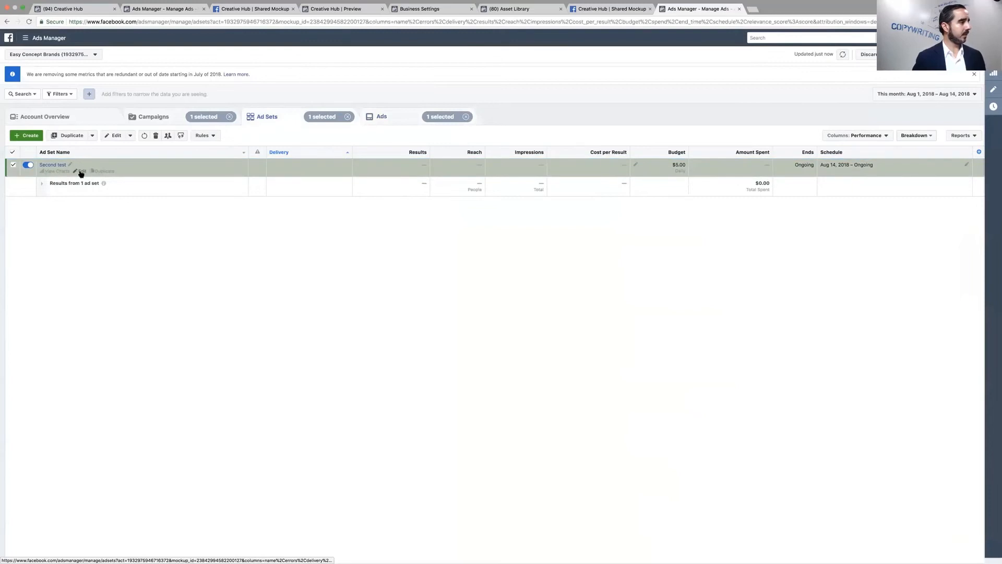
Edit Second test: add Natural and organics interest, select Women, and set ages 48 to 62.
{"action": "left_click", "coordinate": [79, 171]}
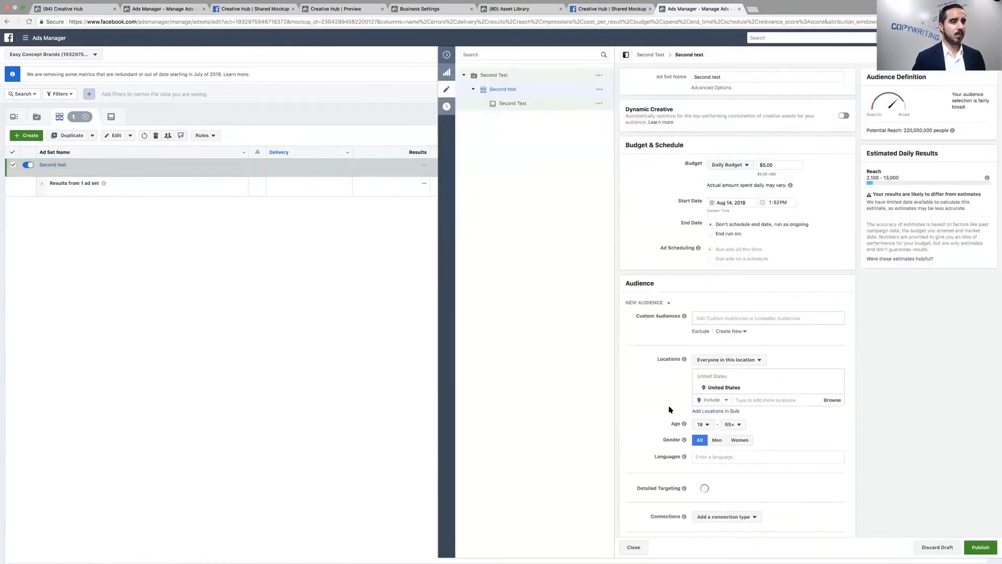
{"action": "type", "text": "natir"}
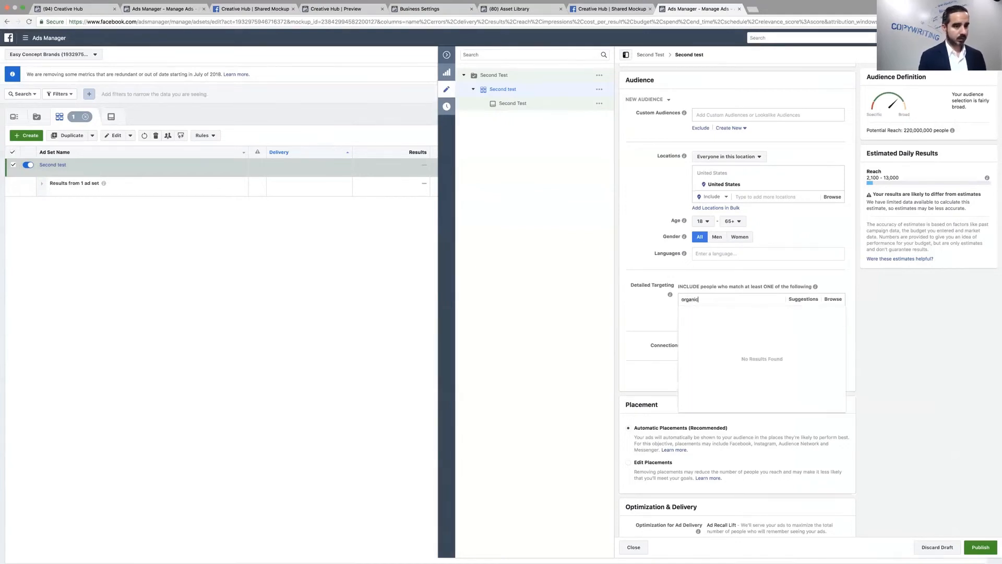
{"action": "left_click", "coordinate": [718, 359]}
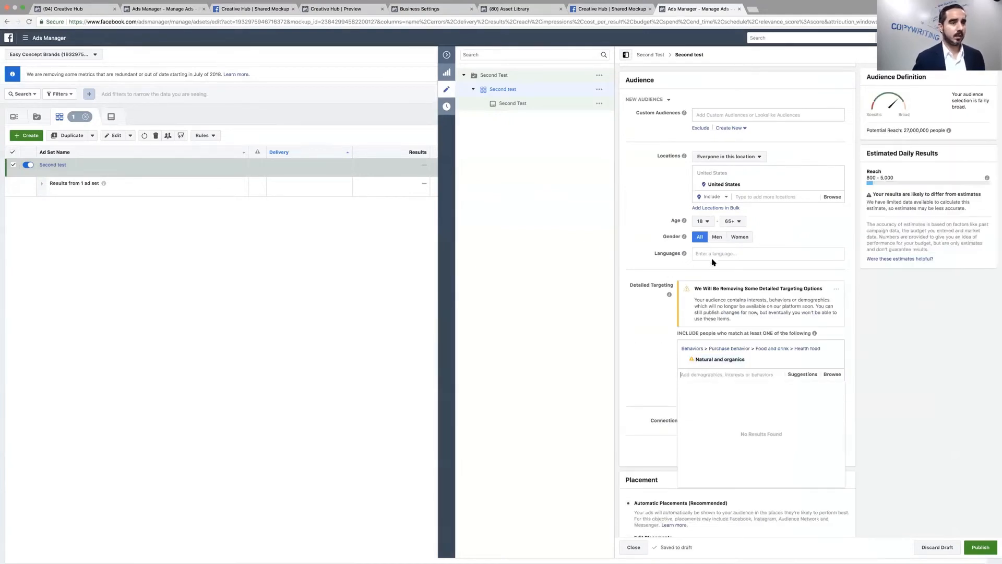
{"action": "left_click", "coordinate": [703, 220]}
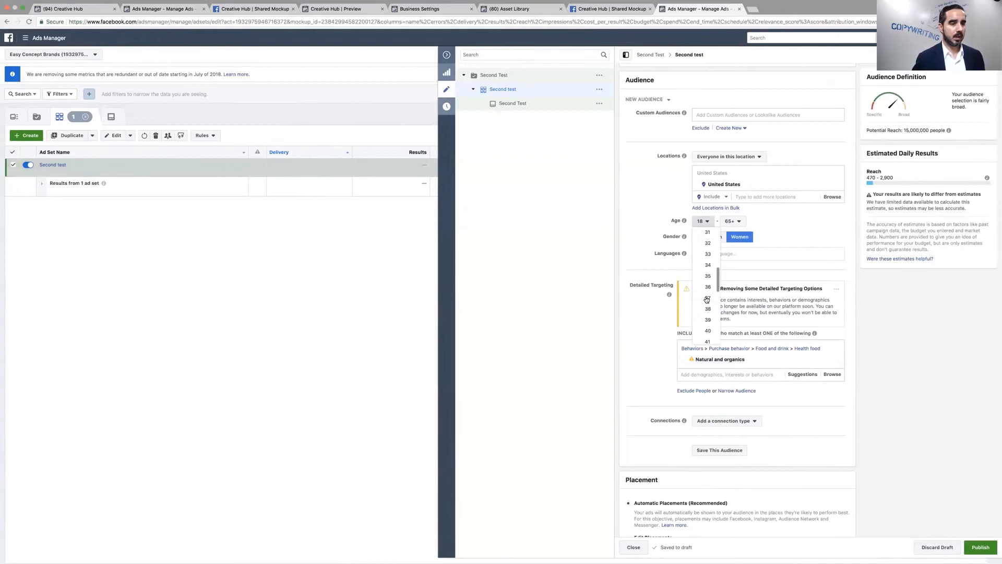
{"action": "left_click", "coordinate": [707, 299]}
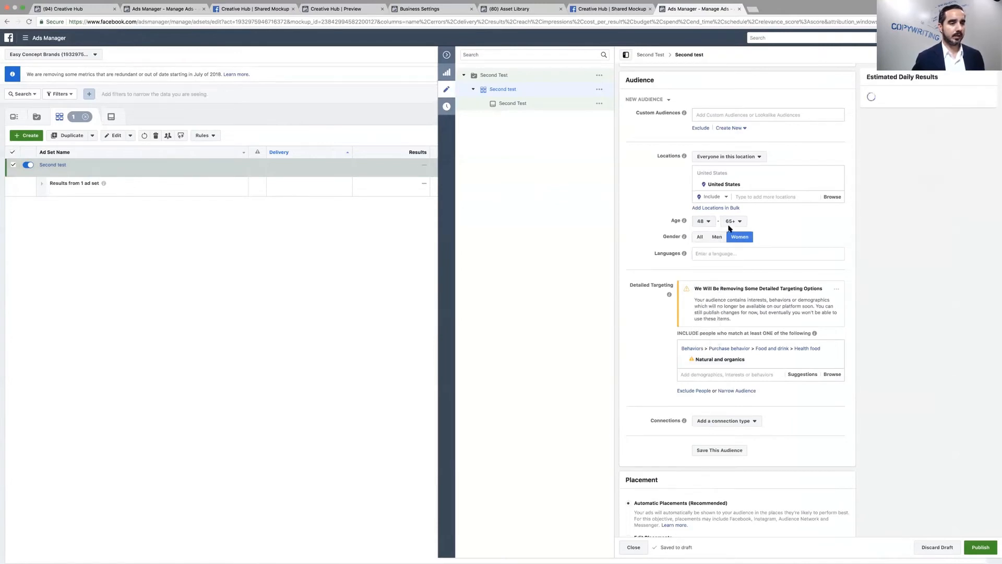
{"action": "left_click", "coordinate": [733, 221]}
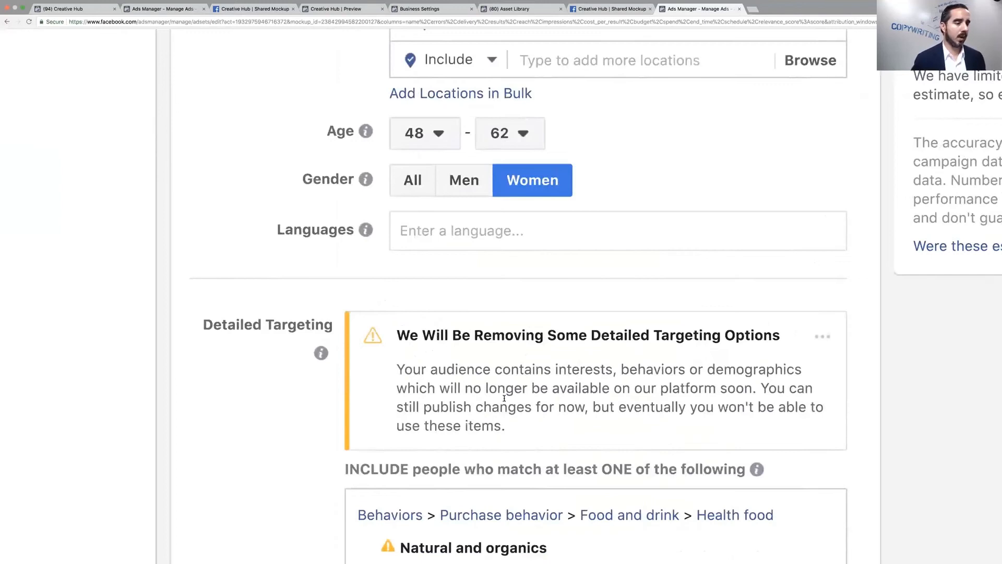
{"action": "scroll", "scroll_direction": "down", "scroll_amount": 3}
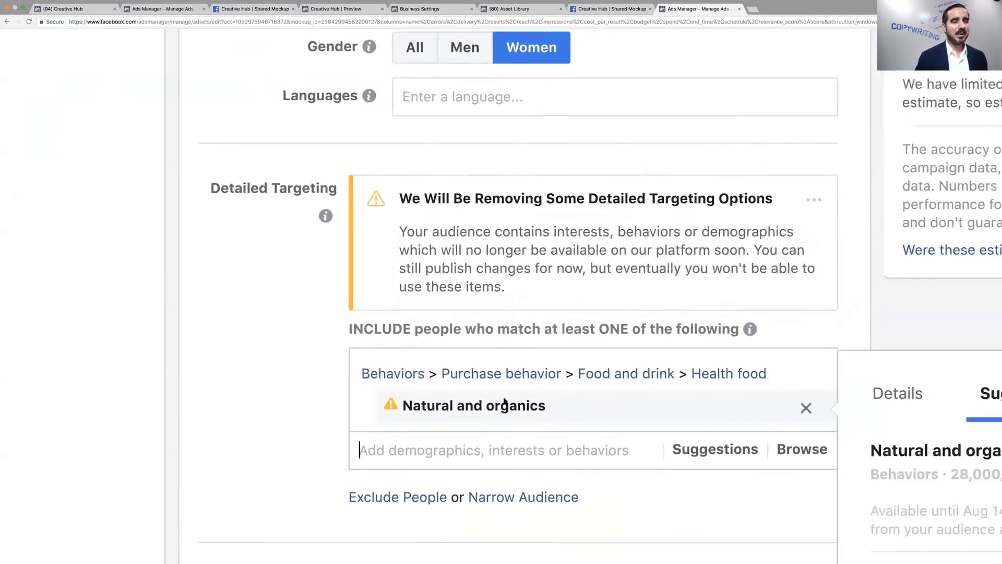
{"action": "scroll", "scroll_direction": "up", "scroll_amount": 3}
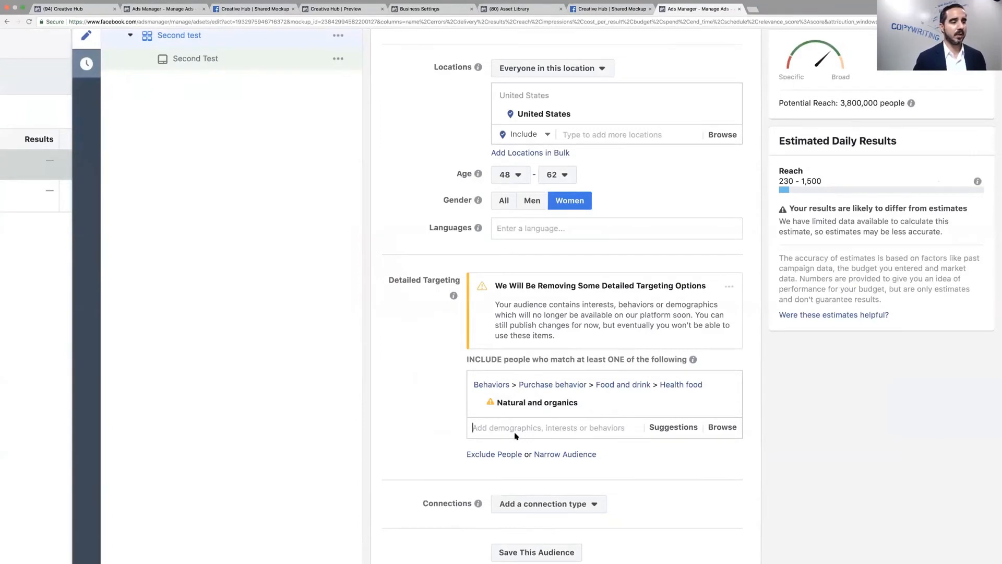
{"action": "left_click", "coordinate": [548, 427]}
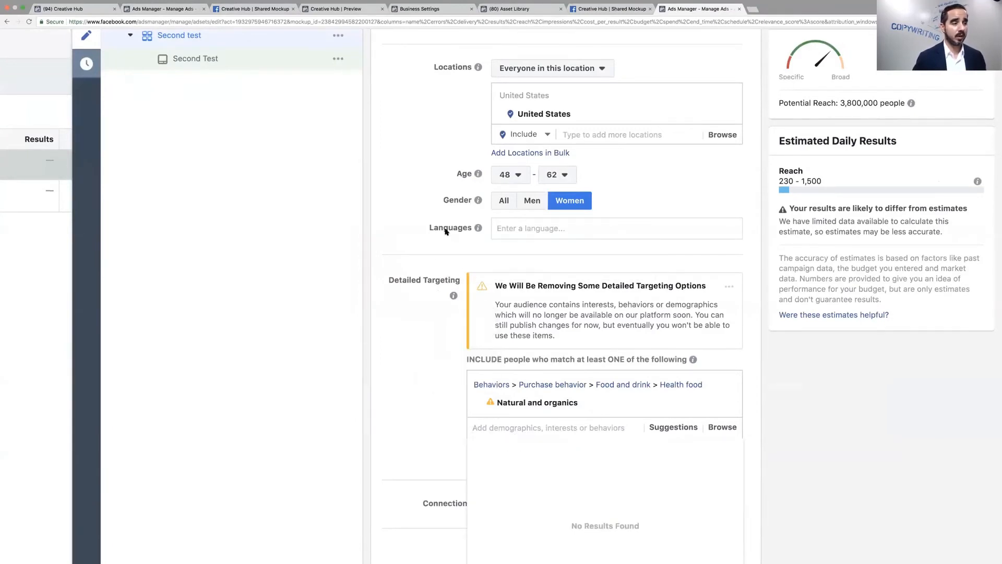
{"action": "scroll", "scroll_direction": "down", "scroll_amount": 3}
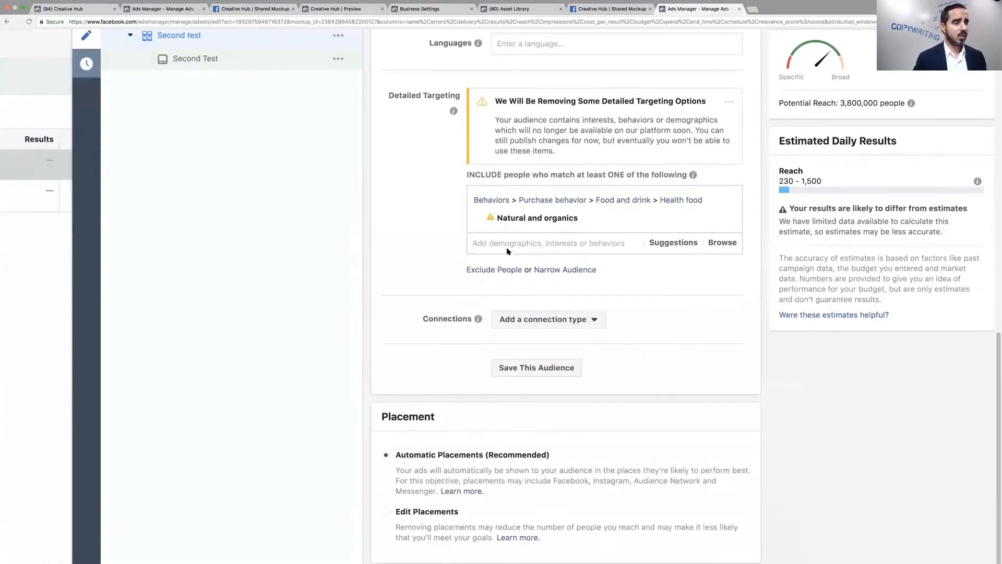
Browse Behaviors in detailed targeting, expand Job role, and search 'adm'.
{"action": "left_click", "coordinate": [547, 243]}
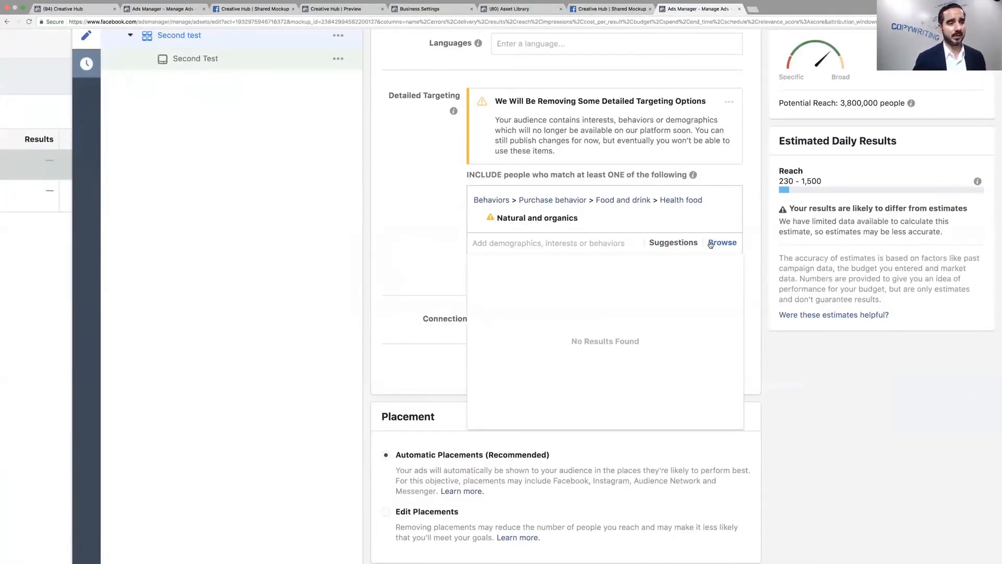
{"action": "left_click", "coordinate": [723, 242]}
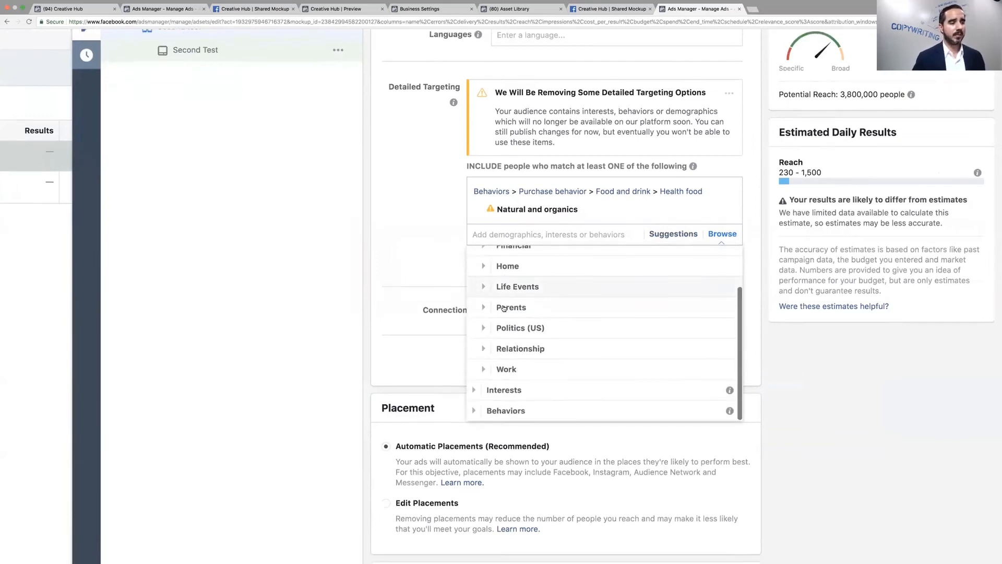
{"action": "scroll", "scroll_direction": "up", "scroll_amount": 3}
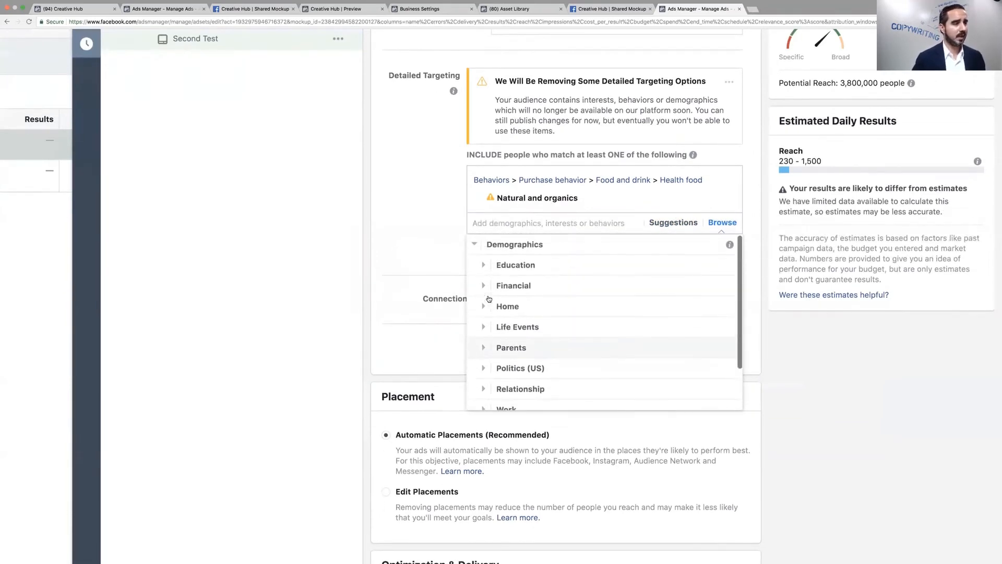
{"action": "scroll", "scroll_direction": "up", "scroll_amount": 3}
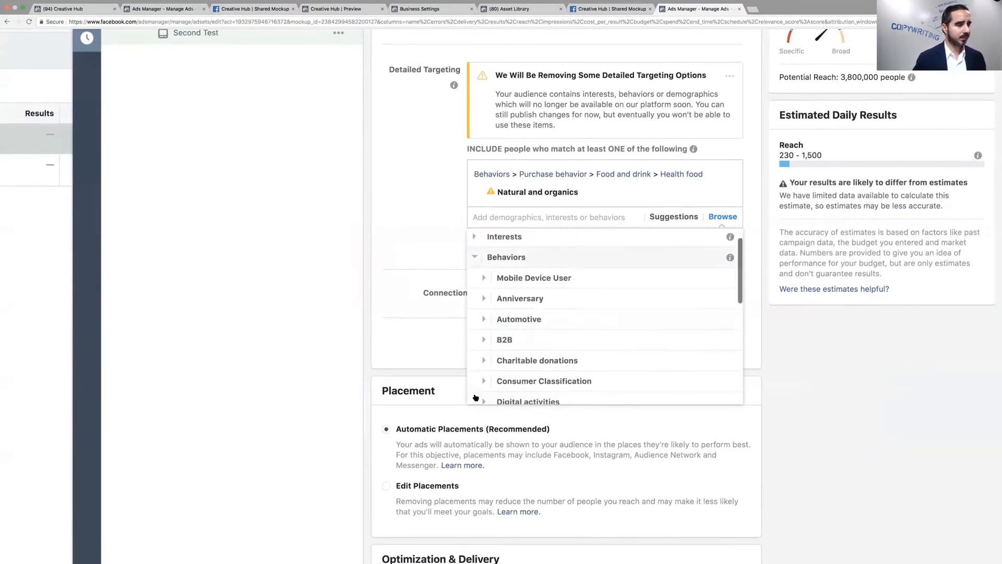
{"action": "scroll", "scroll_direction": "down", "scroll_amount": 3}
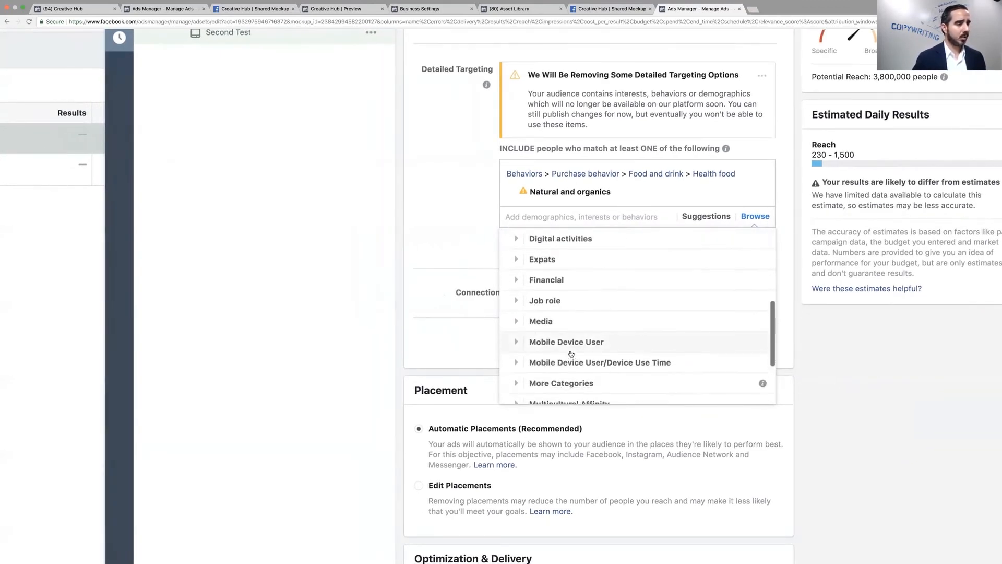
{"action": "scroll", "scroll_direction": "down", "scroll_amount": 3}
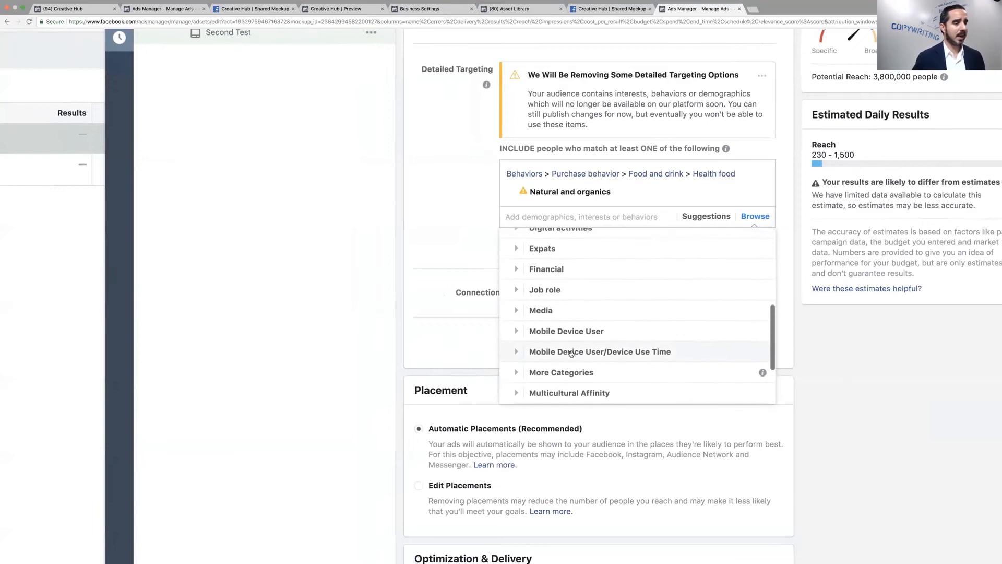
{"action": "left_click", "coordinate": [545, 290]}
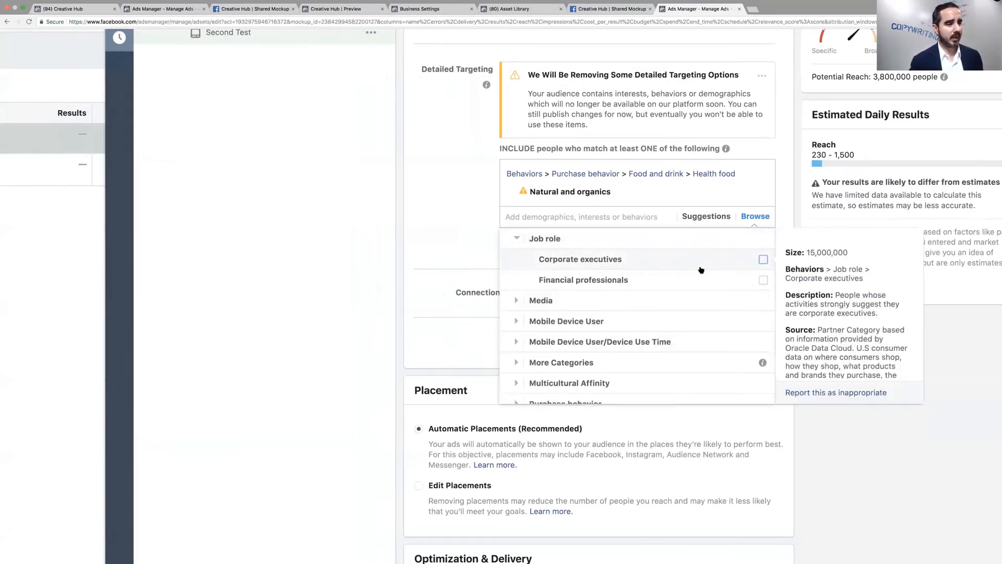
{"action": "mouse_move", "coordinate": [541, 301]}
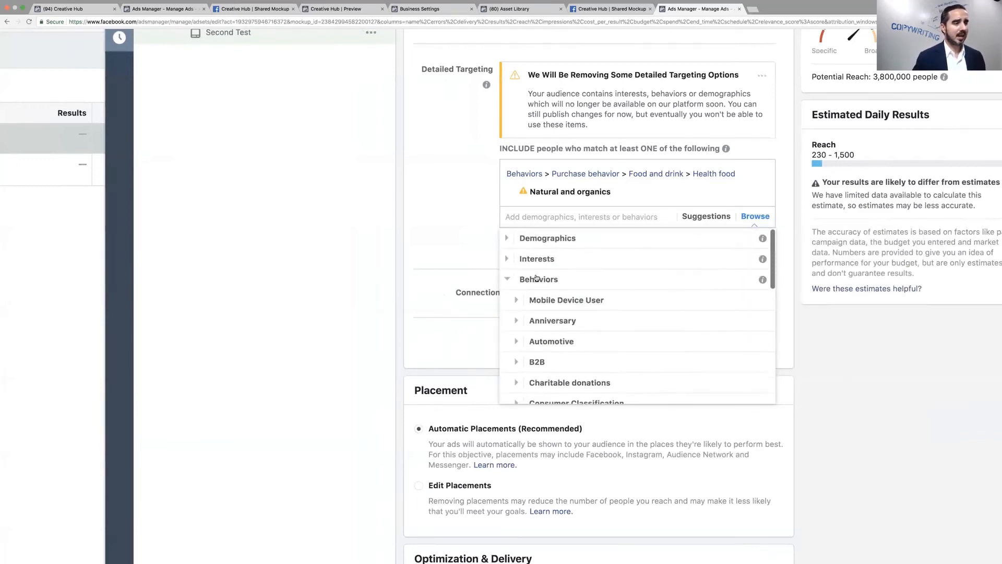
{"action": "type", "text": "adm"}
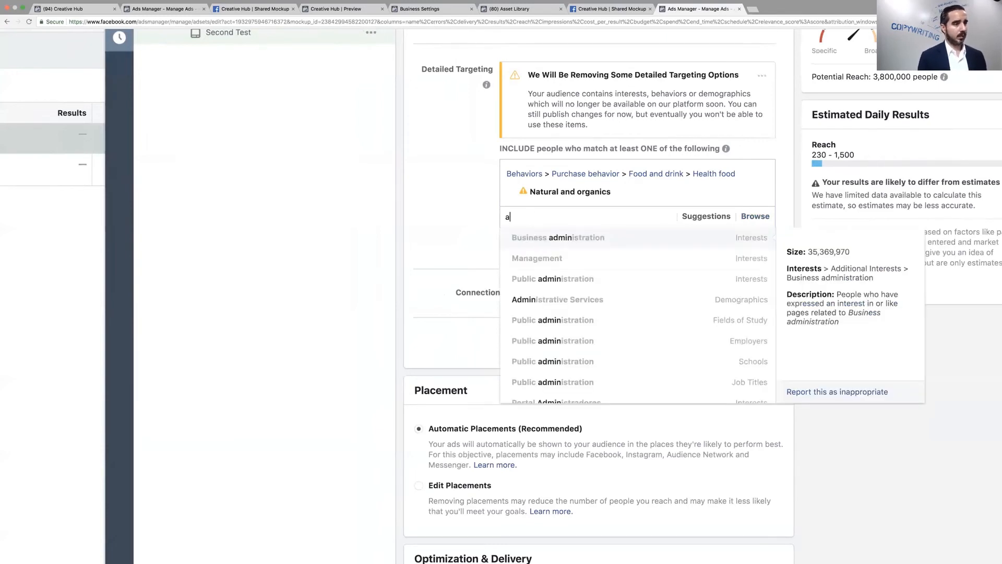
Search 'Facebook page', add Facebook Page admins to targeting, then remove an entry.
{"action": "type", "text": "Facebook p"}
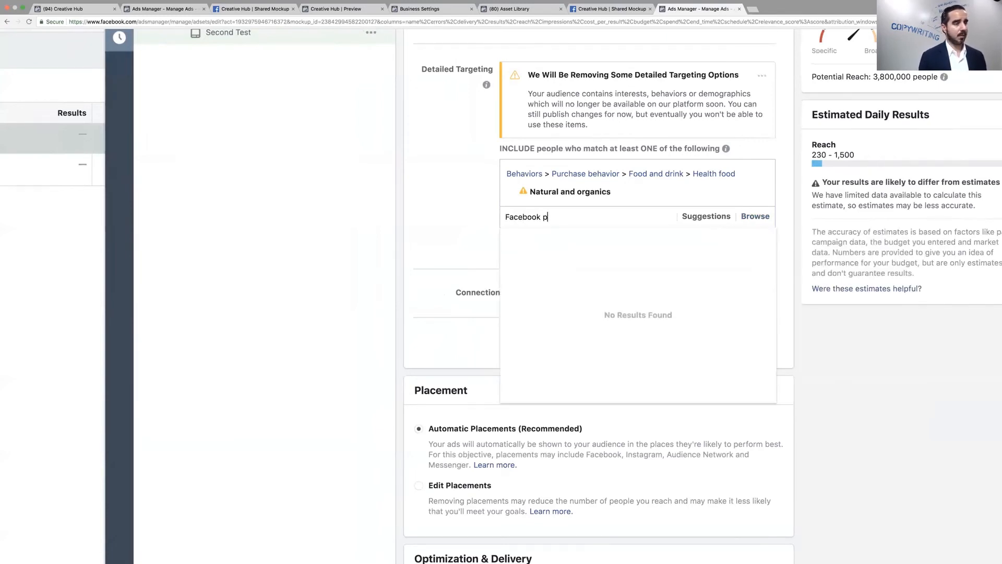
{"action": "type", "text": "age"}
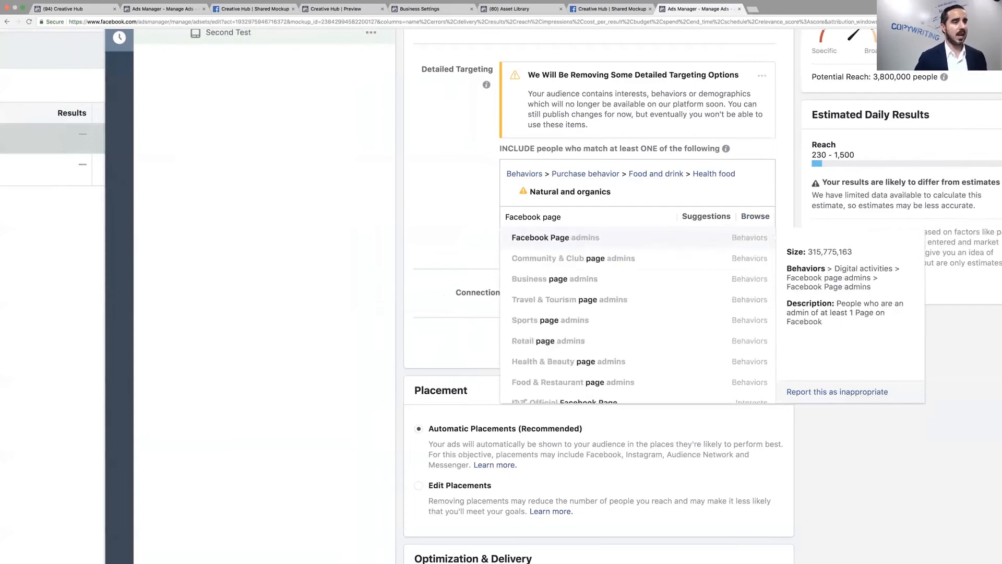
{"action": "left_click", "coordinate": [555, 237]}
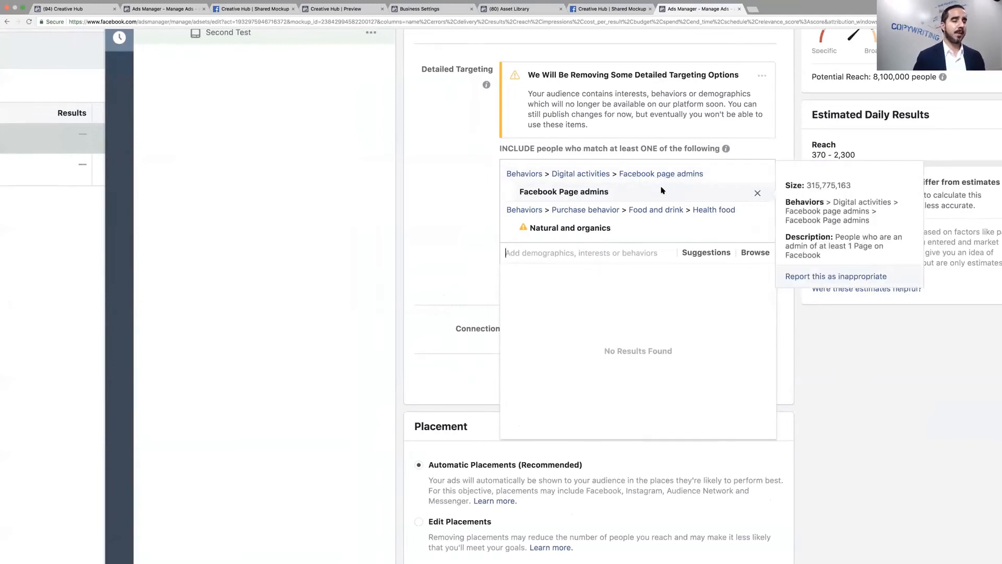
{"action": "mouse_move", "coordinate": [721, 192]}
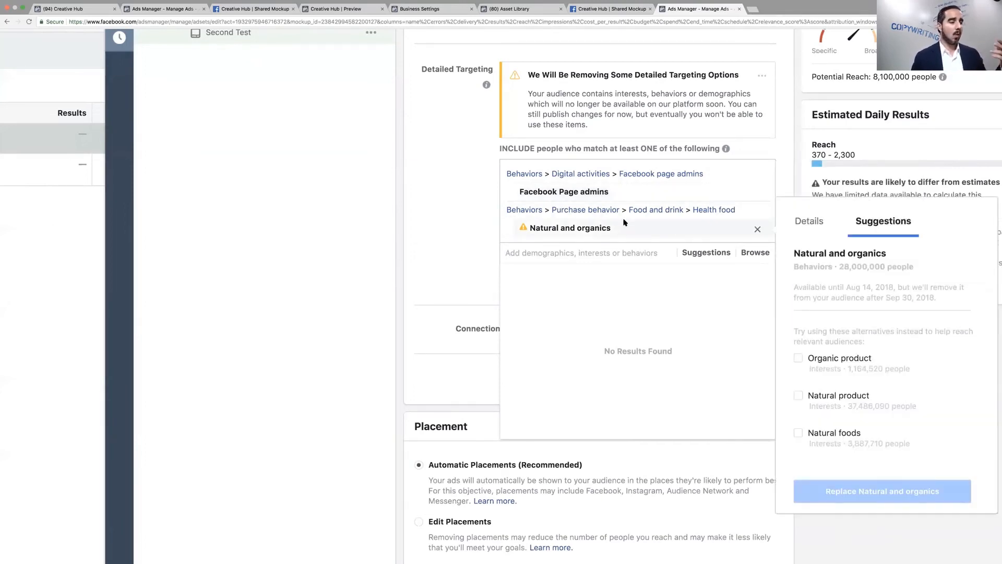
{"action": "left_click", "coordinate": [757, 229]}
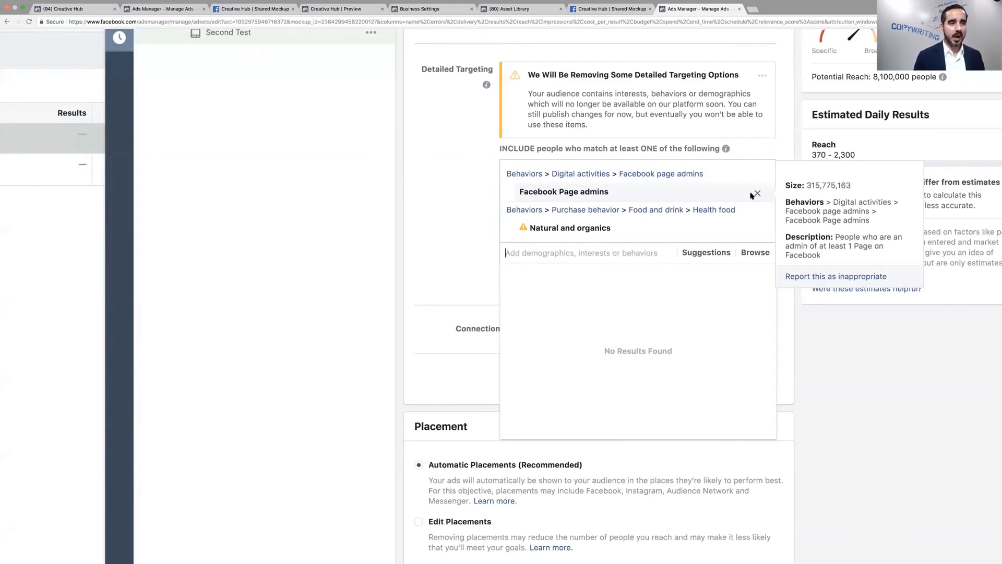
{"action": "mouse_move", "coordinate": [746, 192]}
{"action": "type", "text": "natu"}
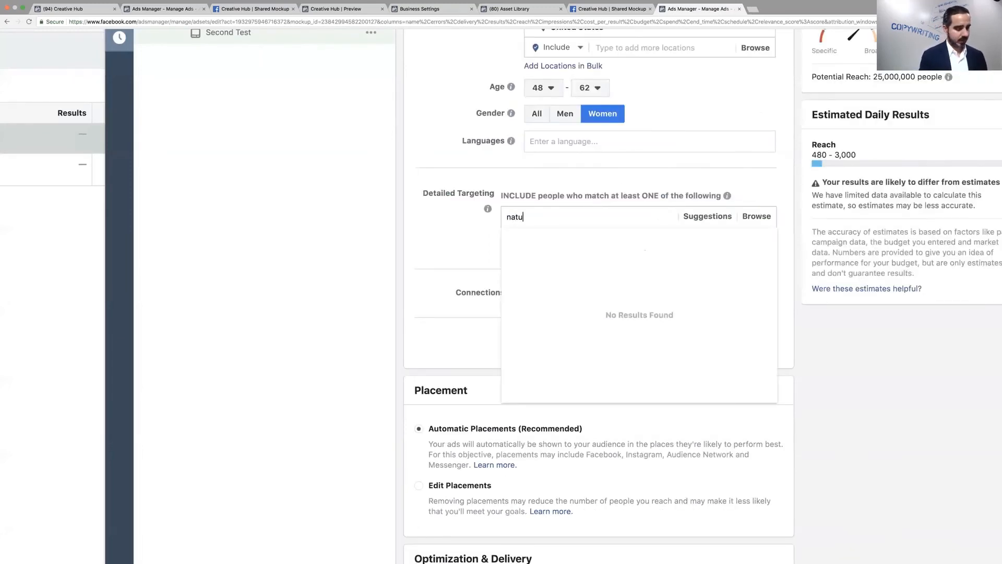
Search 'natural and organ' in detailed targeting and scroll through the ad set form.
{"action": "type", "text": "ral and organ"}
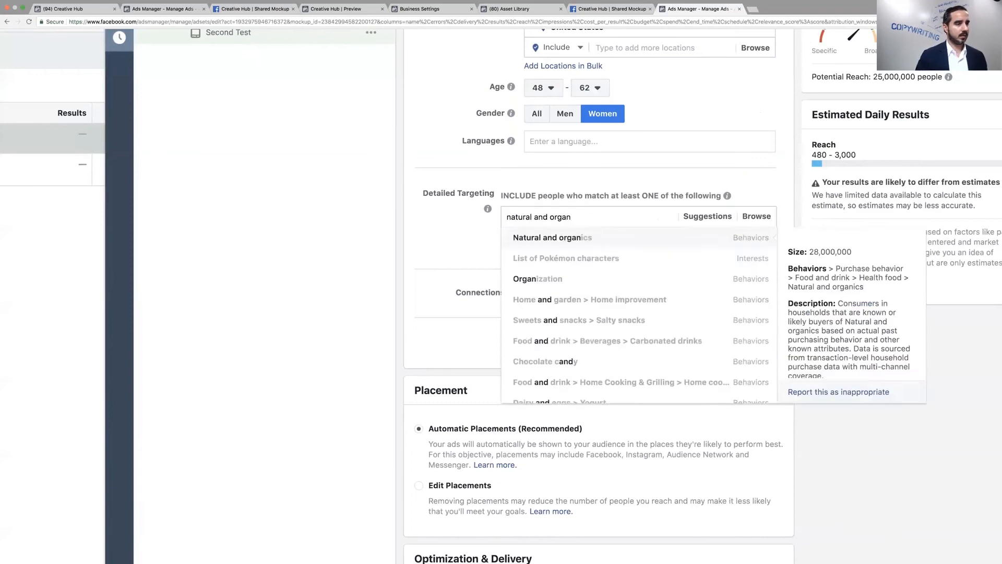
{"action": "scroll", "scroll_direction": "down", "scroll_amount": 3}
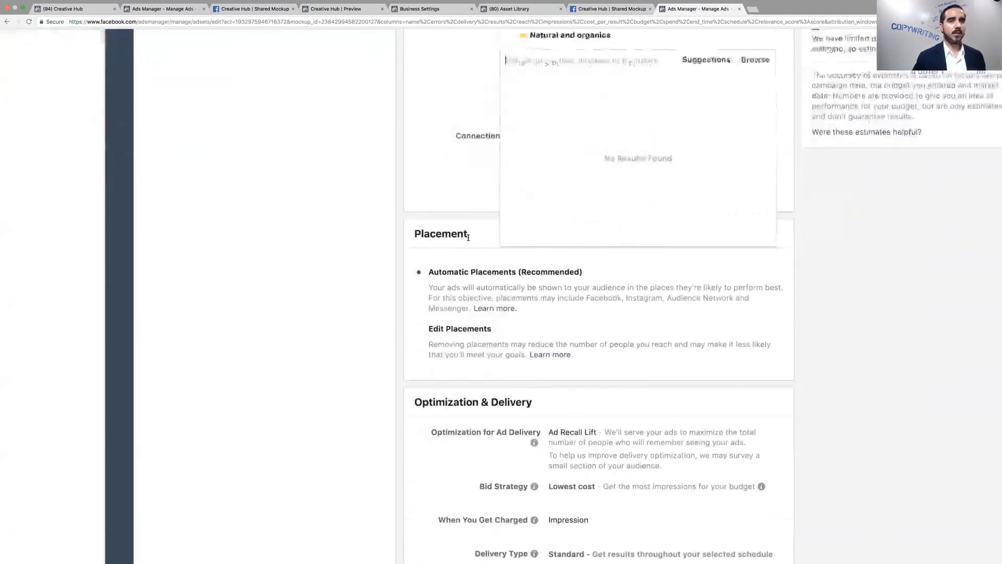
{"action": "scroll", "scroll_direction": "up", "scroll_amount": 3}
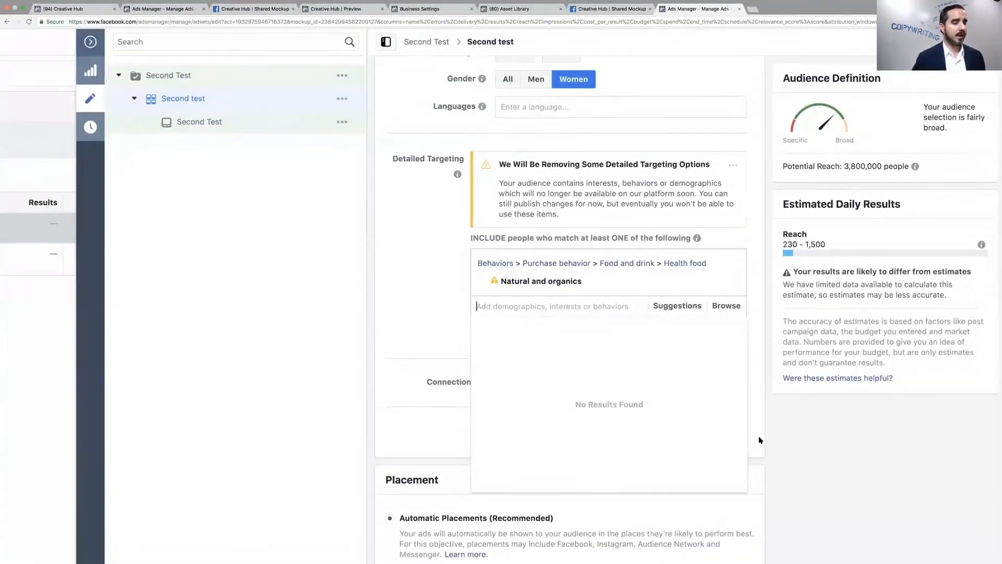
{"action": "scroll", "scroll_direction": "down", "scroll_amount": 3}
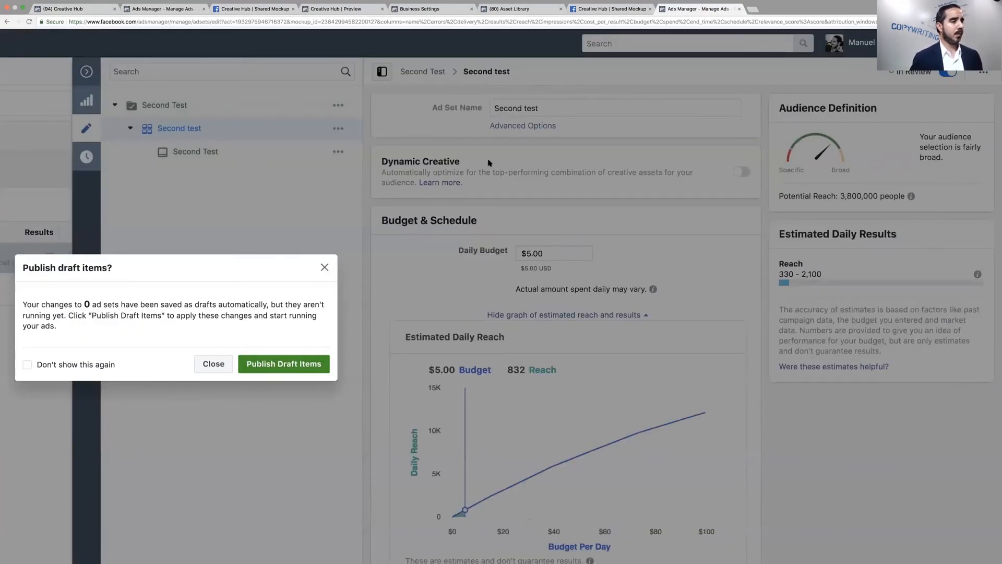
Publish the draft items and switch to the shared bamboo mockup tab.
{"action": "left_click", "coordinate": [163, 8]}
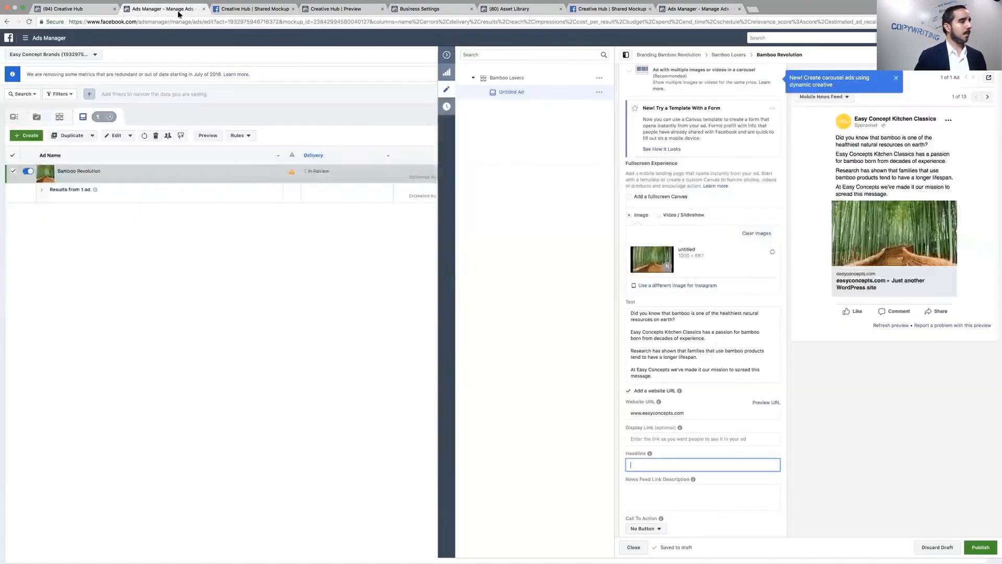
{"action": "left_click", "coordinate": [254, 8]}
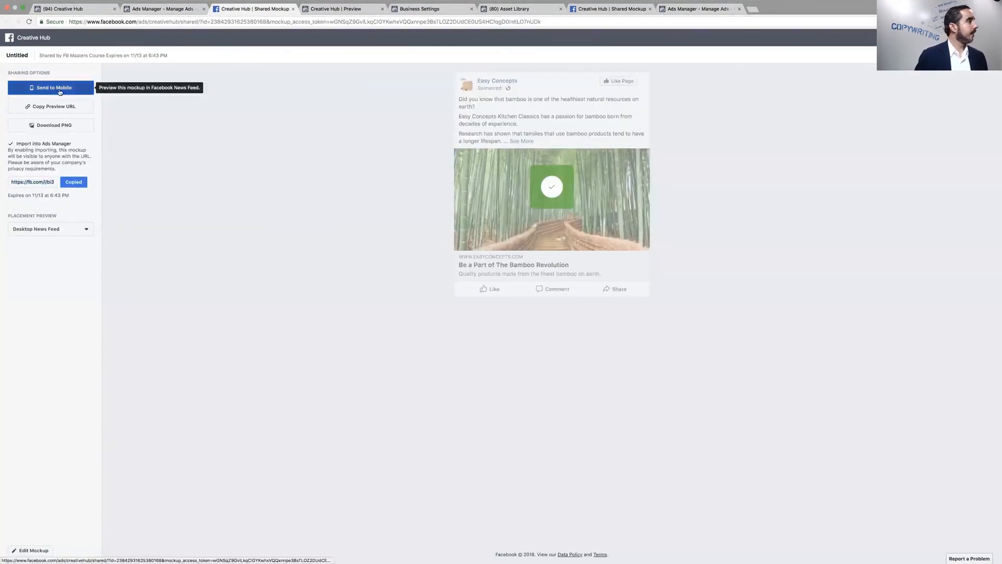
{"action": "mouse_move", "coordinate": [105, 197]}
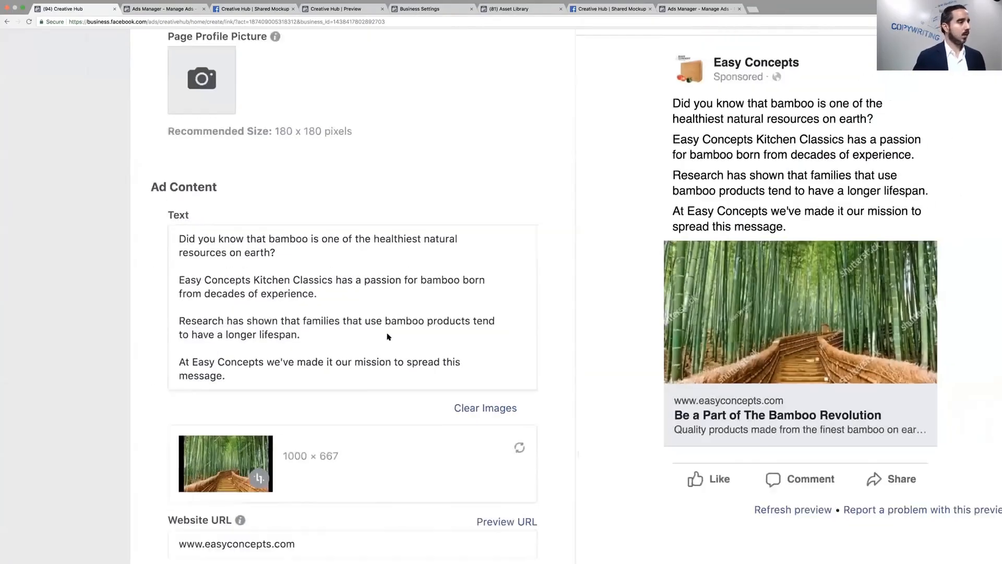
Exit the mockup editor and return to the Branding project with its bamboo mockup.
{"action": "left_click", "coordinate": [709, 85]}
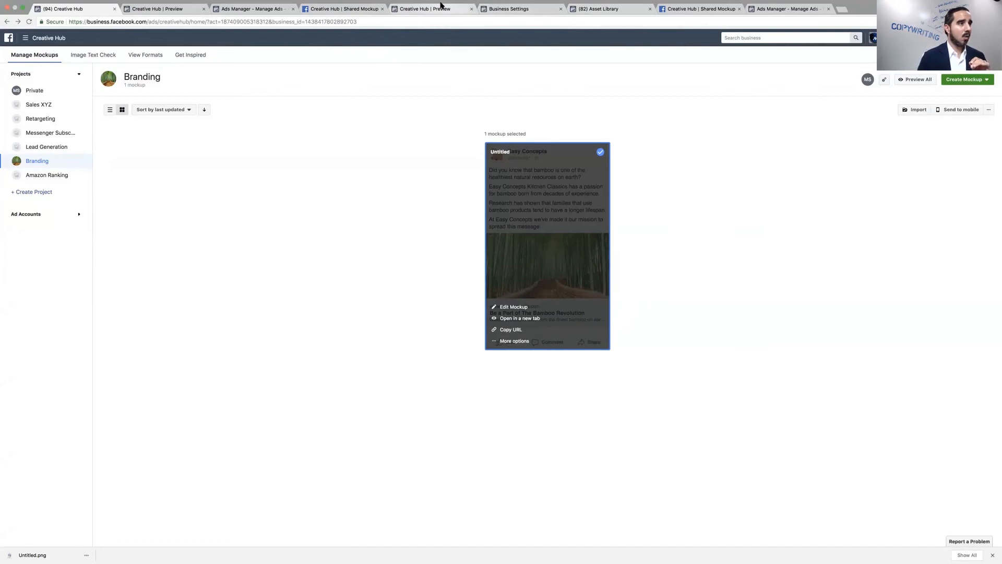
{"action": "left_click", "coordinate": [507, 8]}
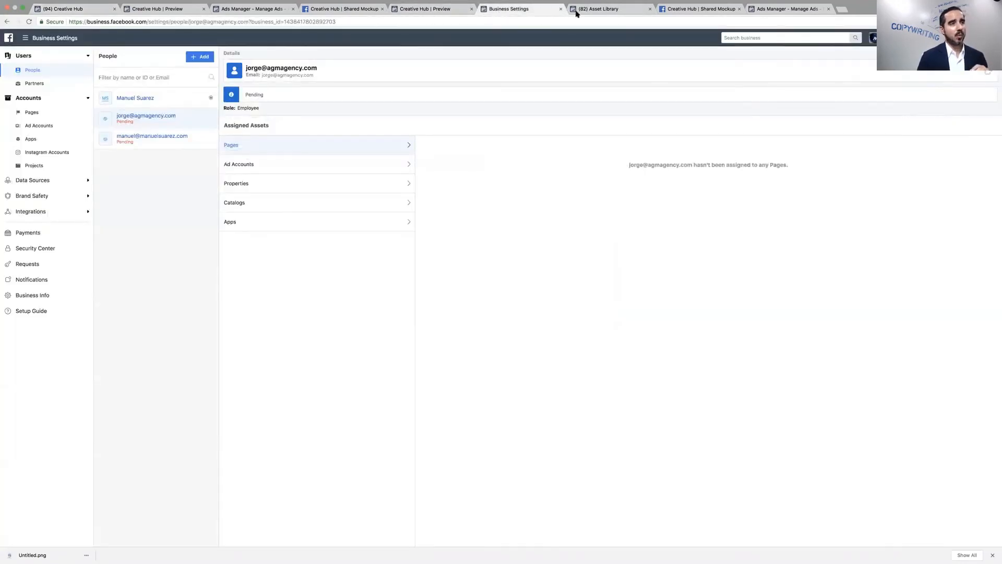
{"action": "left_click", "coordinate": [162, 8]}
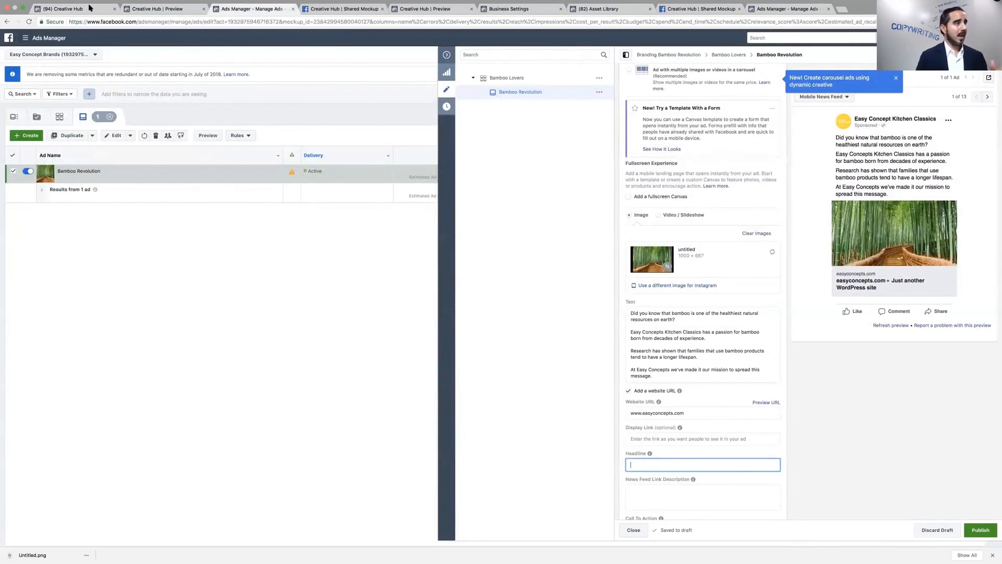
{"action": "left_click", "coordinate": [64, 9]}
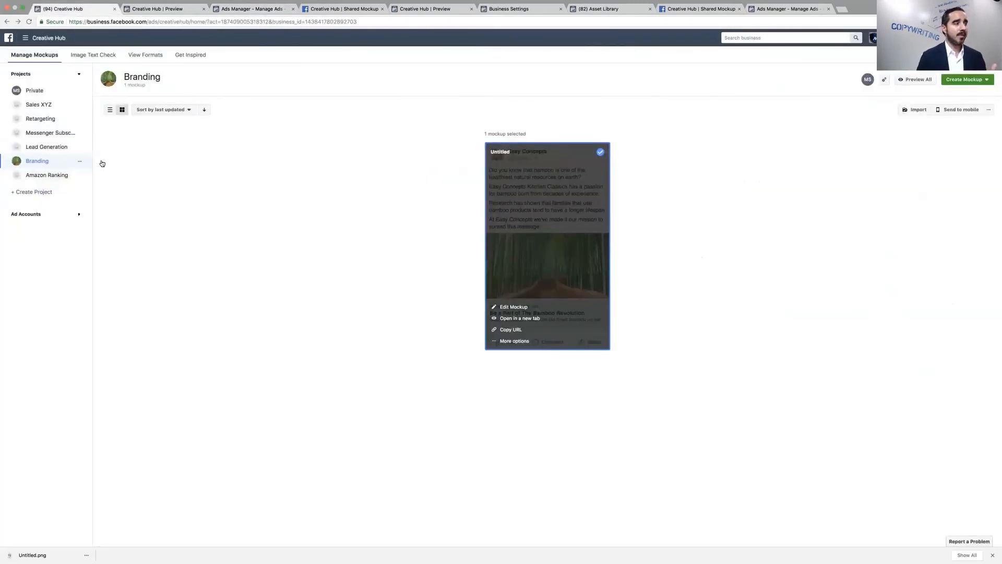
{"action": "mouse_move", "coordinate": [51, 132]}
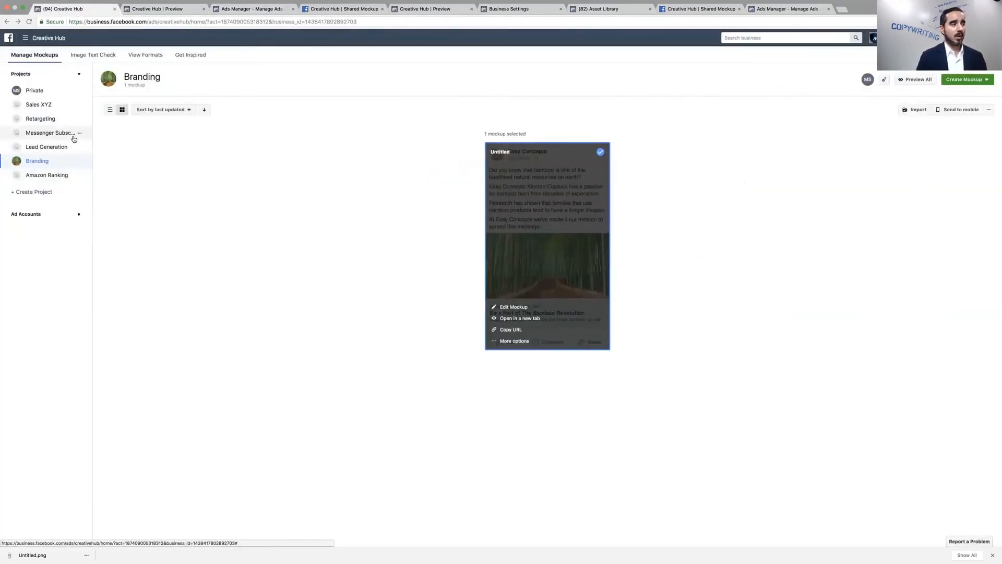
Select the empty Messenger Subscribers project from the Projects sidebar.
{"action": "left_click", "coordinate": [51, 132]}
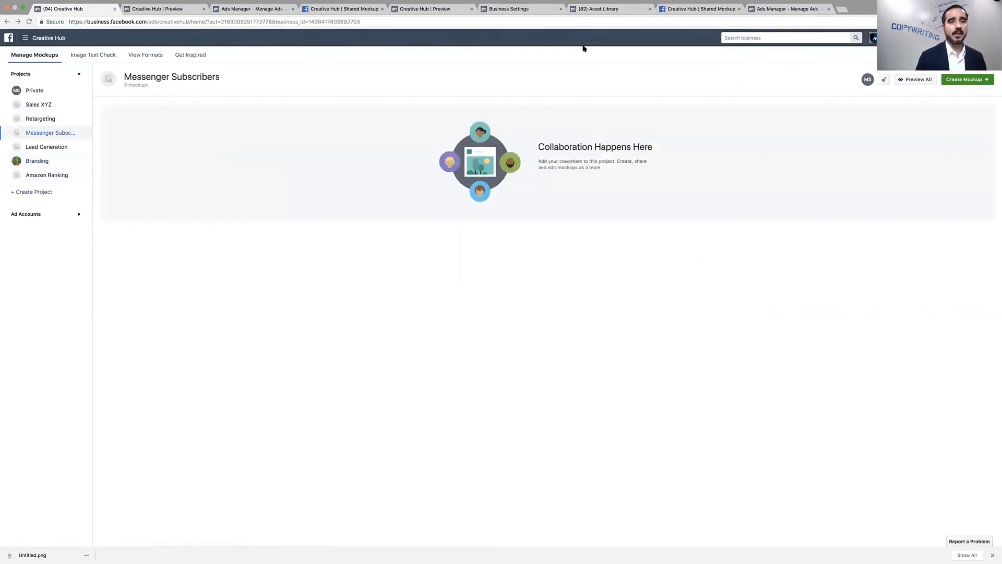
{"action": "mouse_move", "coordinate": [747, 151]}
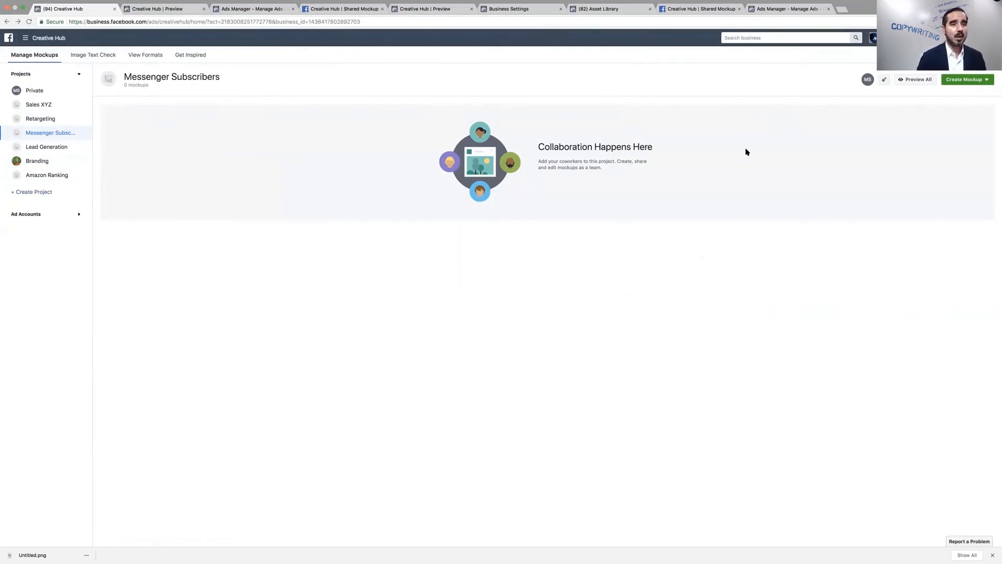
{"action": "mouse_move", "coordinate": [637, 160]}
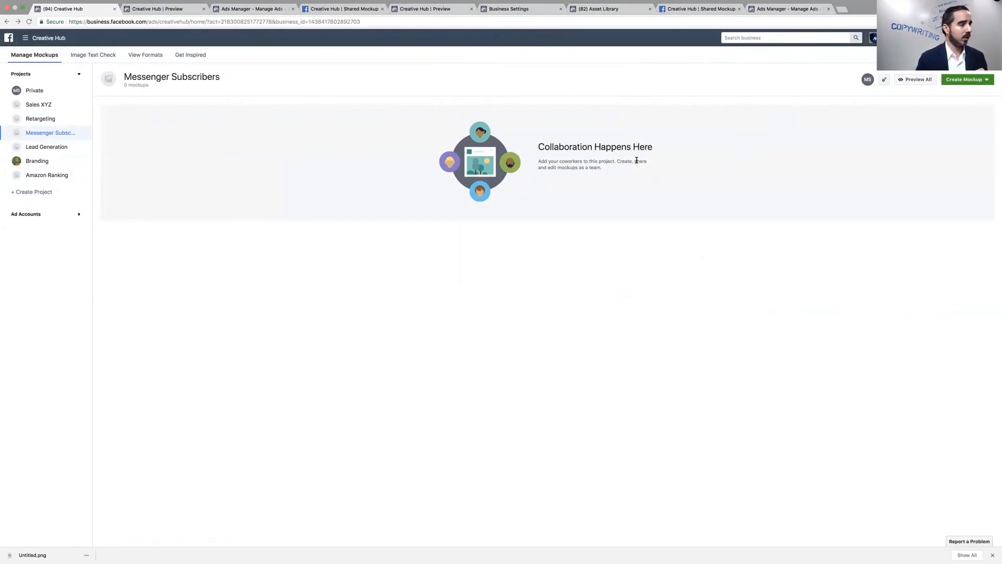